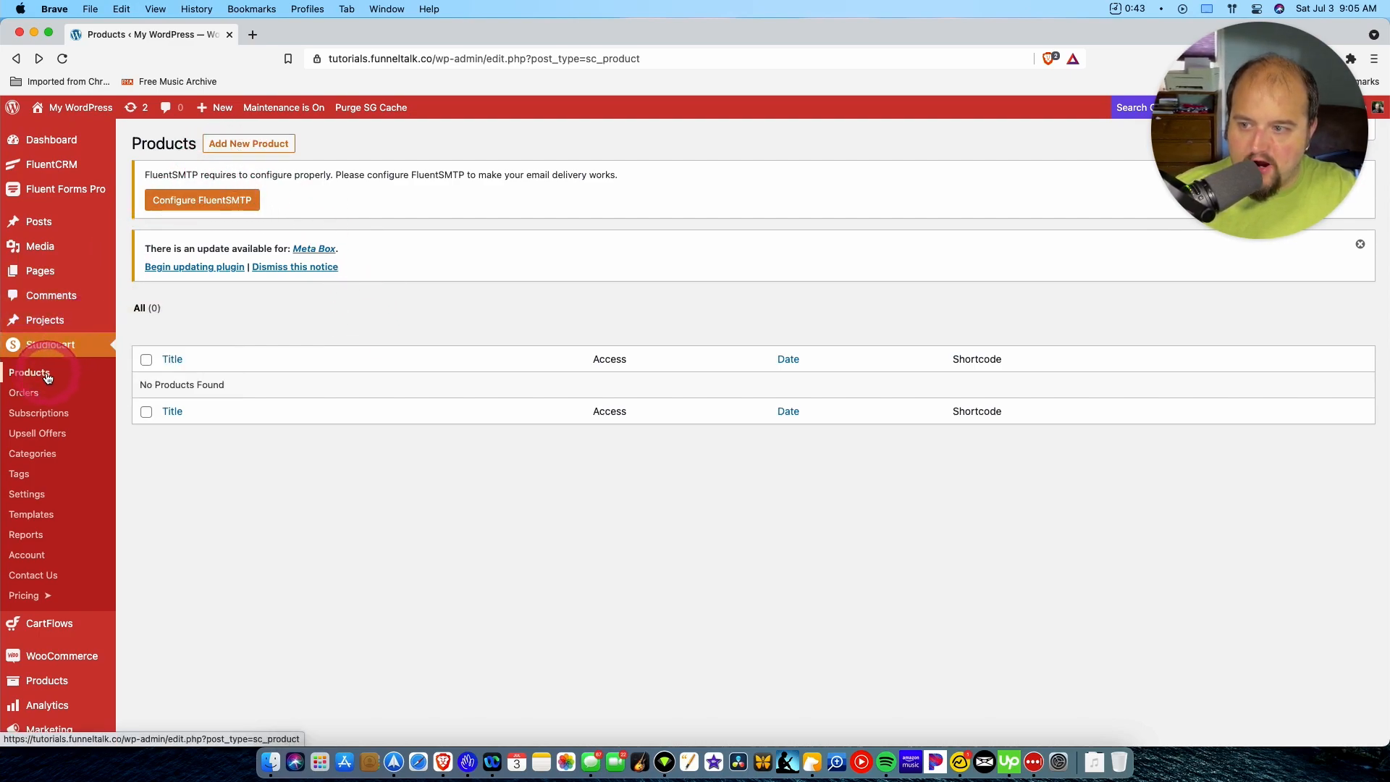
- Go to StudioCart Products and start a new, blank product
click(248, 144)
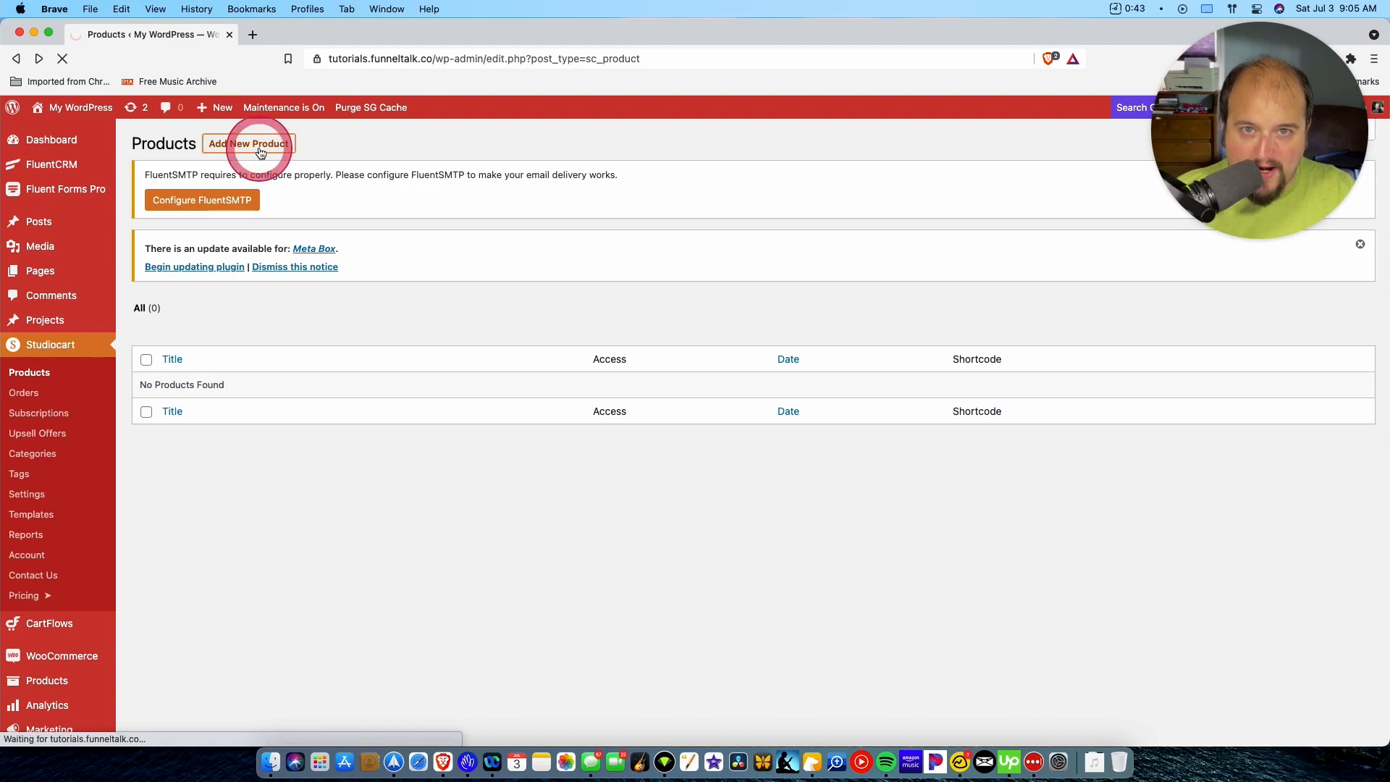
click(249, 144)
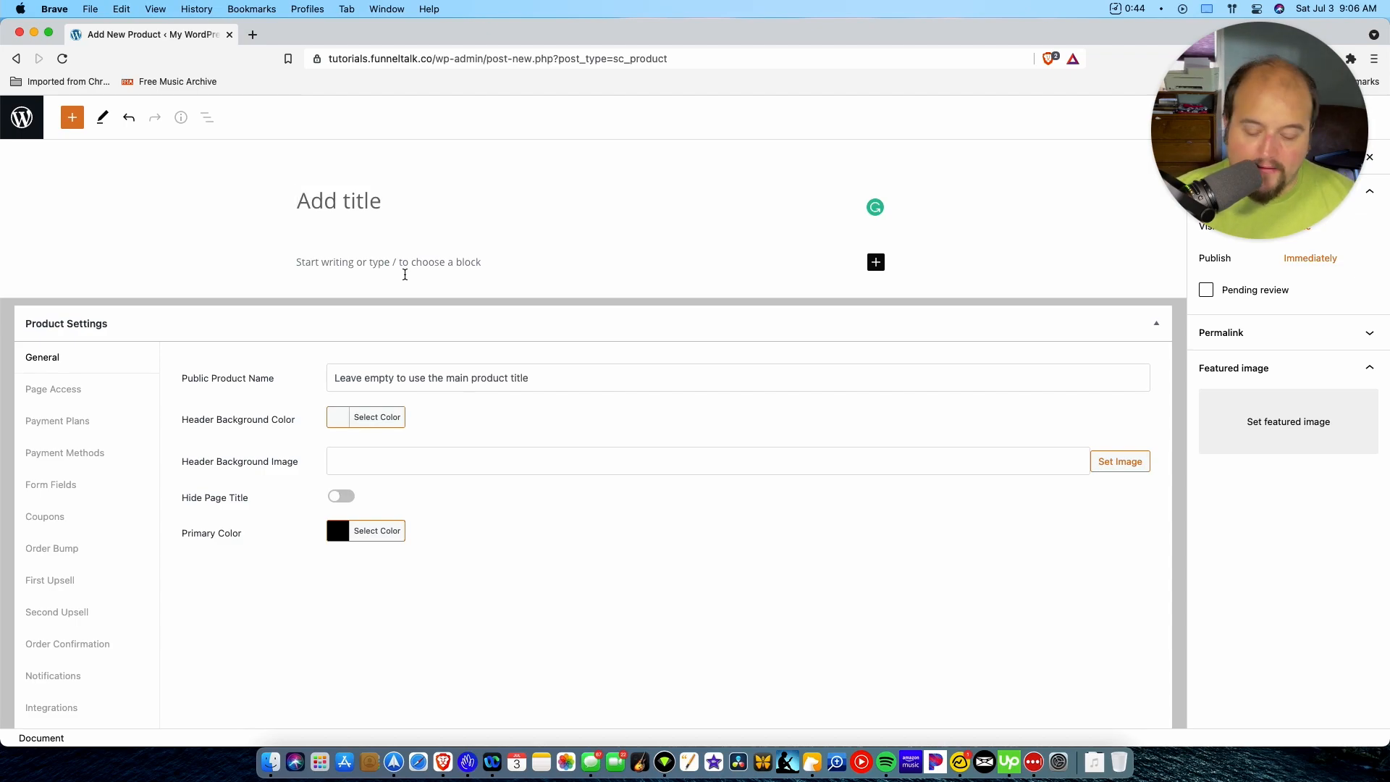
- Title the product 'My Awesome Product', fix the typo, and go to Payment Plans
text(M)
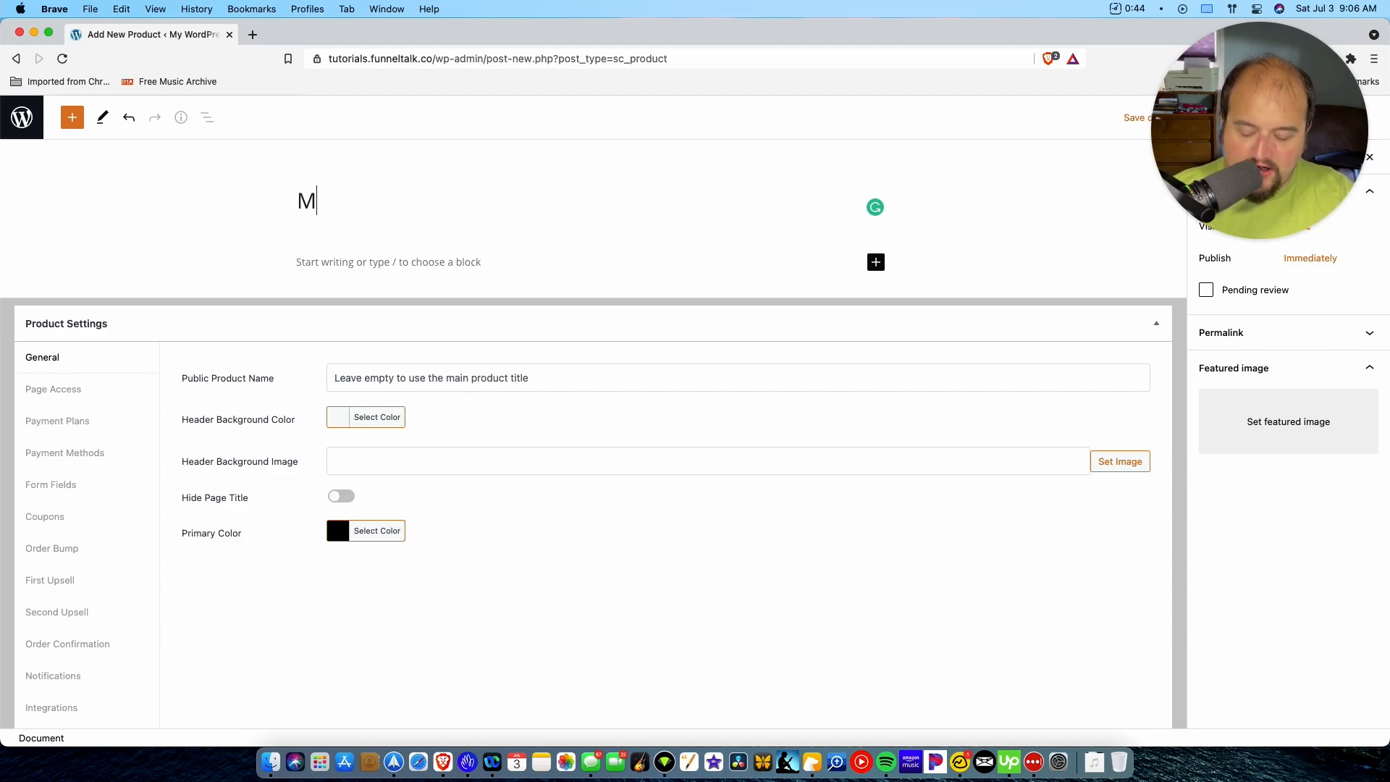
text(y A)
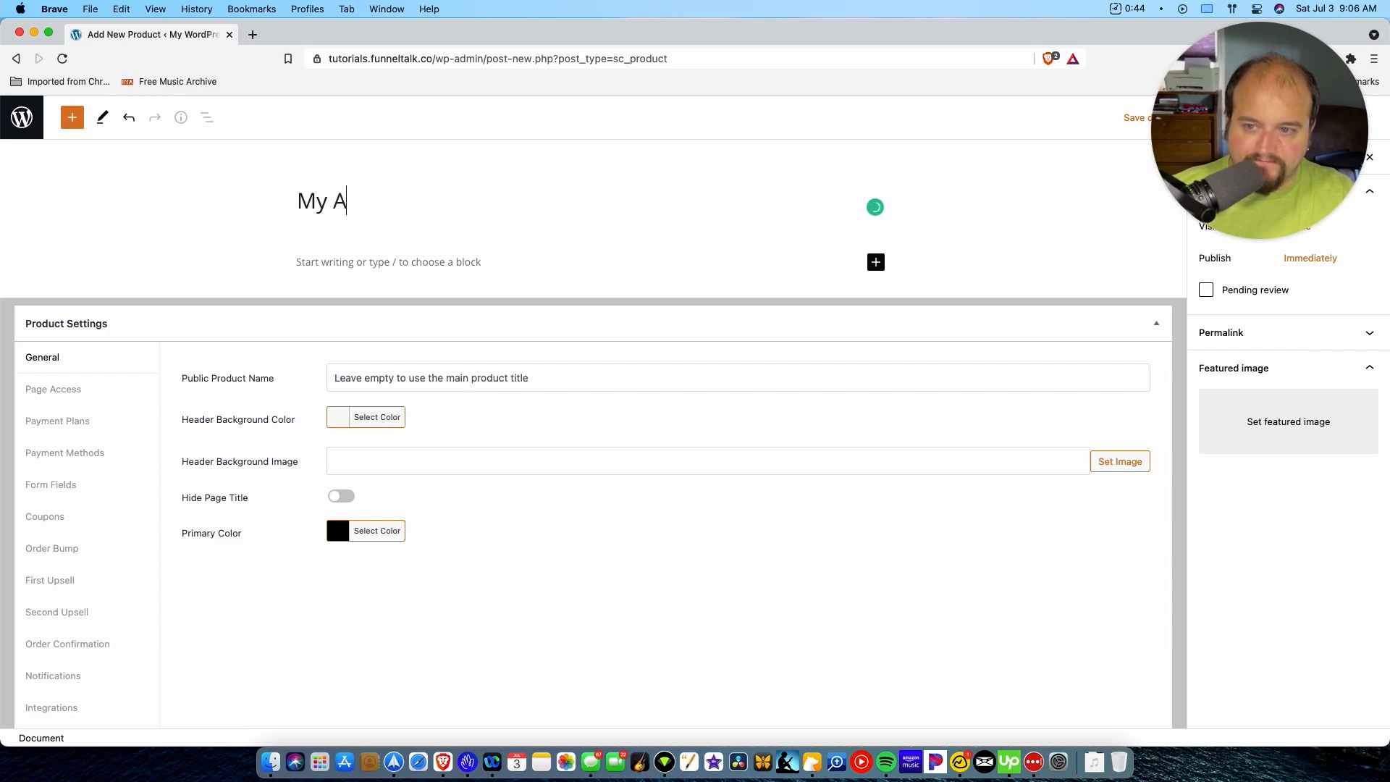
text(wesome Pr)
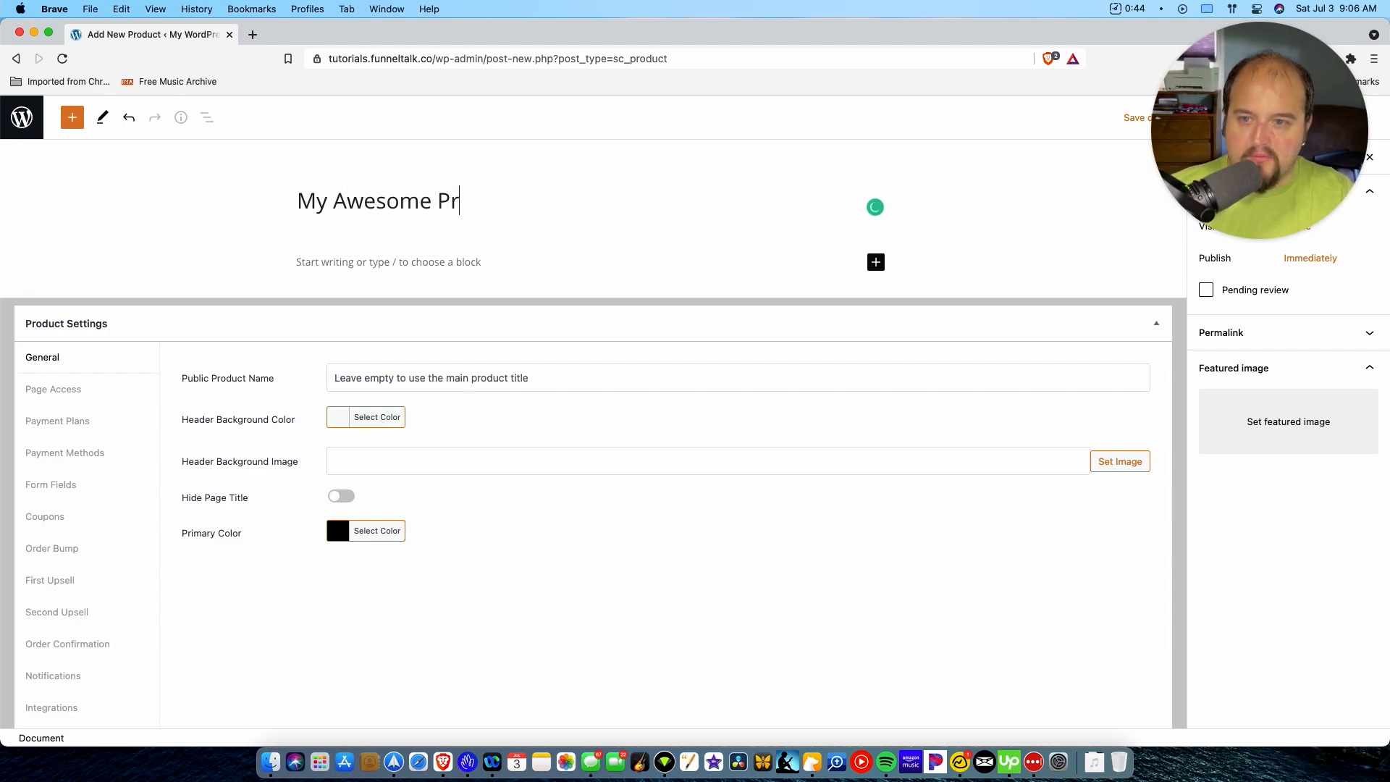
text(oduct)
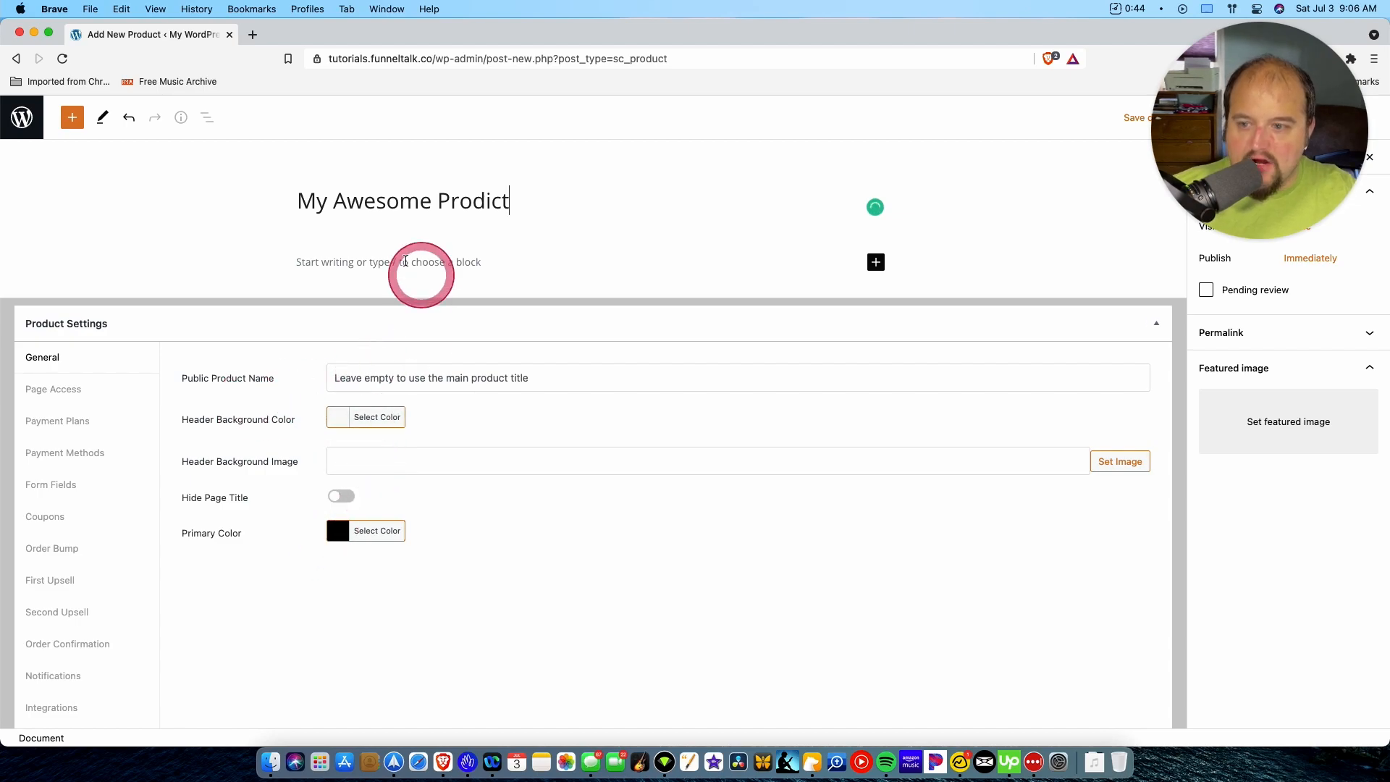
mouse_move(475, 449)
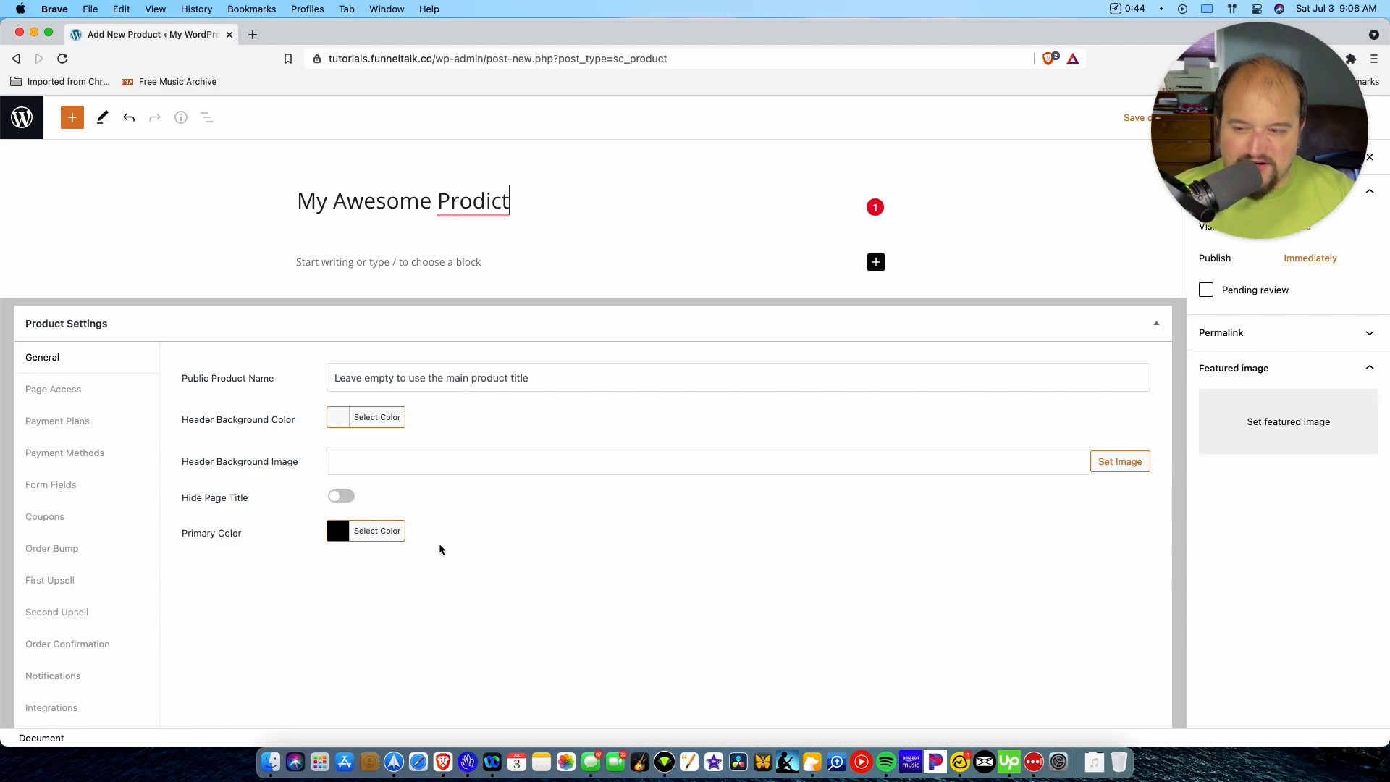
click(53, 388)
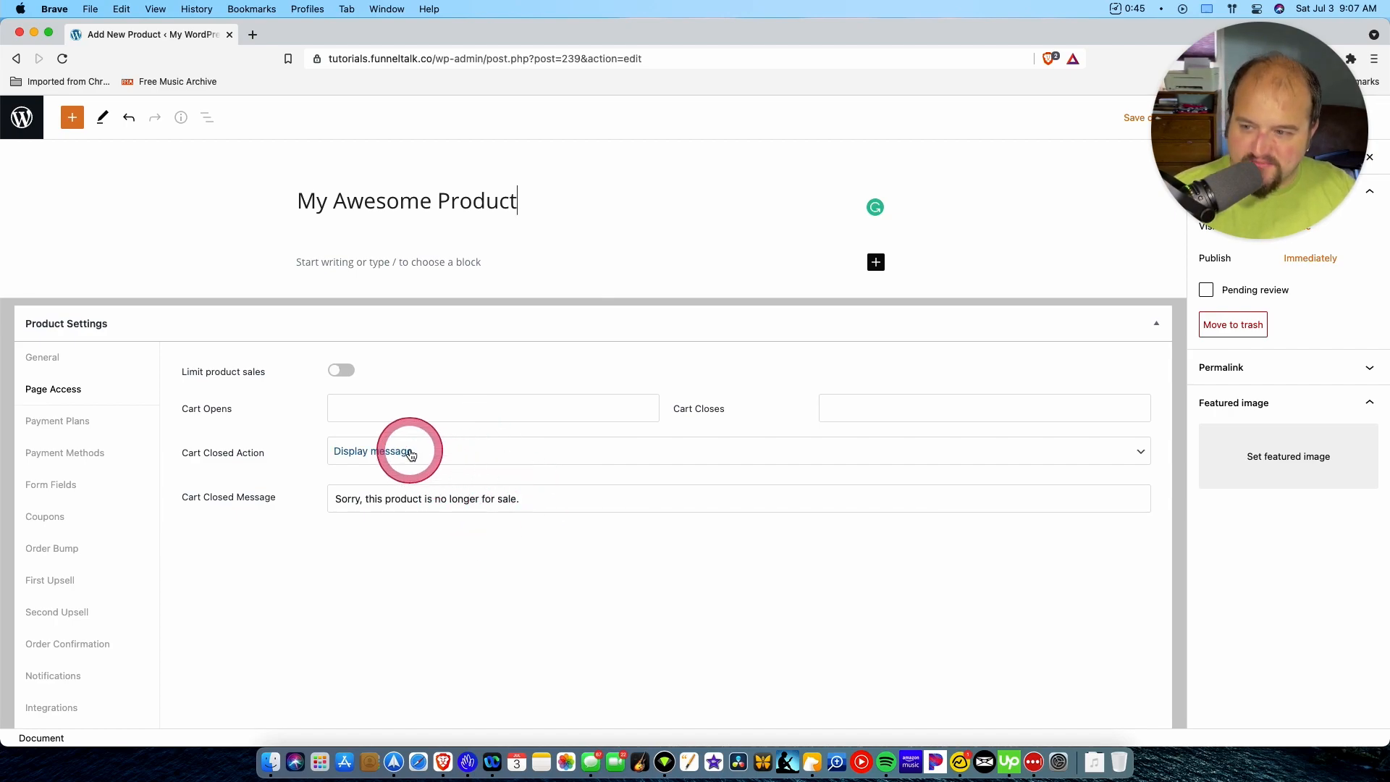
click(56, 420)
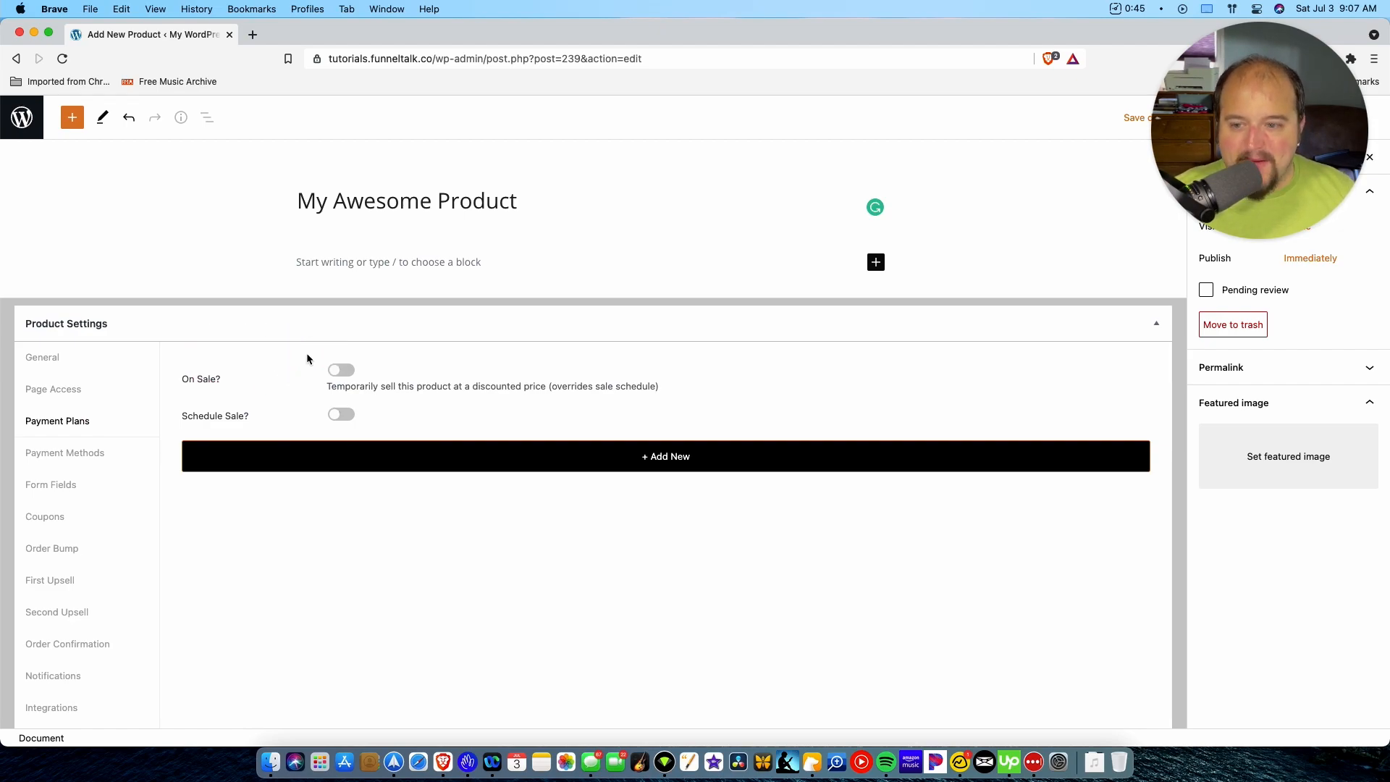
- Add a recurring plan with ID 'Month', billed Monthly and limited to 3 payments
click(341, 369)
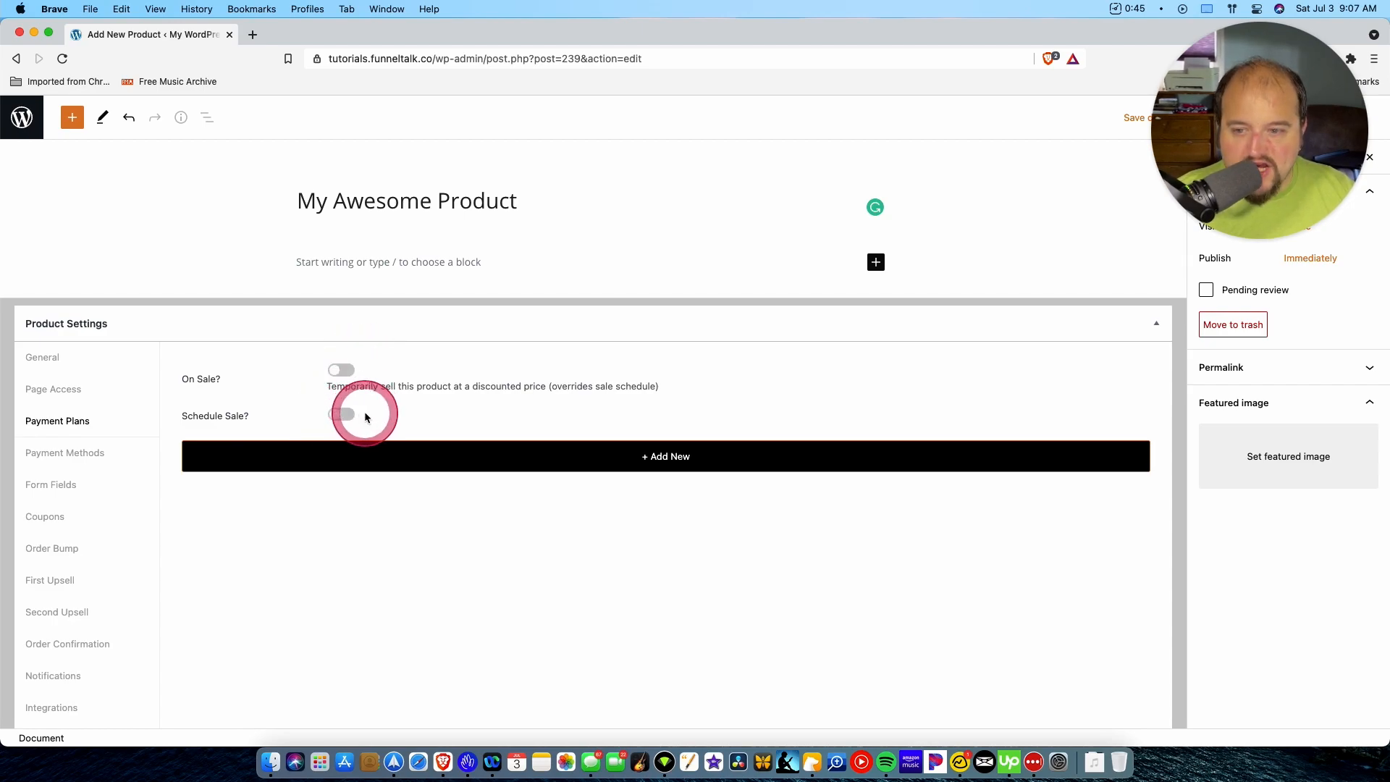
click(665, 456)
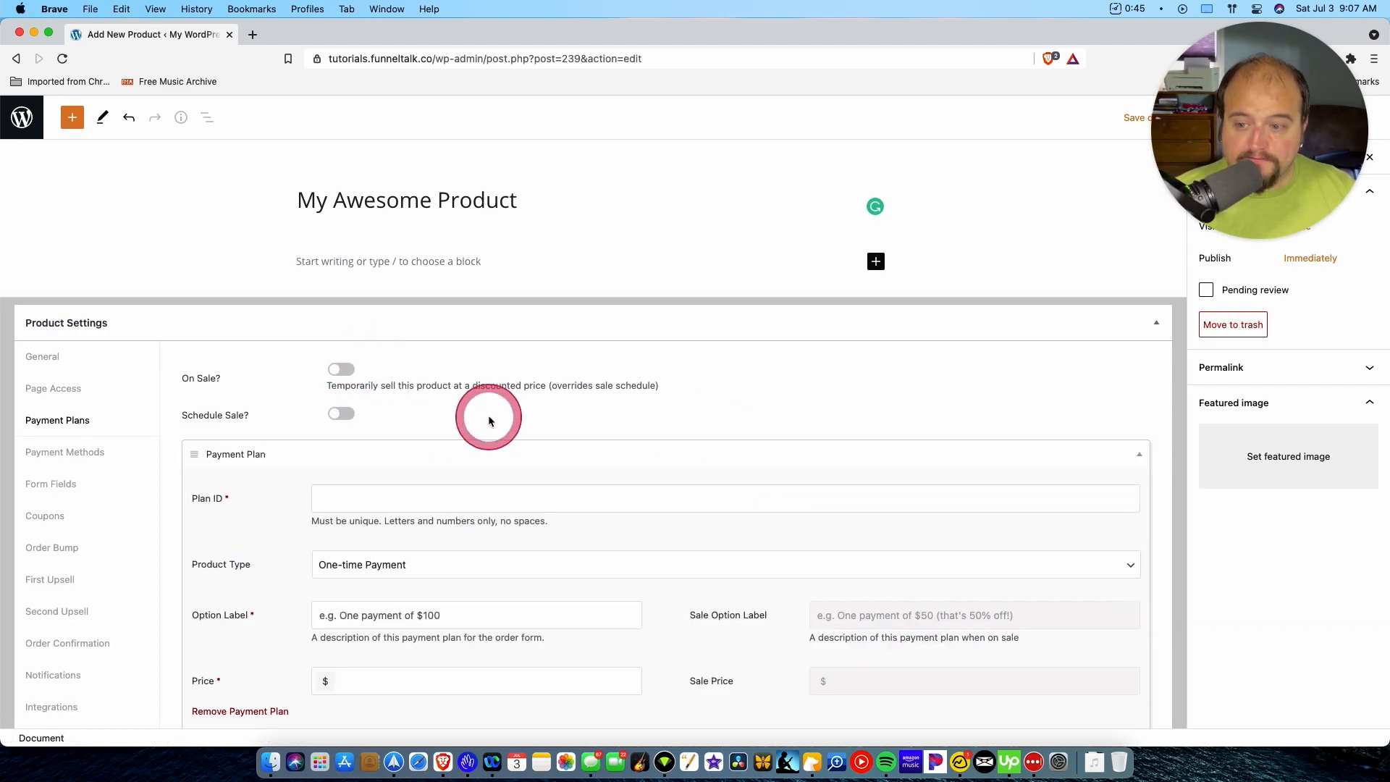
text(Monthly)
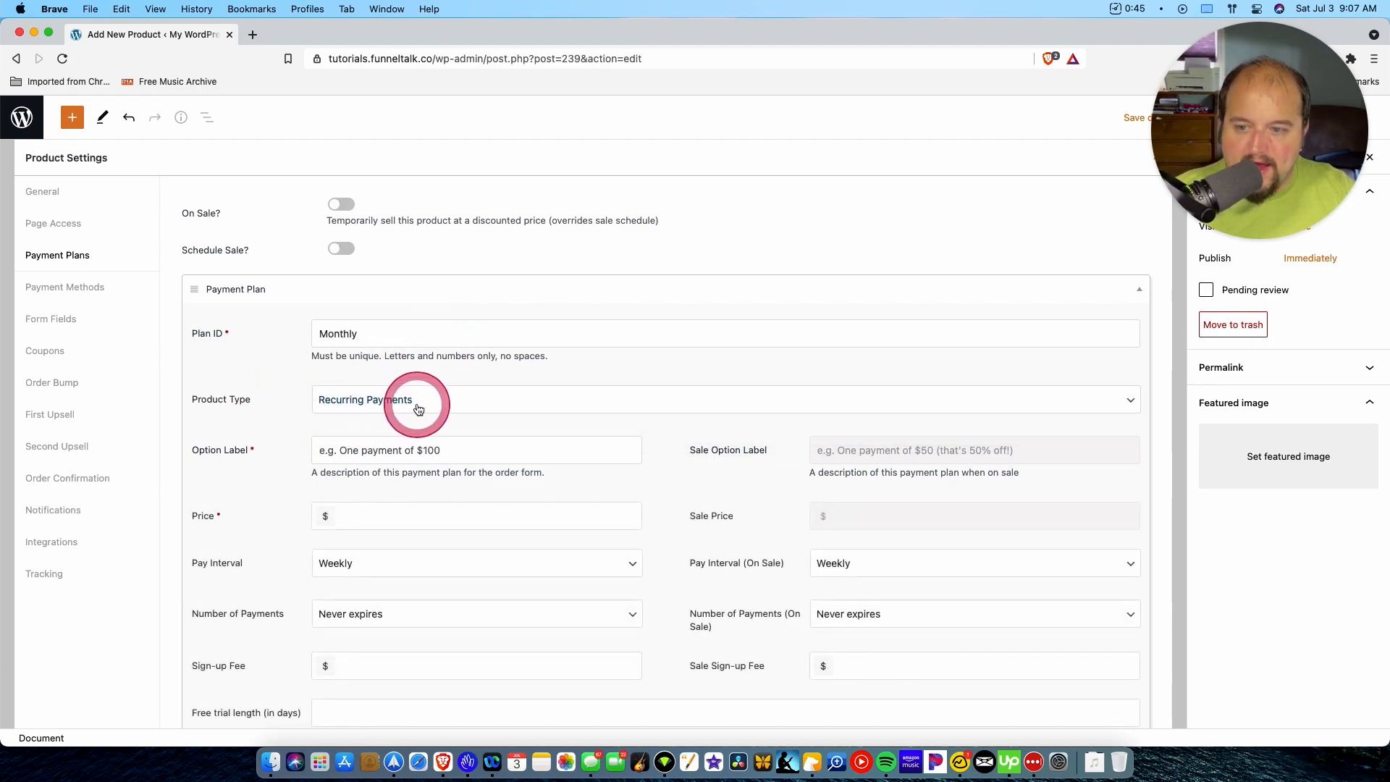
text(50)
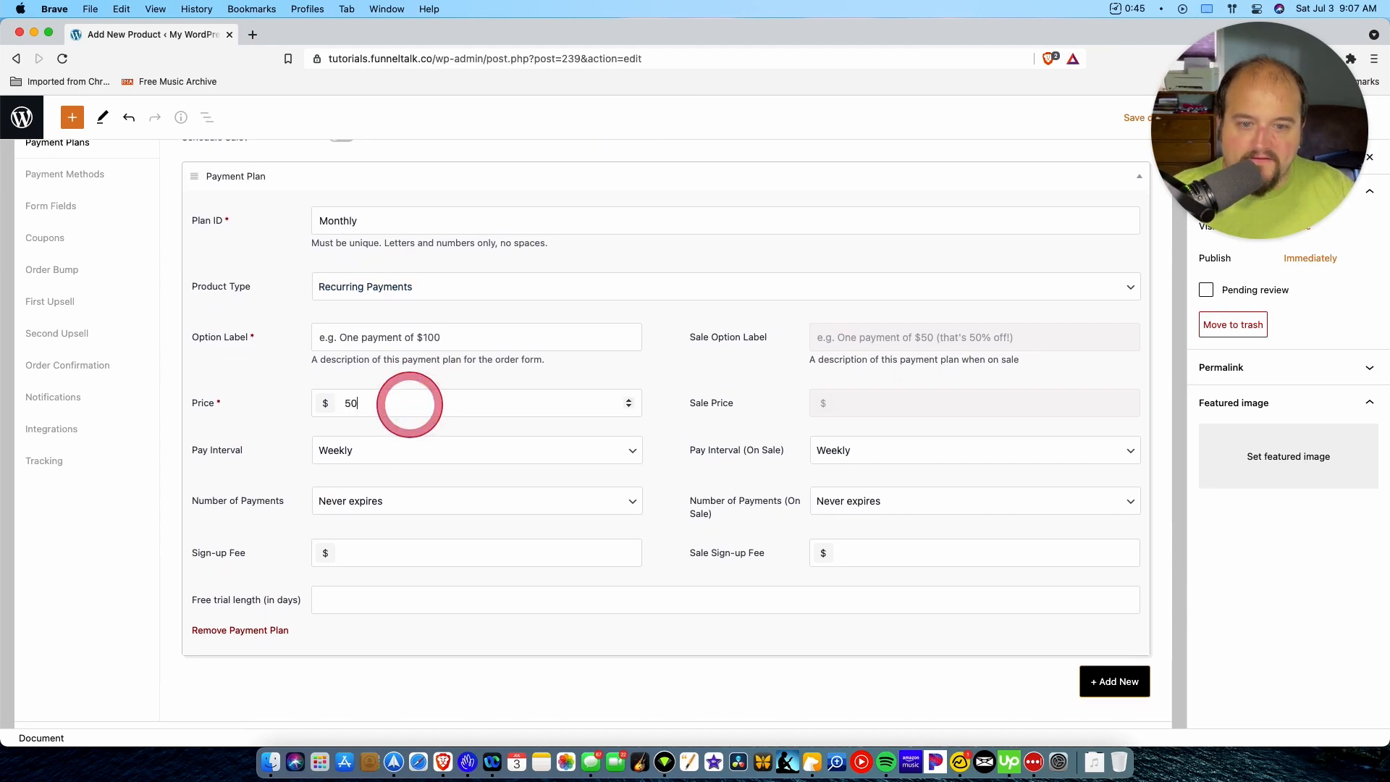
click(973, 449)
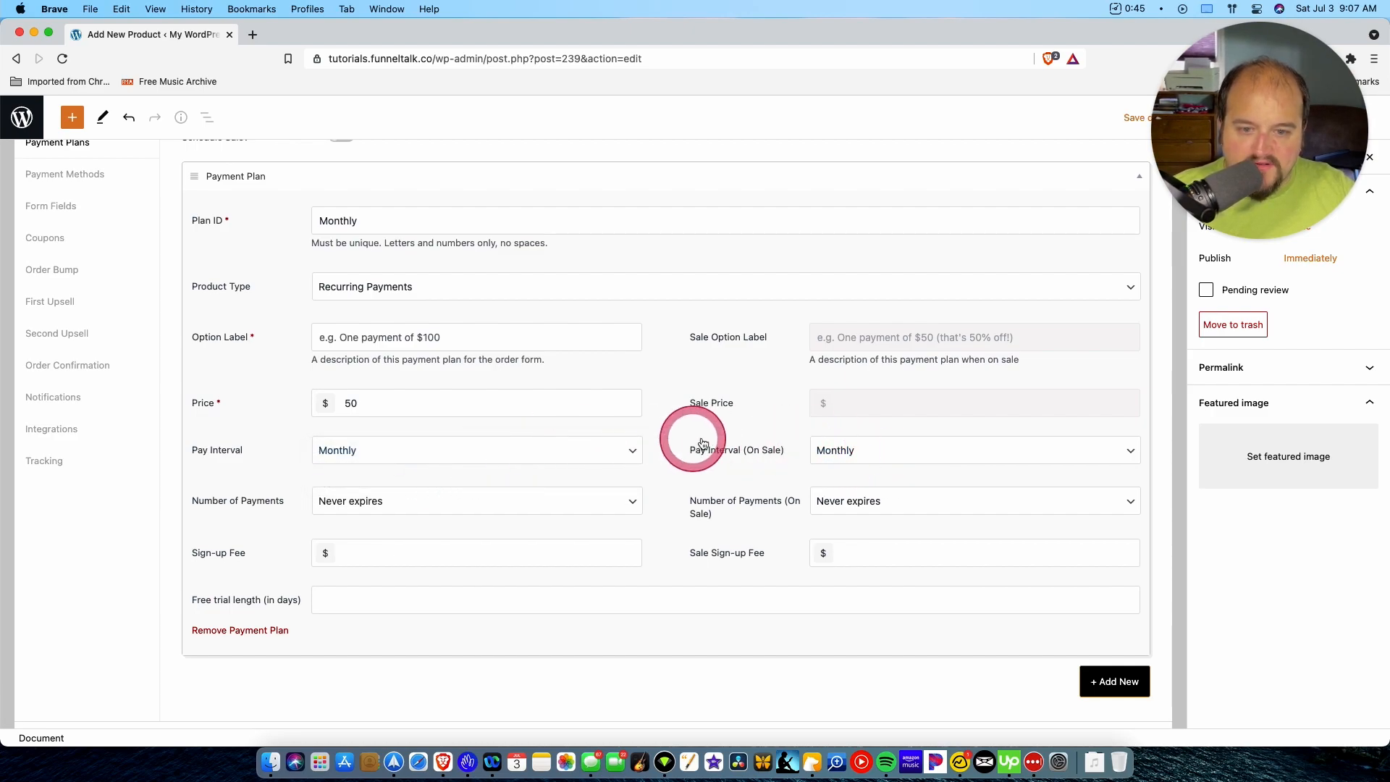
double_click(735, 449)
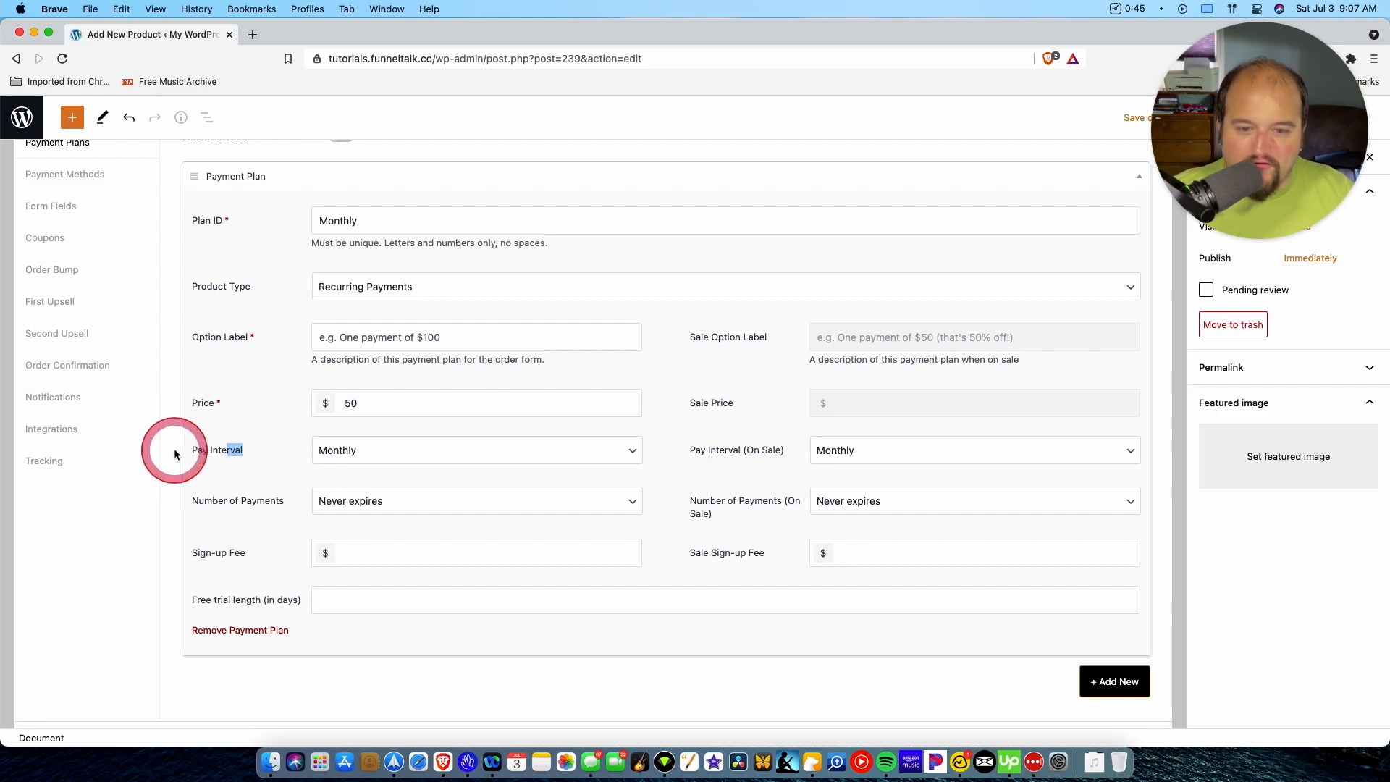
click(474, 499)
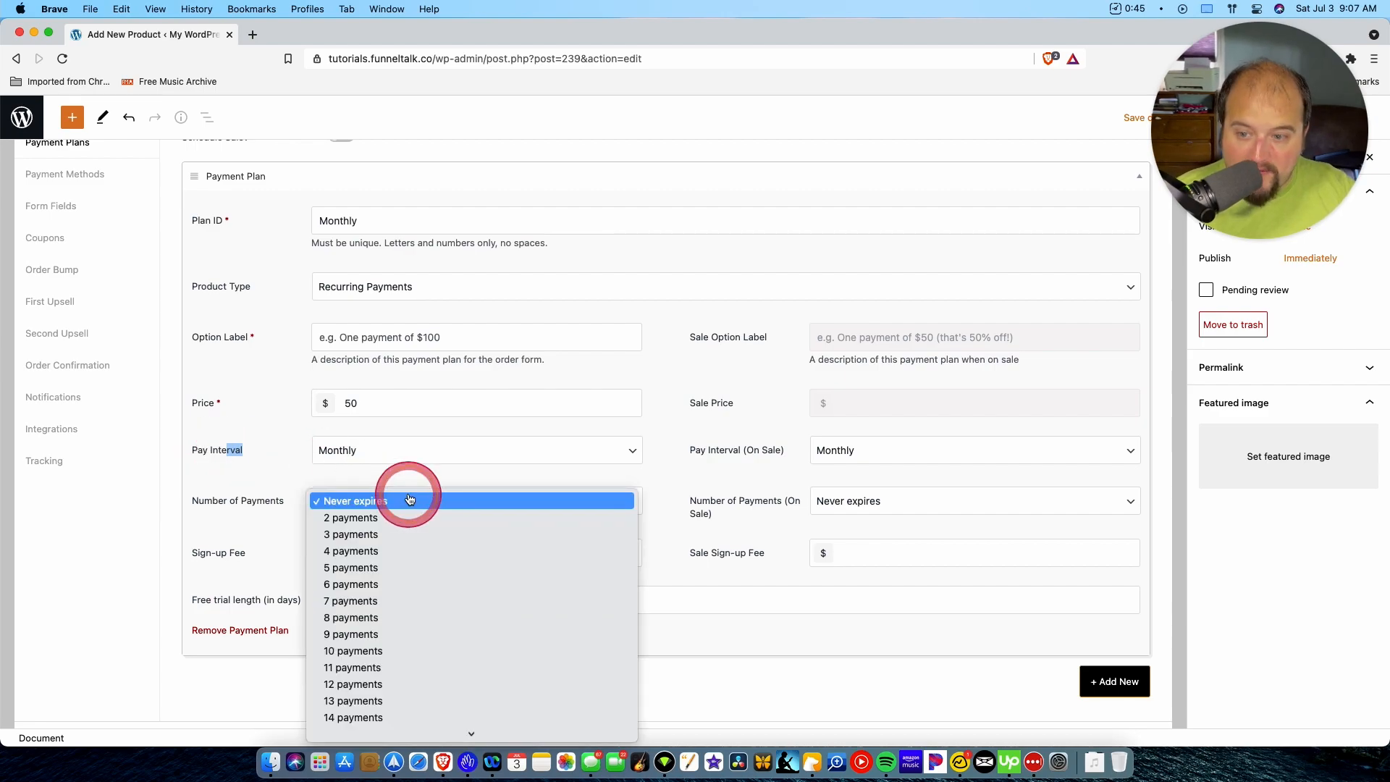
click(350, 534)
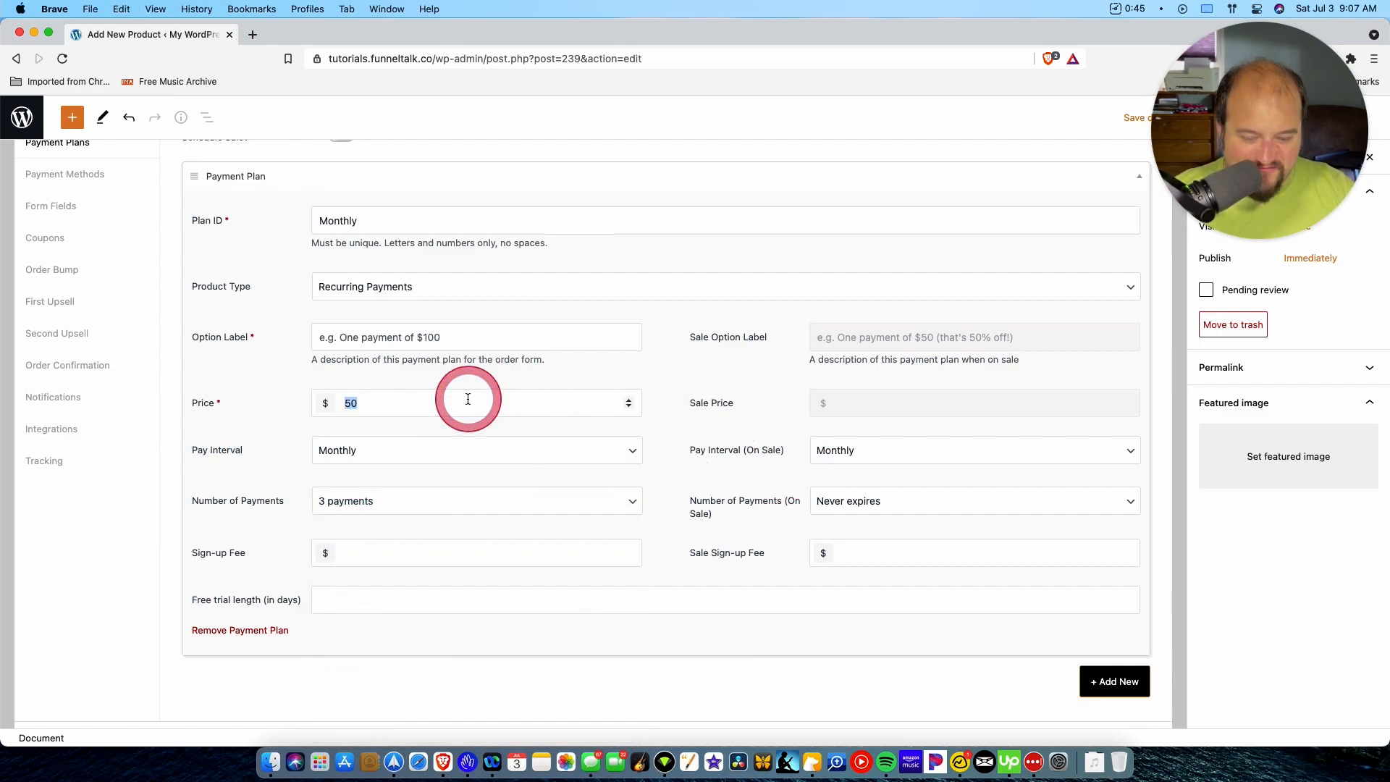
- Set the plan's price to 49.99, a 7-day trial, and an option label describing 3 payments
text(49.99)
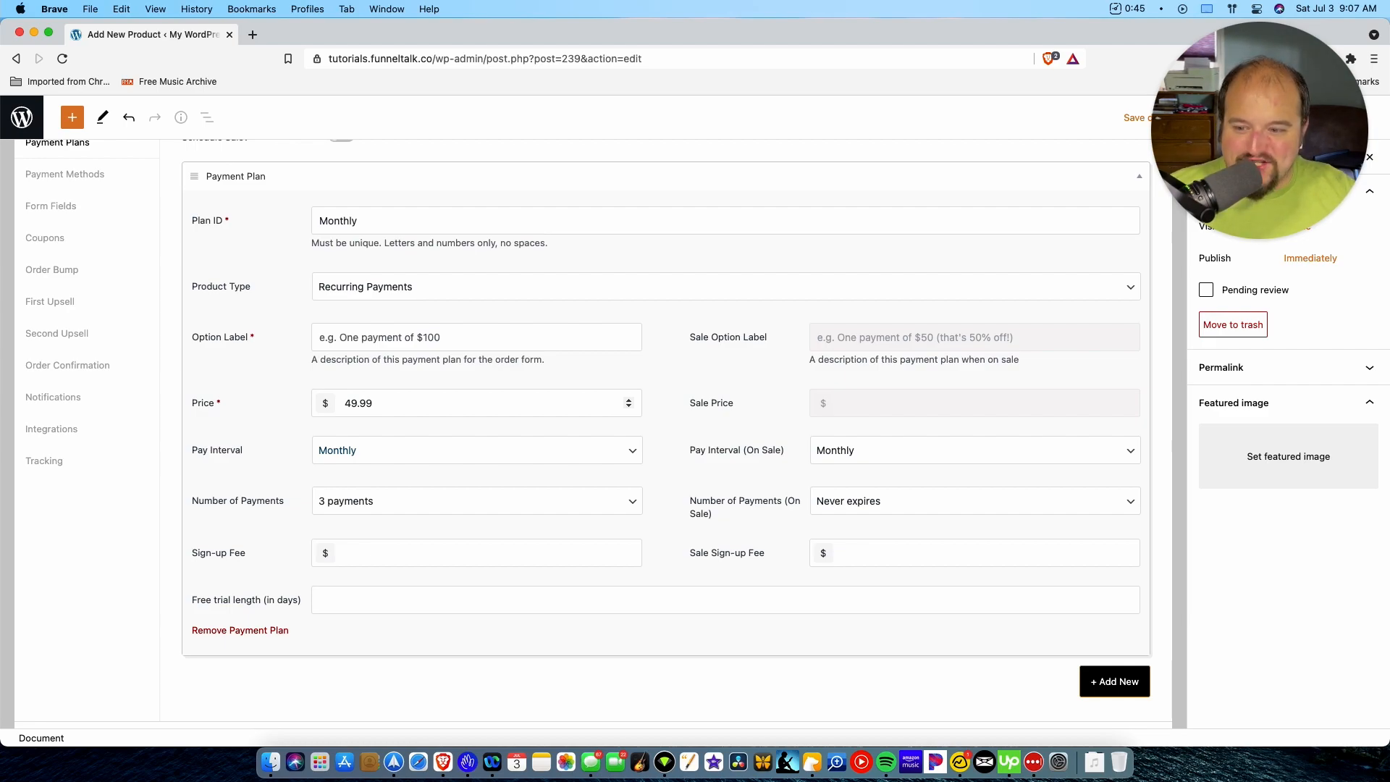
click(307, 608)
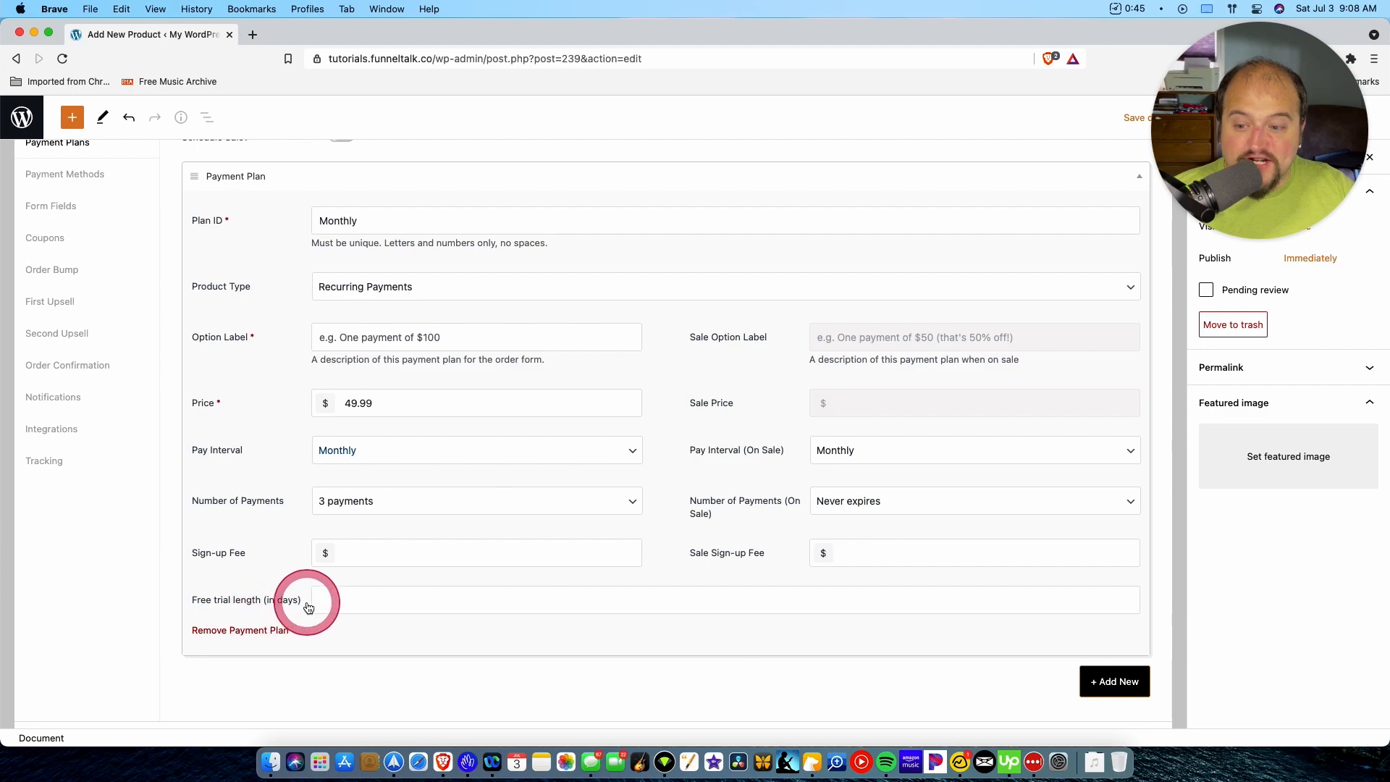
text(7)
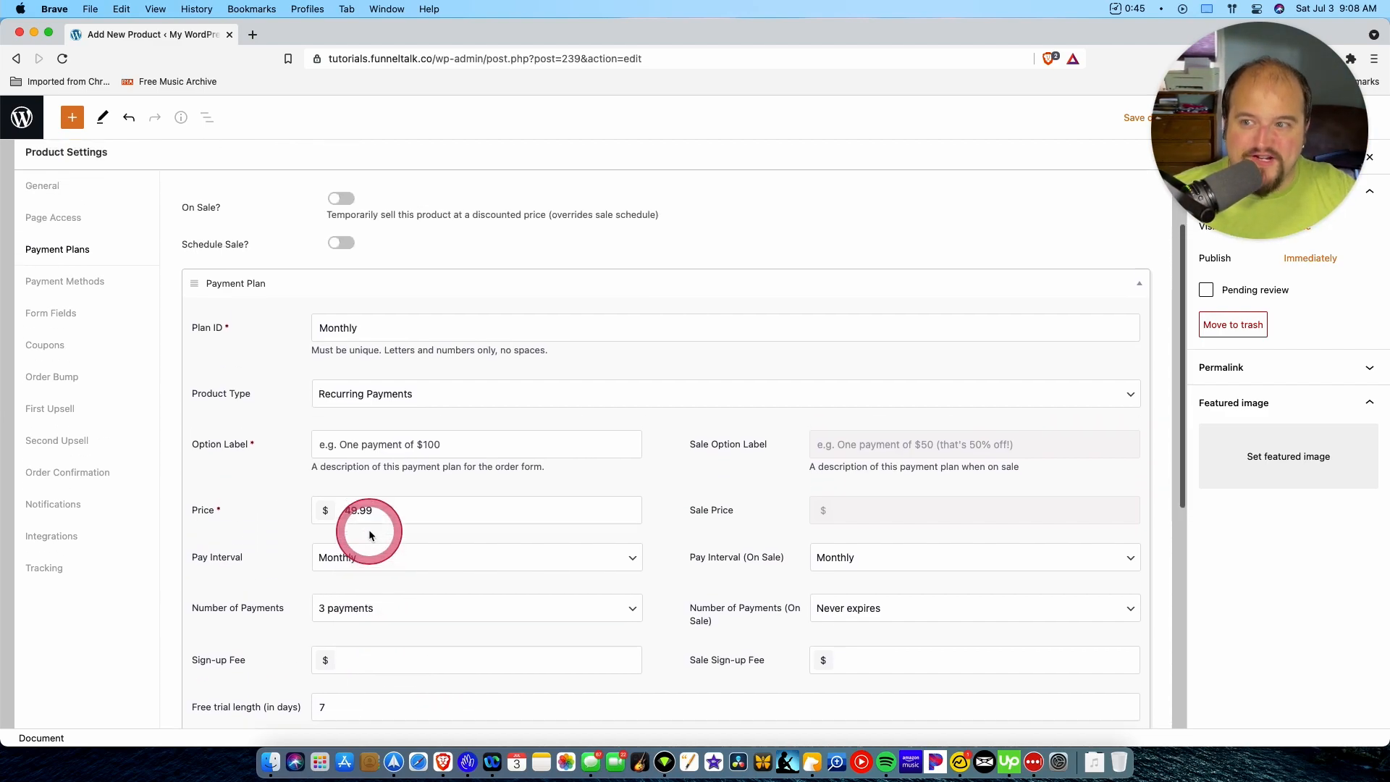
scroll(down, 3)
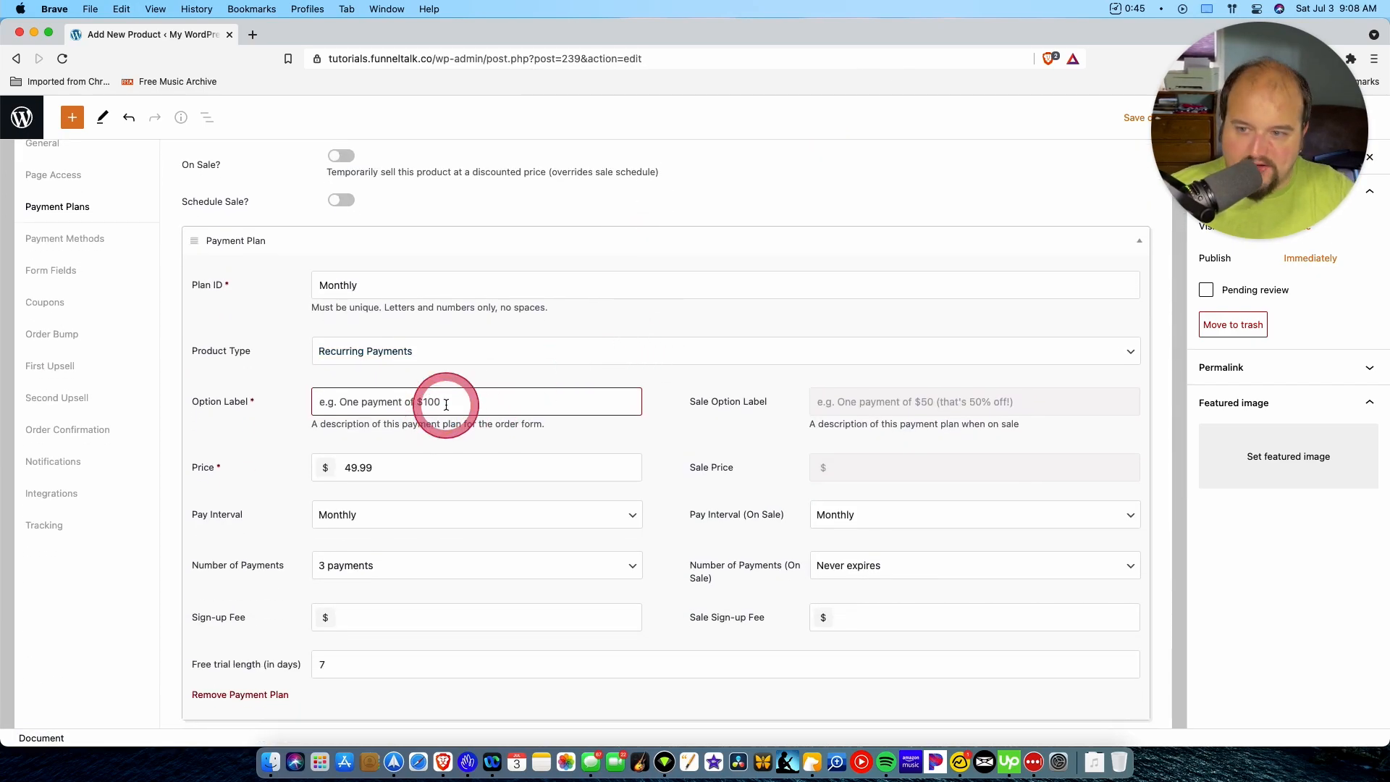
click(445, 401)
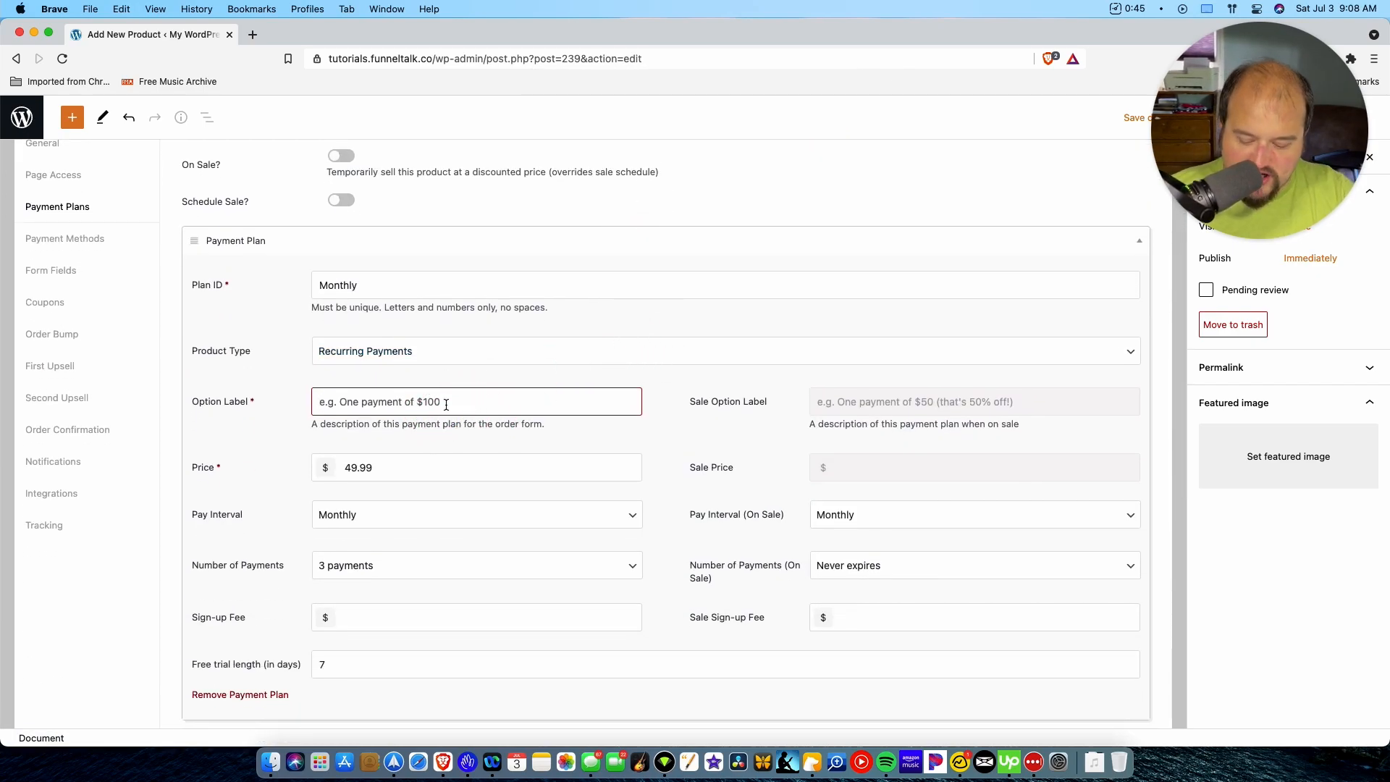
text(One payment of)
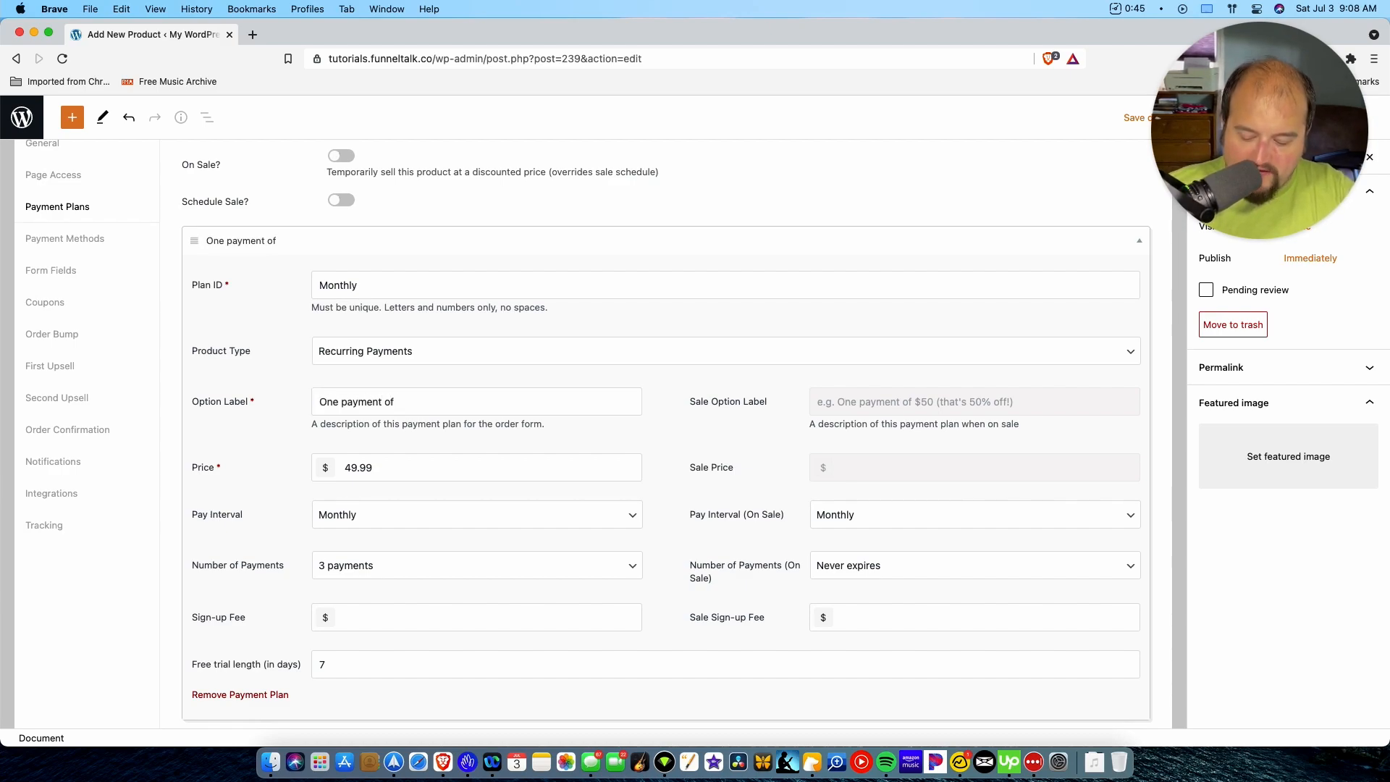
text(3 pay)
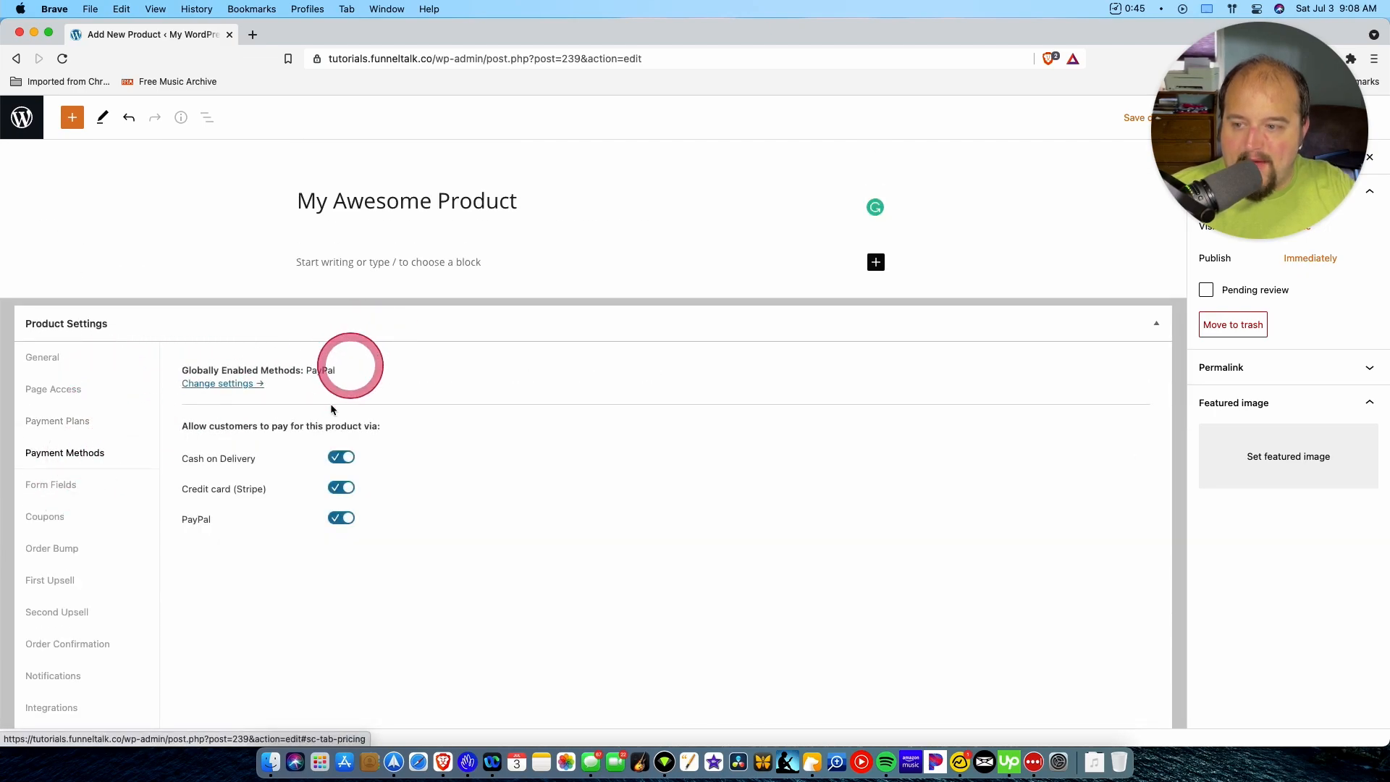
scroll(down, 3)
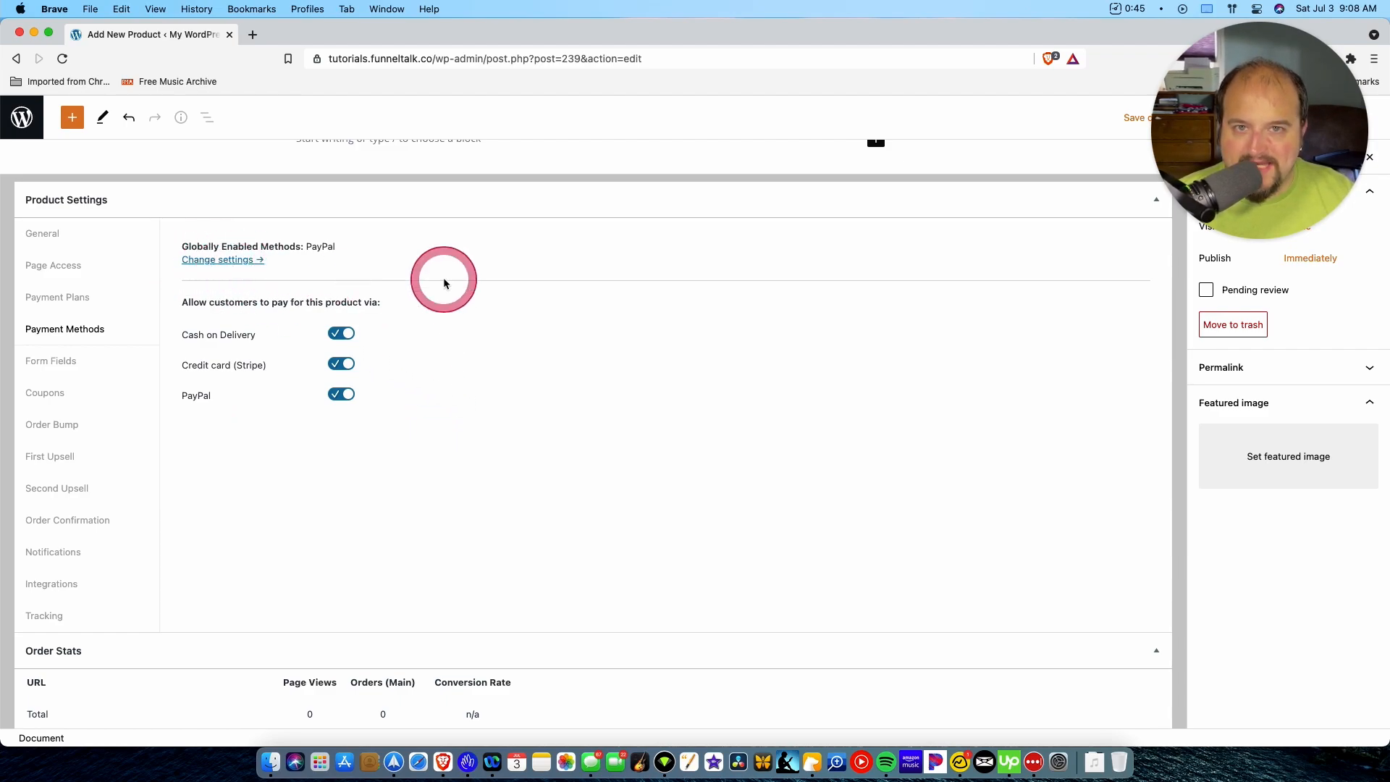
mouse_move(540, 304)
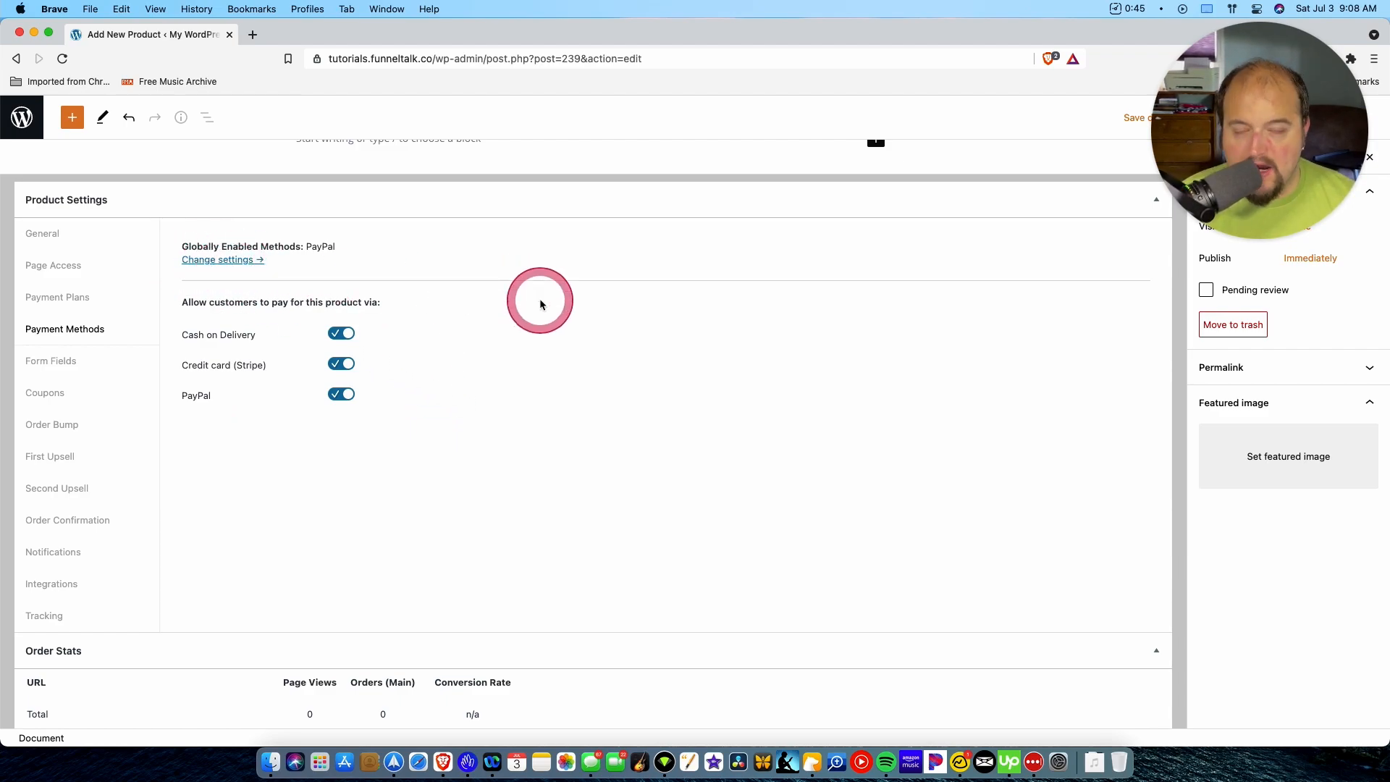
- Add a custom checkout field under Form Fields, remove it again, and go to Coupons
click(51, 361)
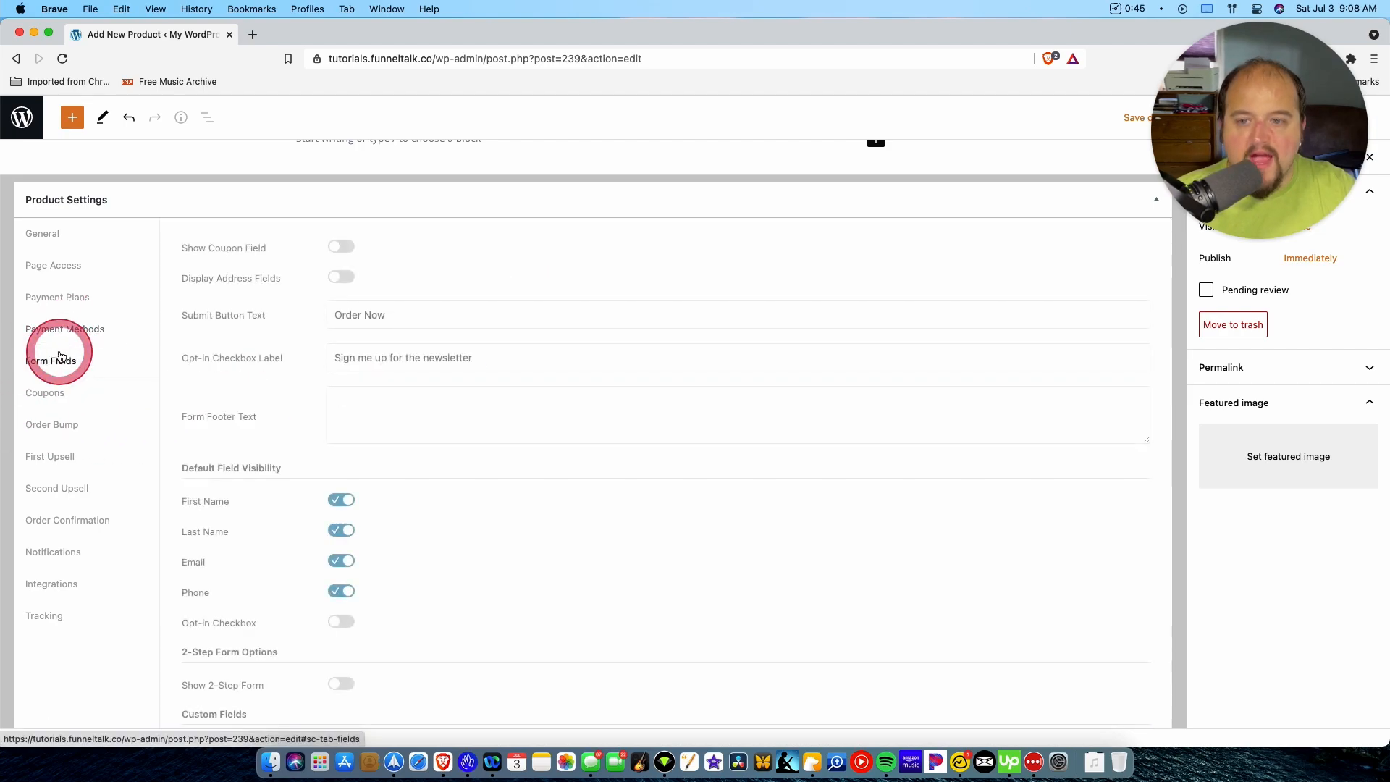
scroll(down, 3)
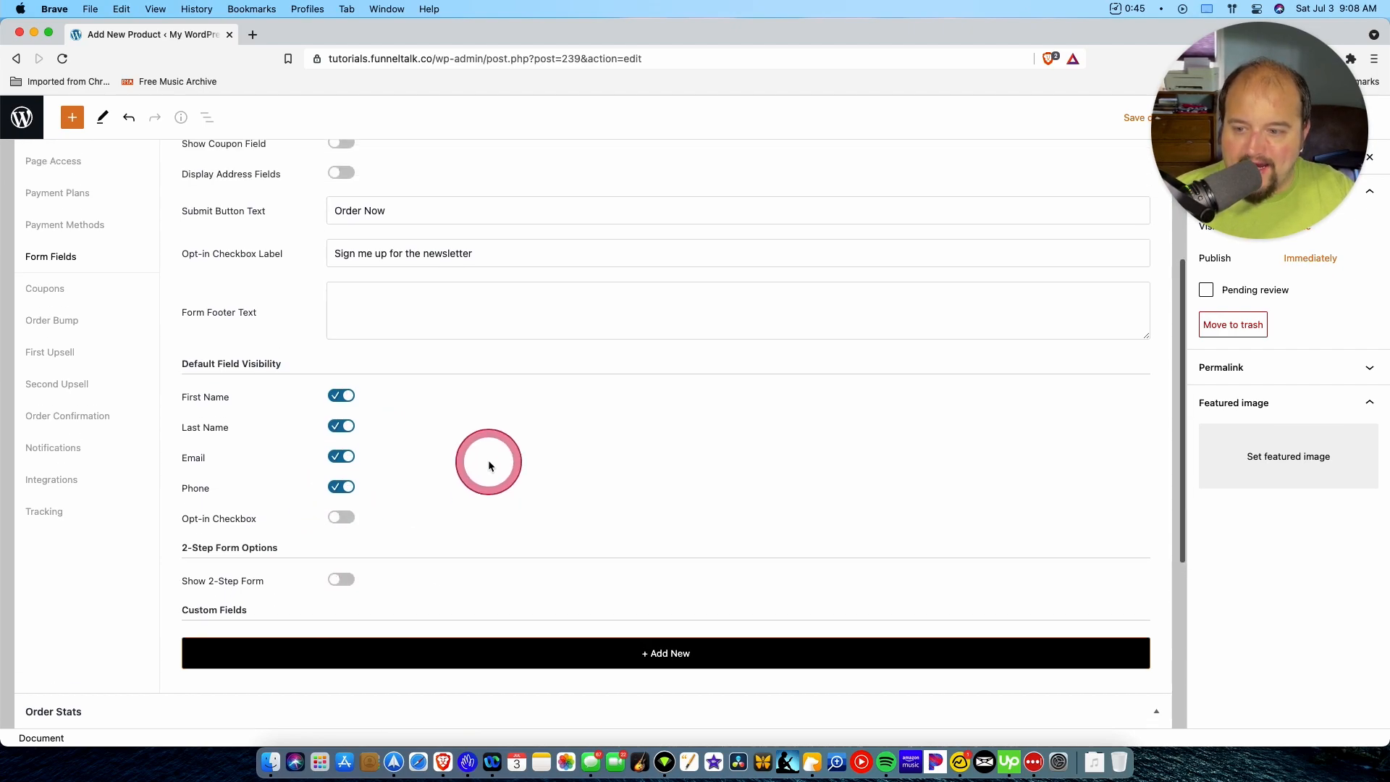
click(664, 653)
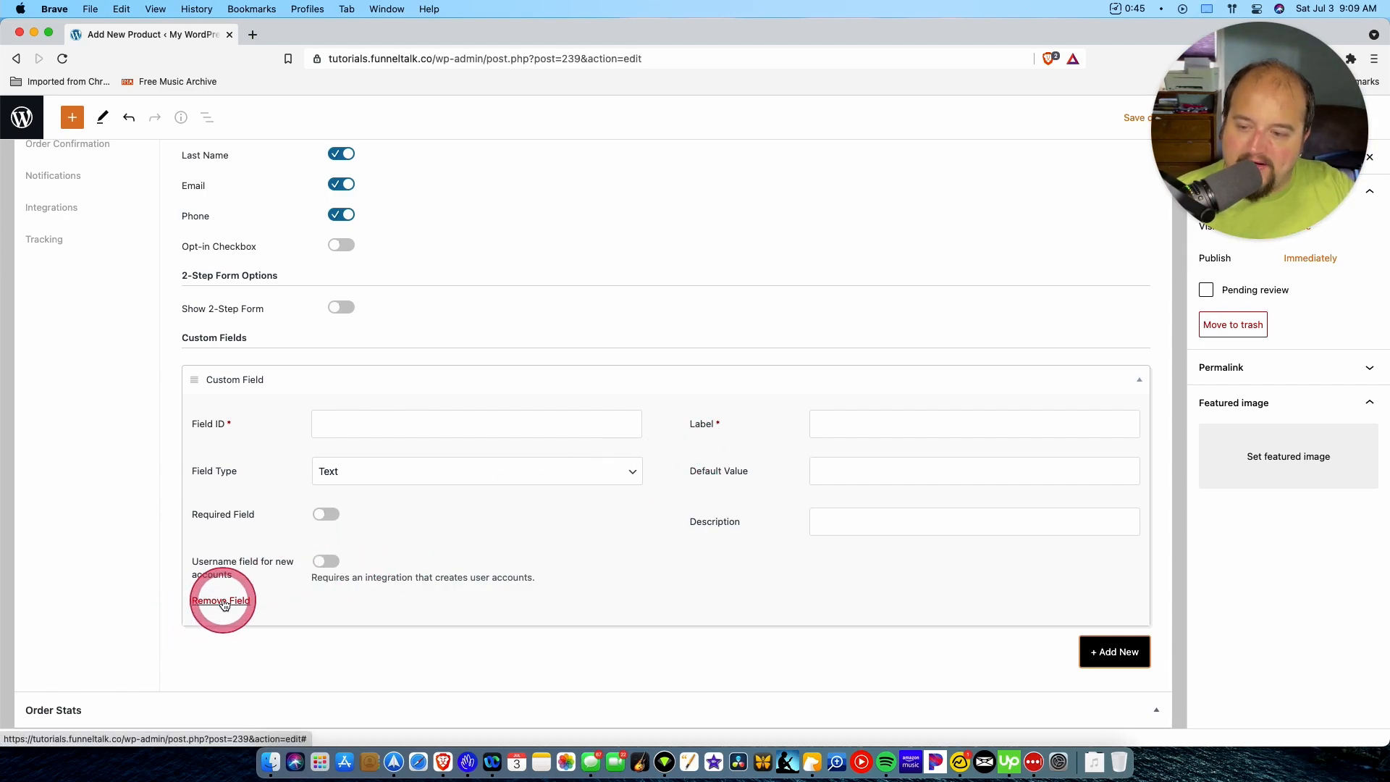
click(220, 599)
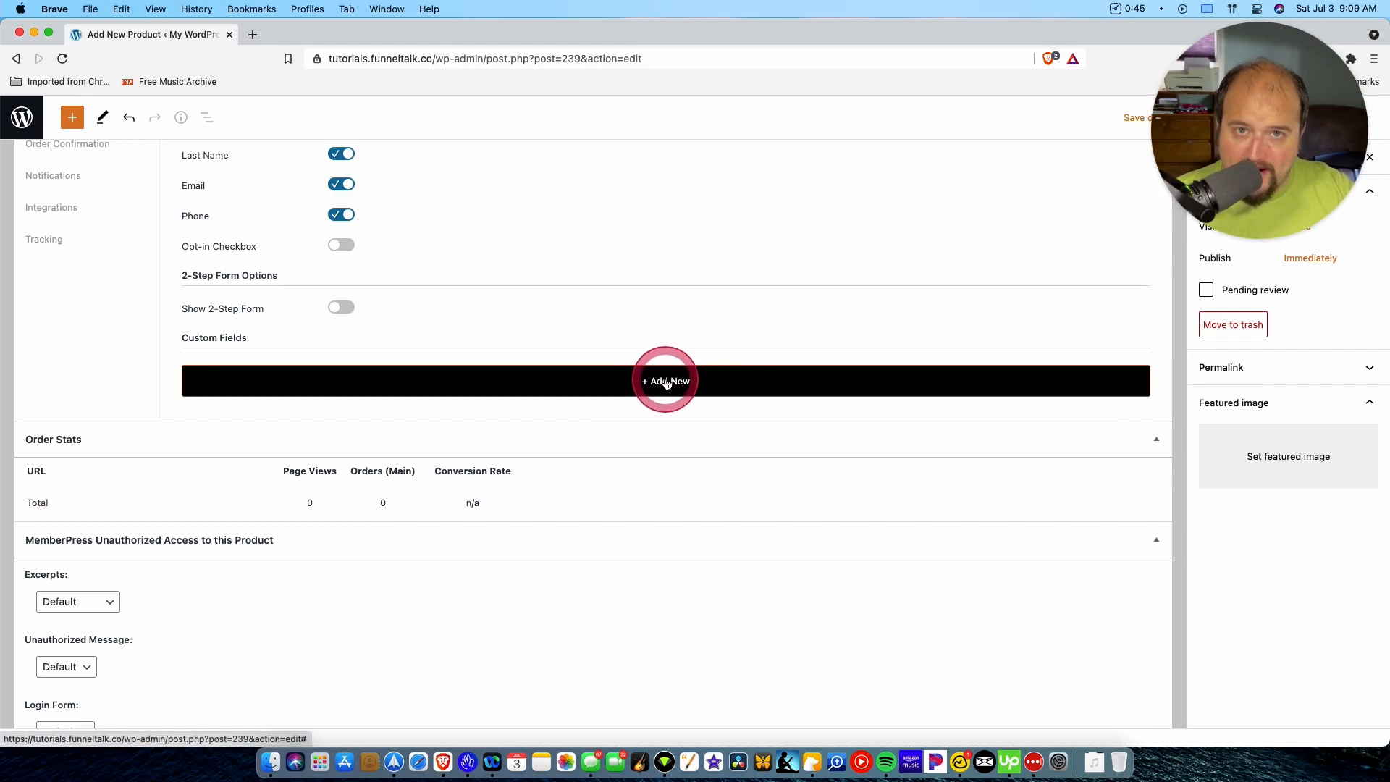
scroll(down, 3)
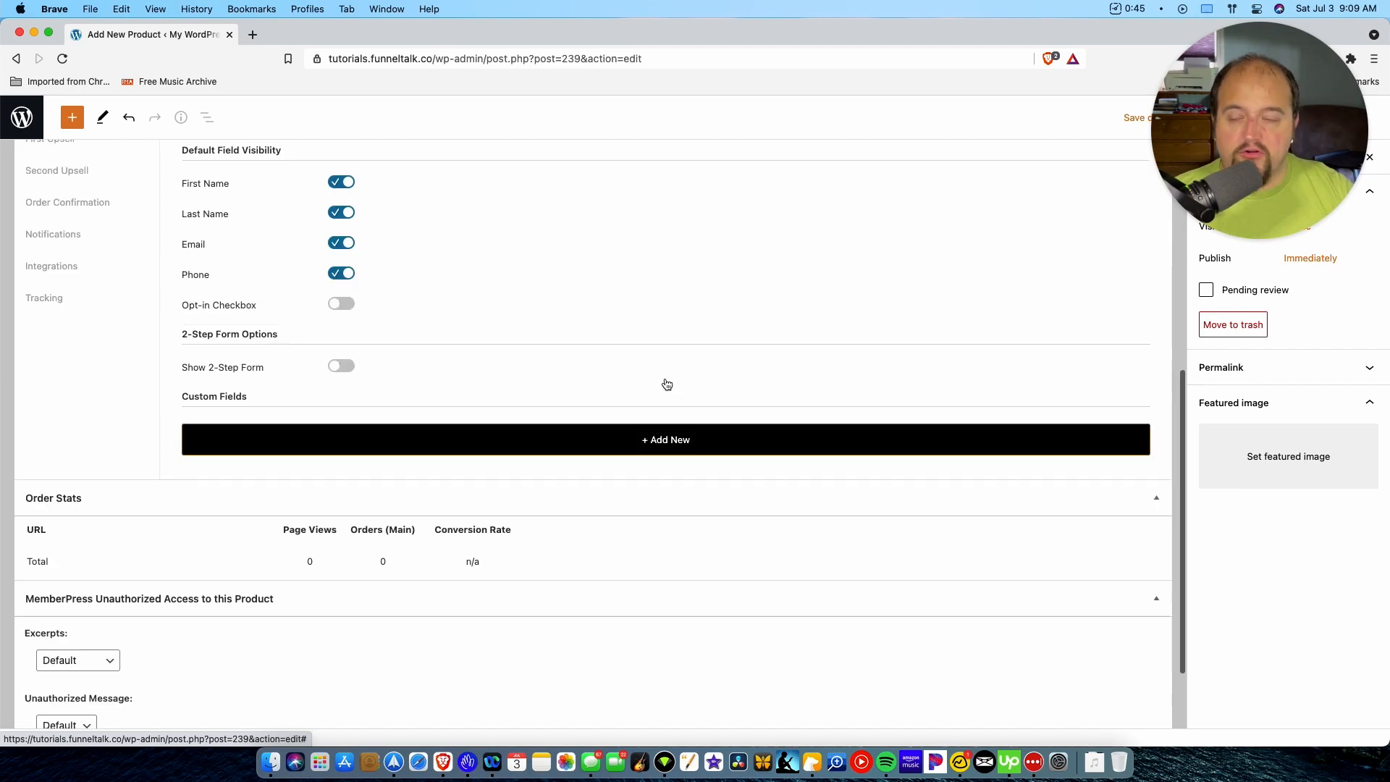
click(44, 405)
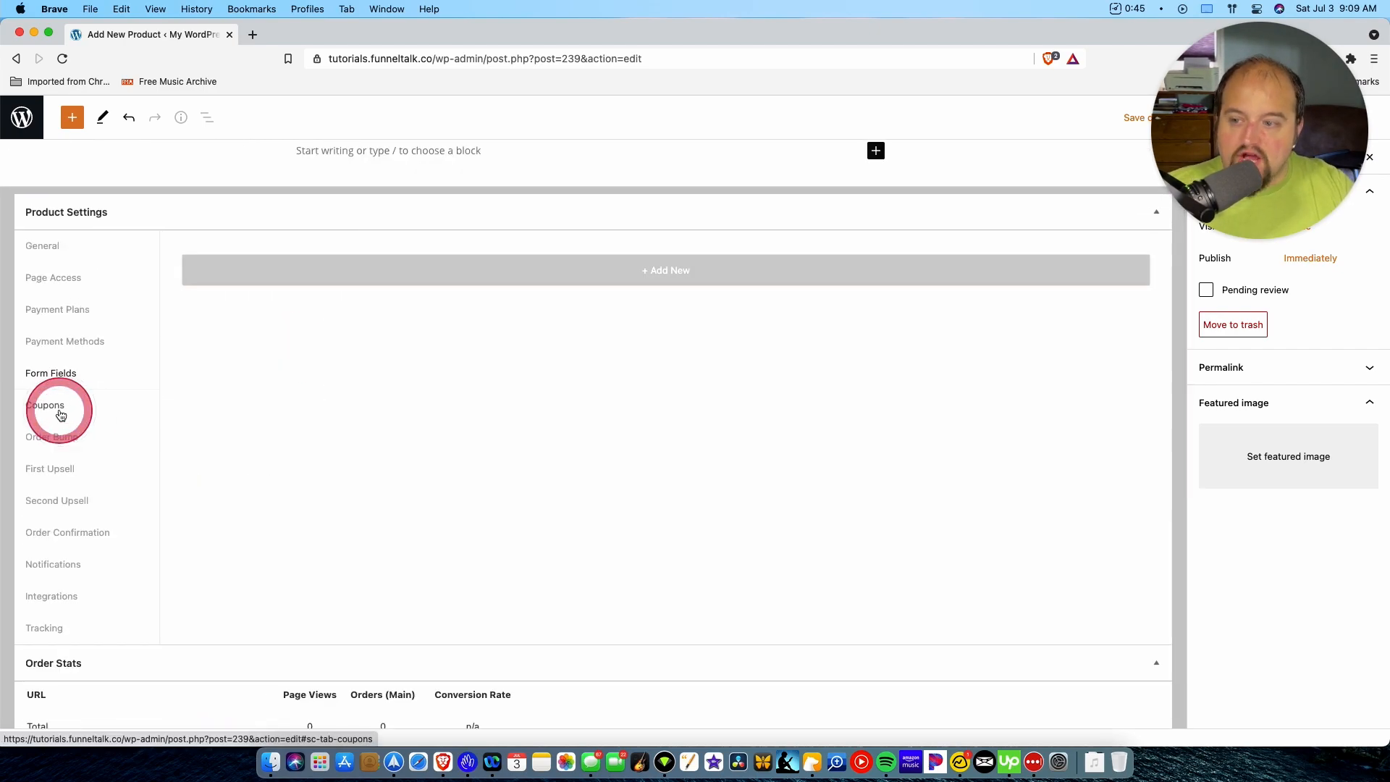
click(45, 405)
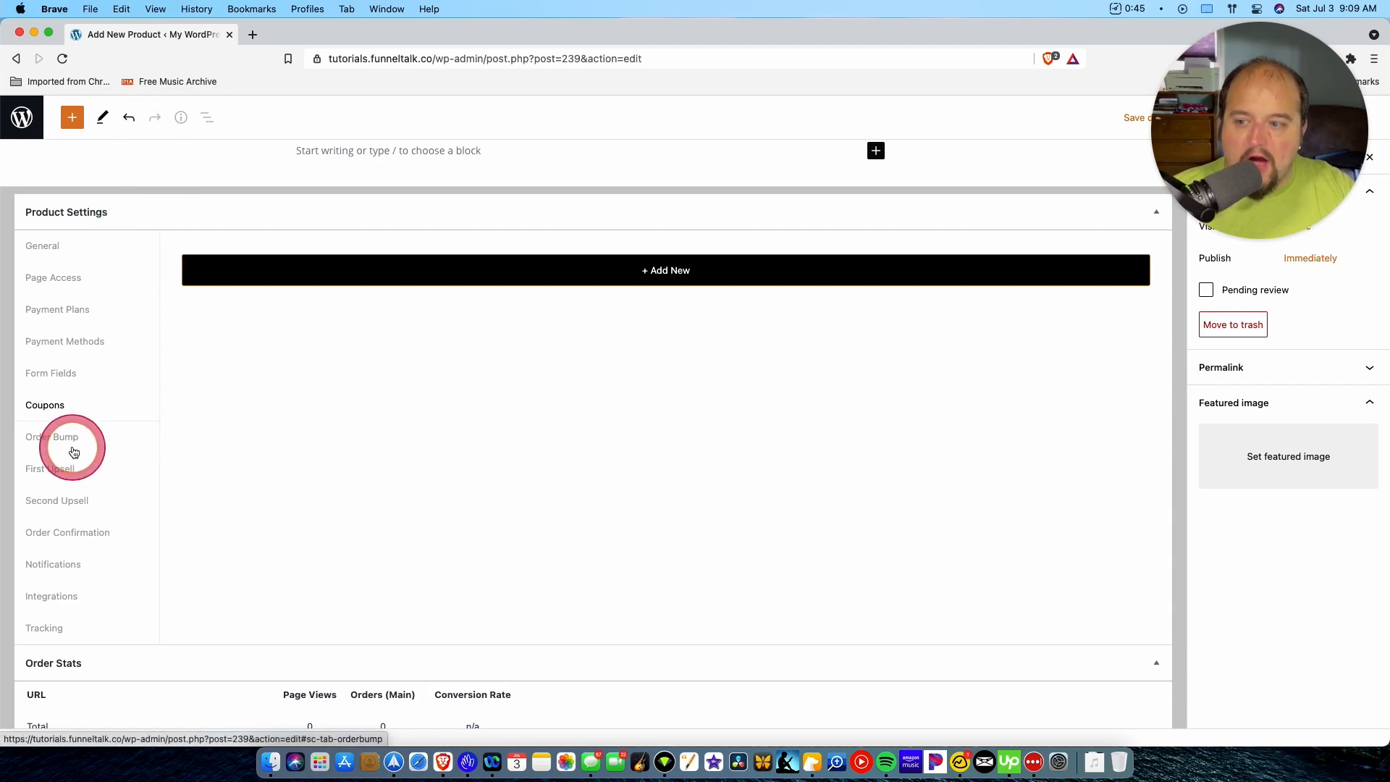
- Show the Order Bump settings (still disabled) and save the product draft
click(52, 436)
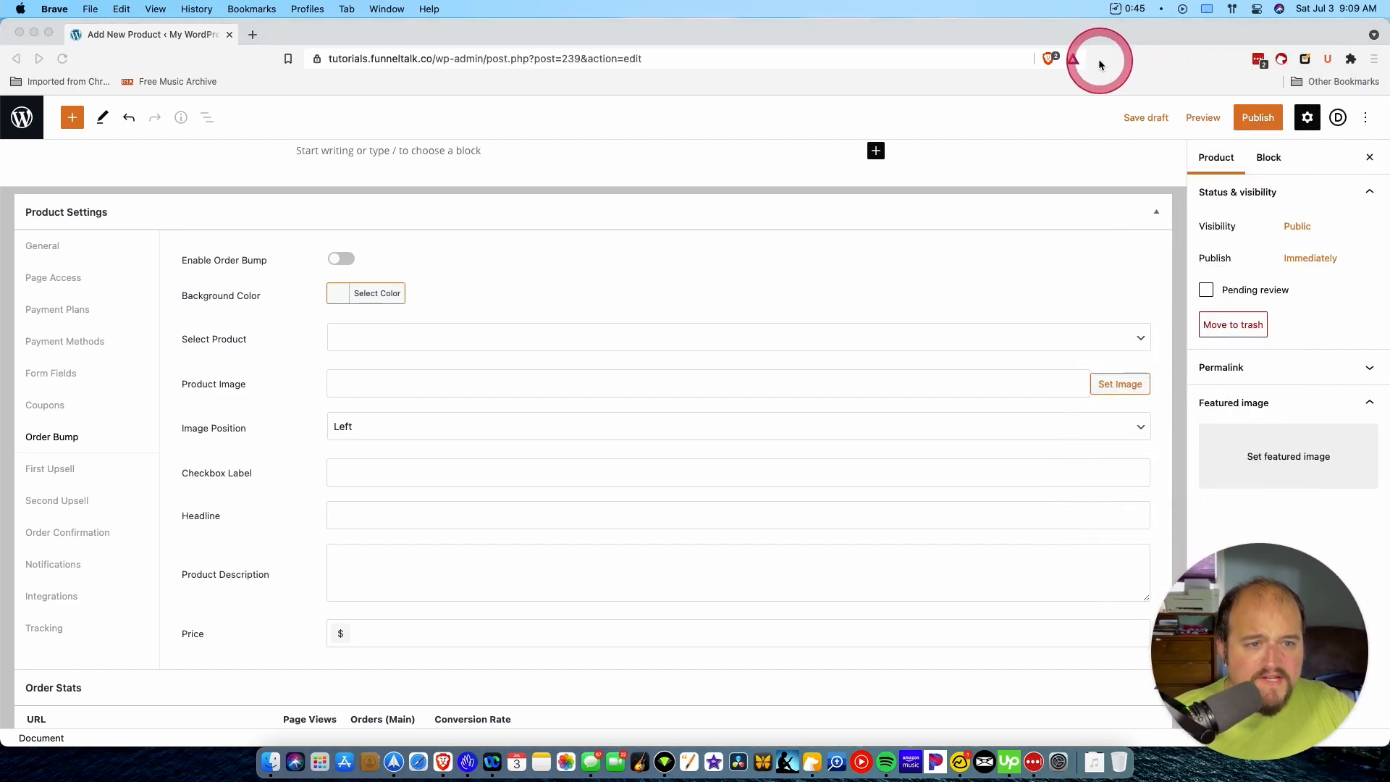
click(1145, 118)
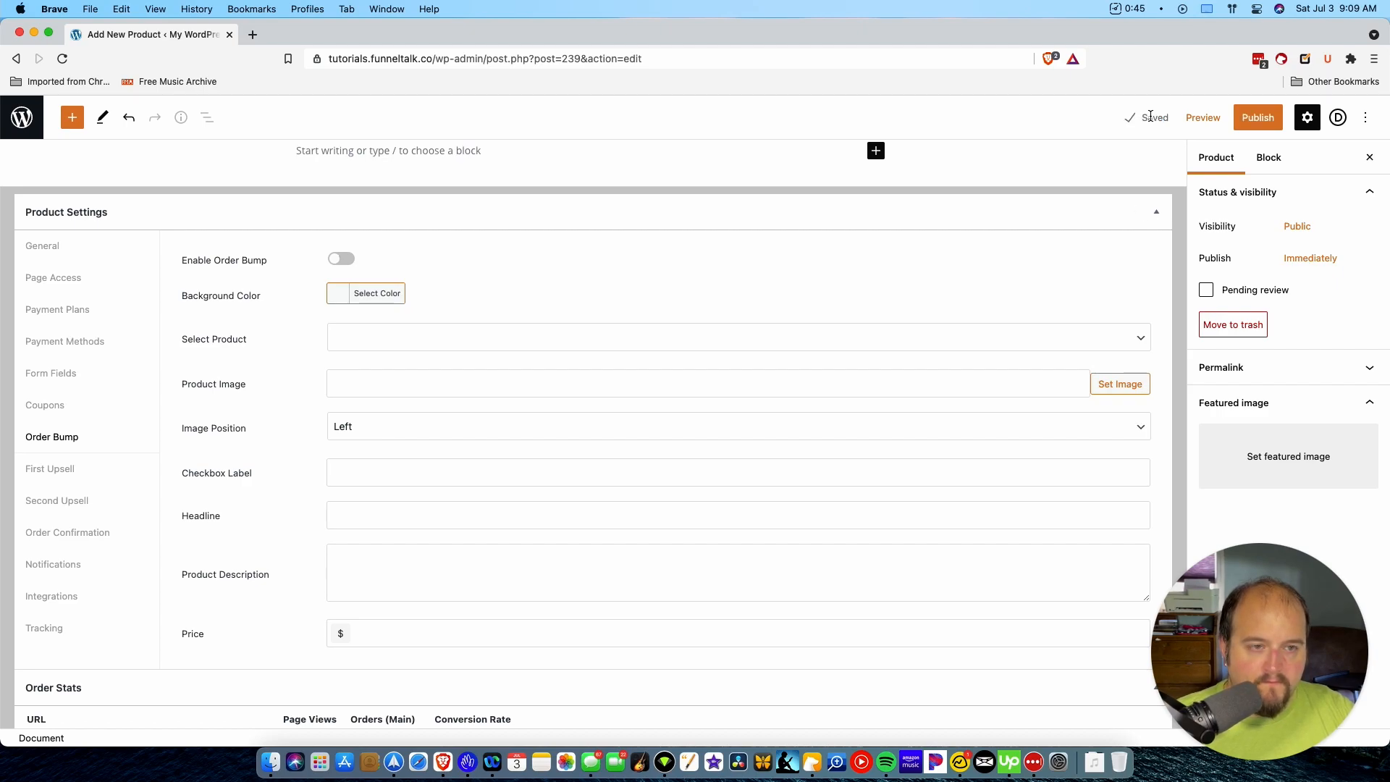
- Return to the Products list and start creating another product
click(22, 118)
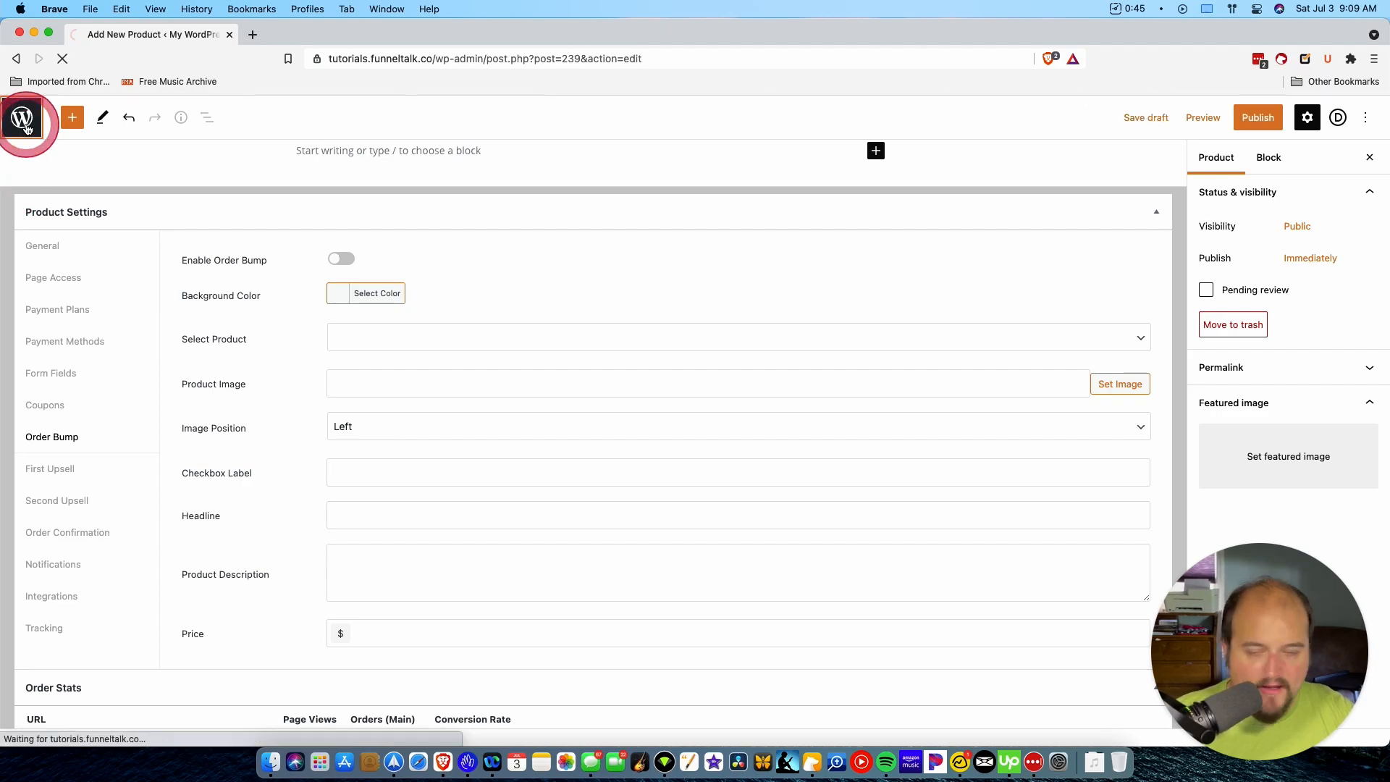
click(24, 120)
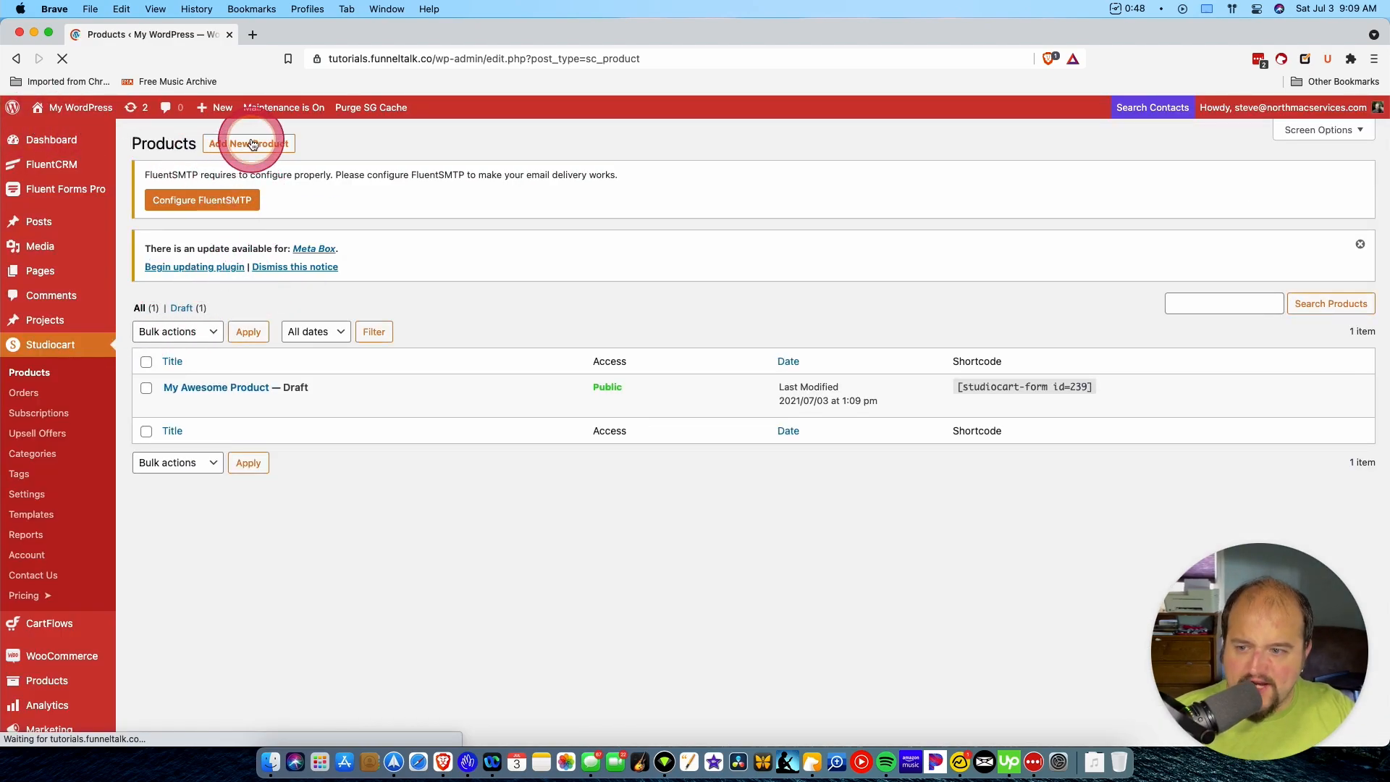
click(249, 143)
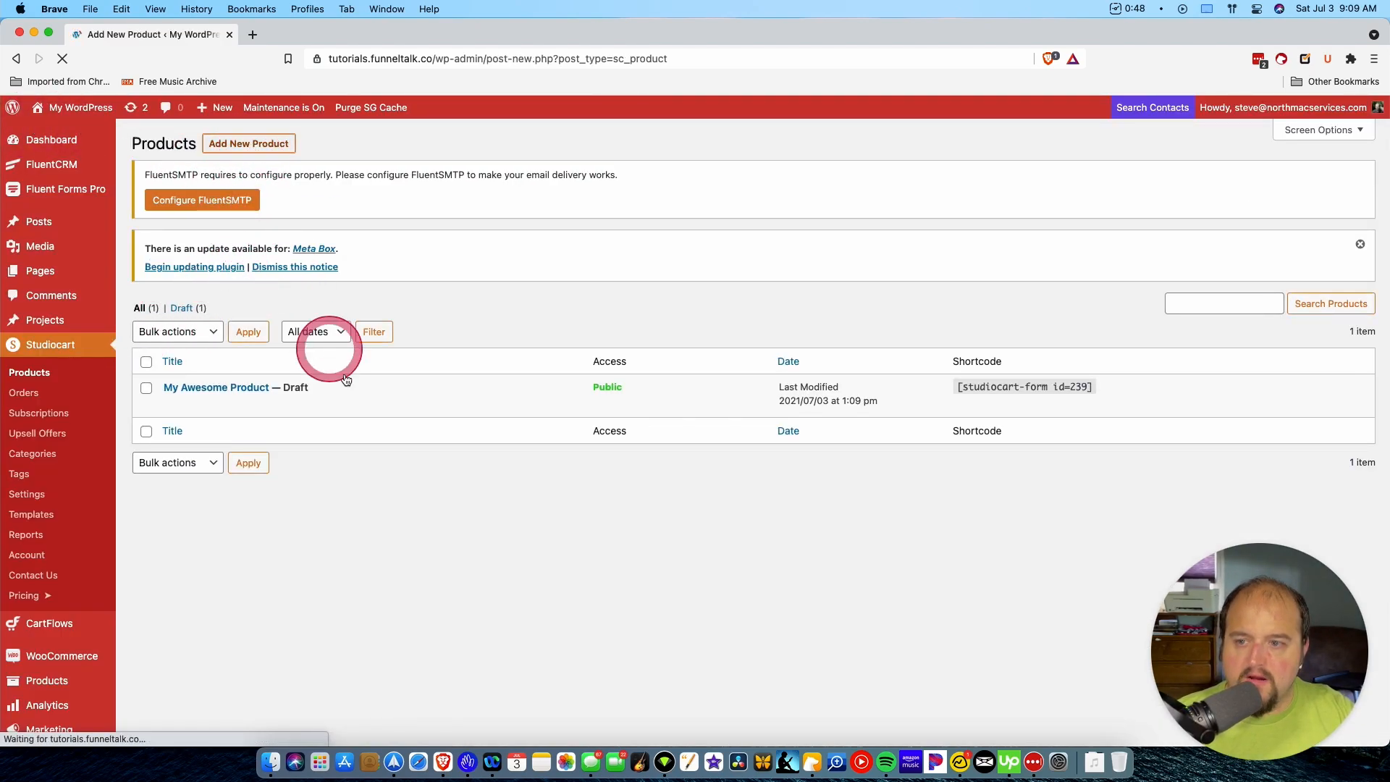
- Publish '2nd Awesome Product' with a one-time plan labelled Test priced at 20
click(247, 144)
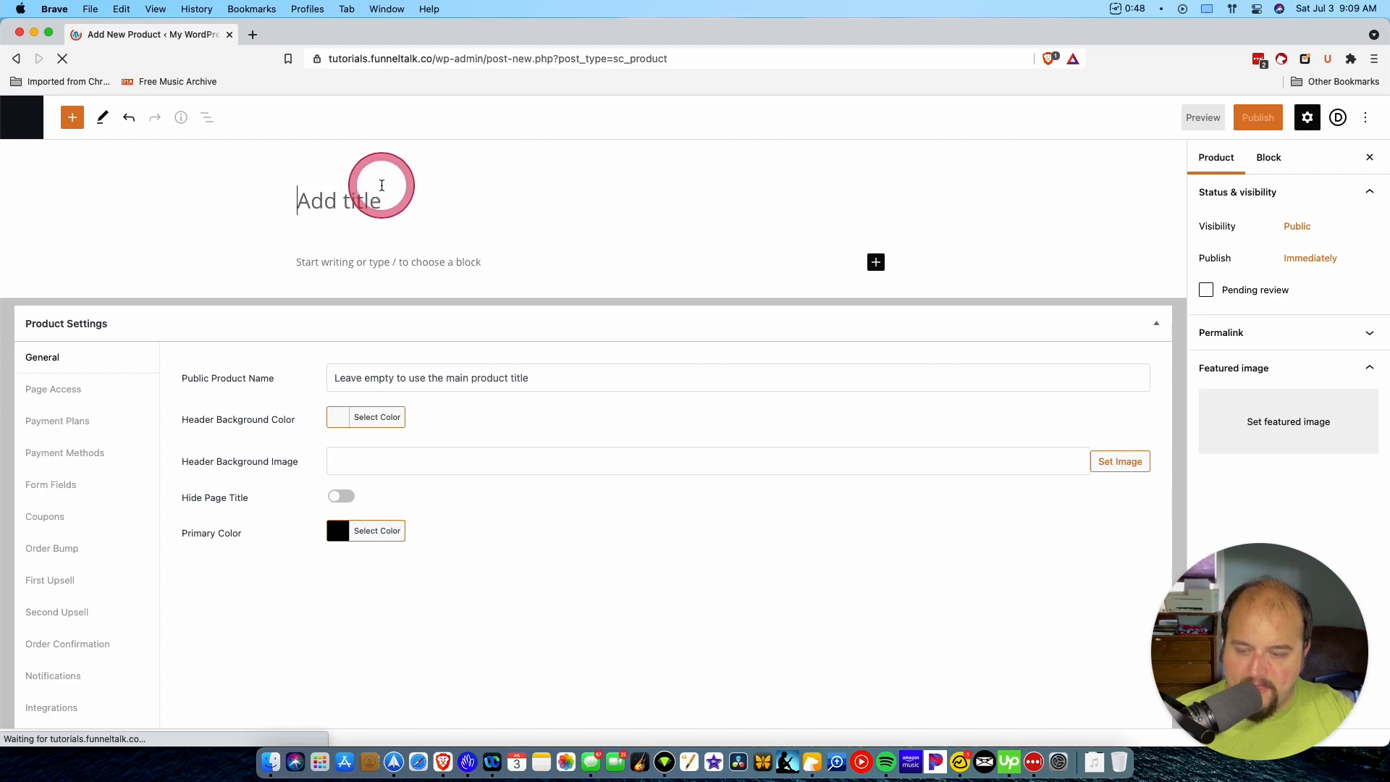
text(2nd Aweso)
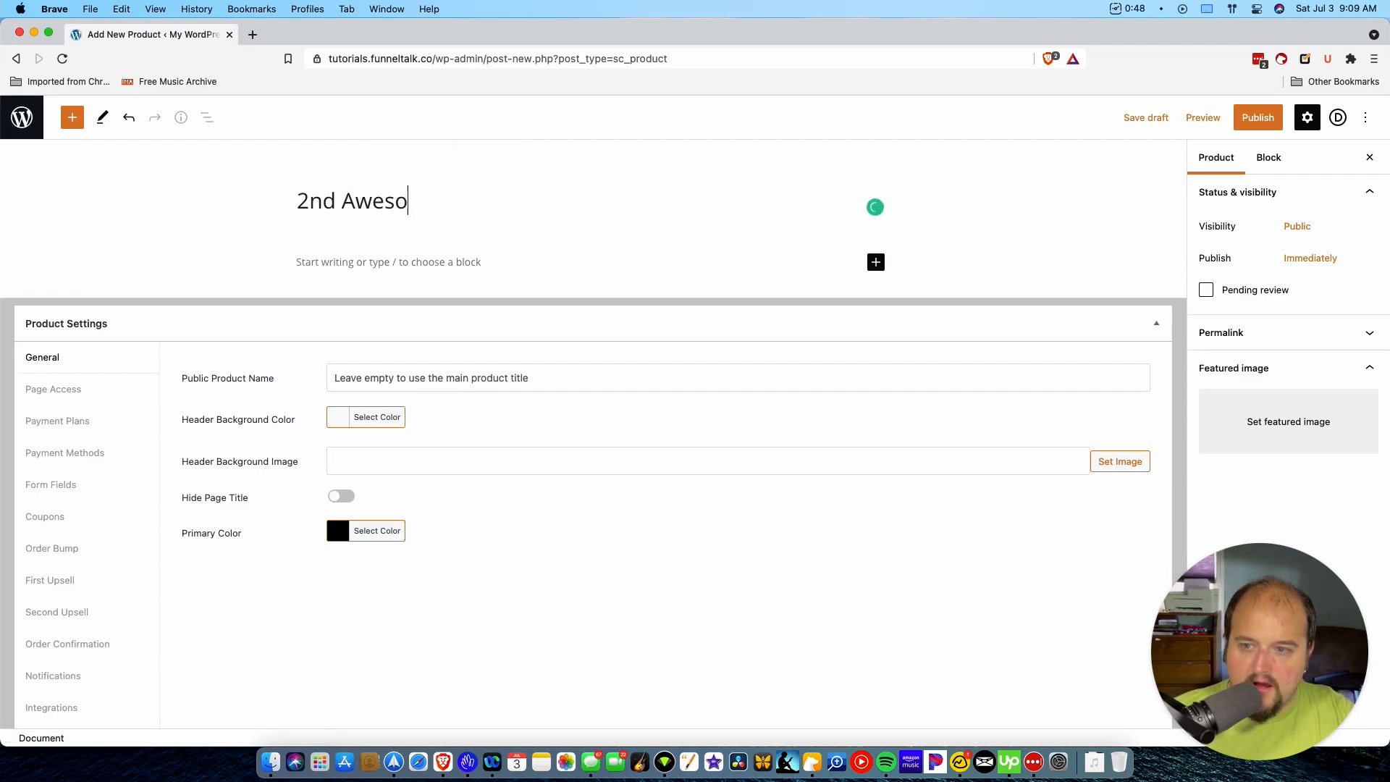
text(me Produict)
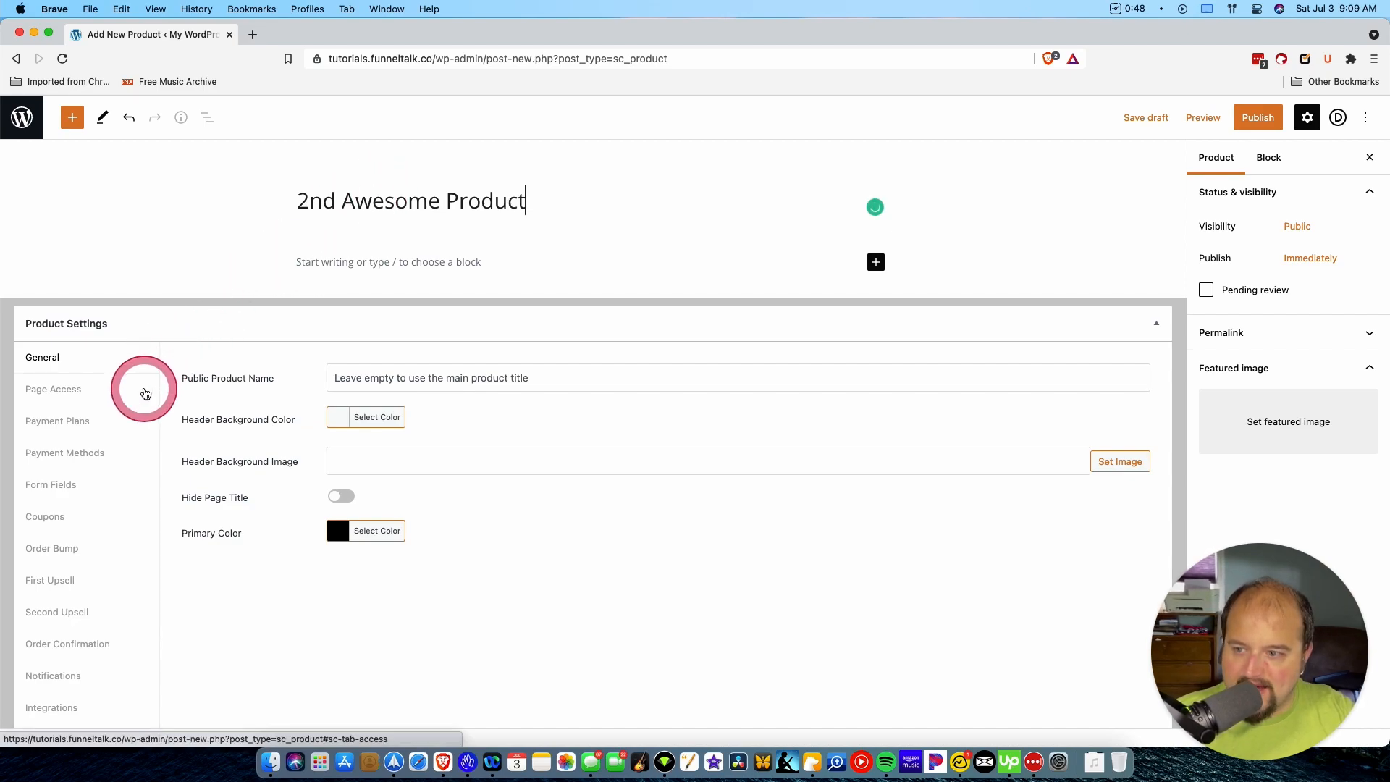
mouse_move(77, 400)
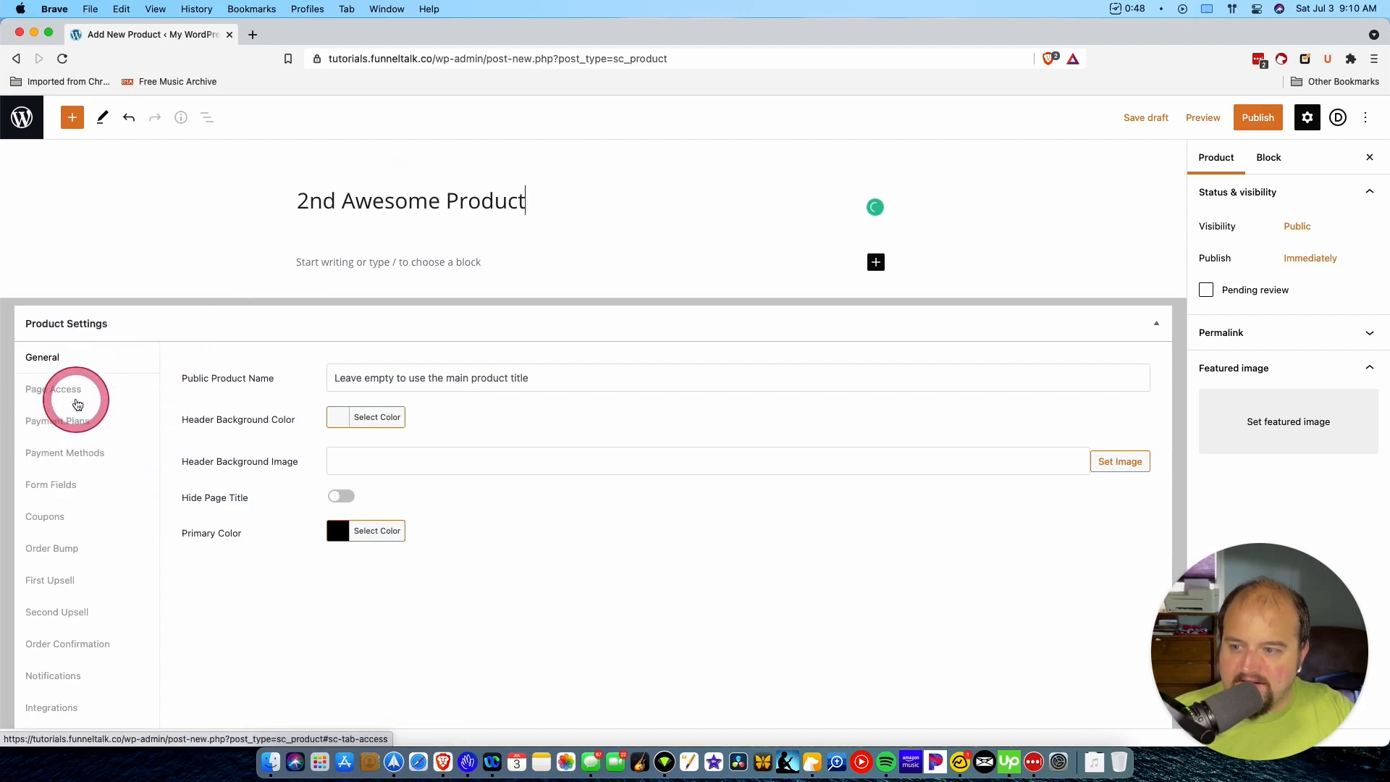
click(57, 420)
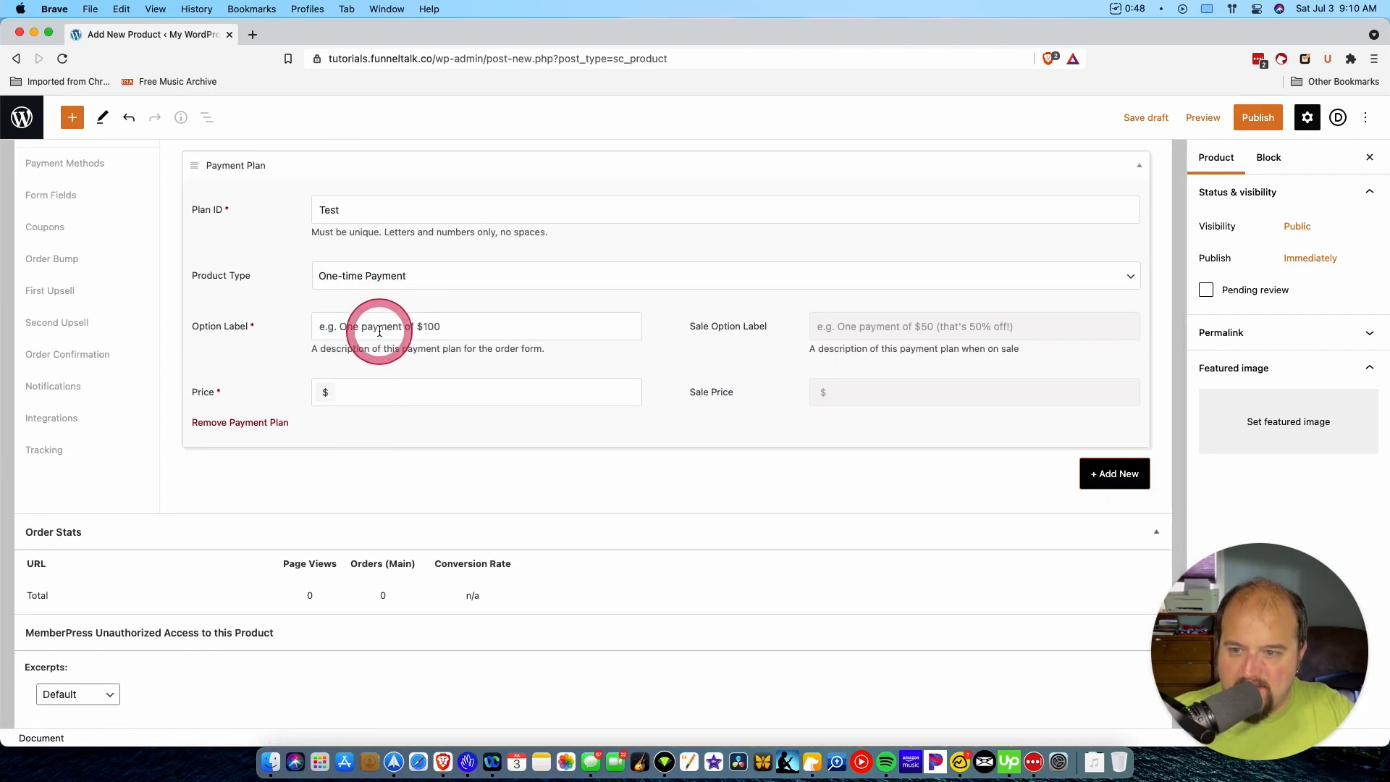
text(Test)
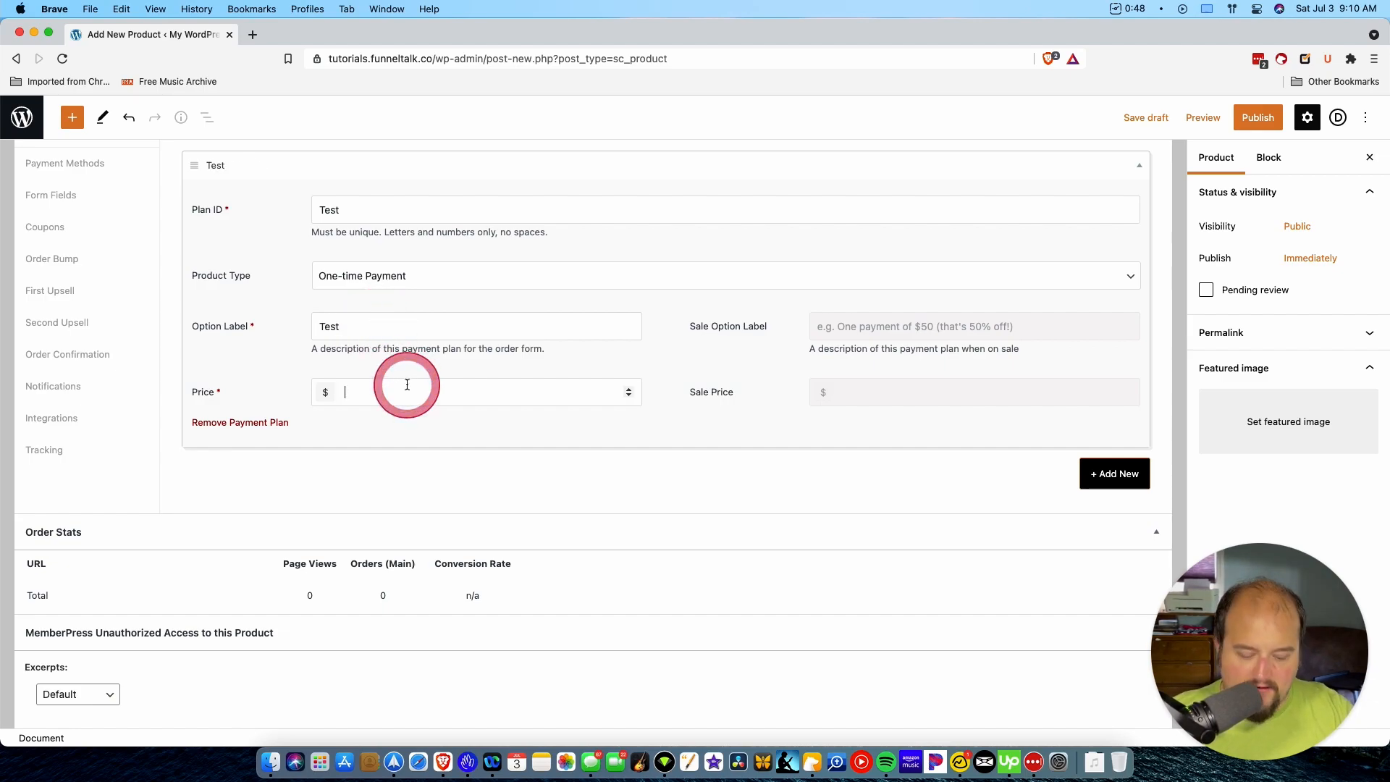
text(20)
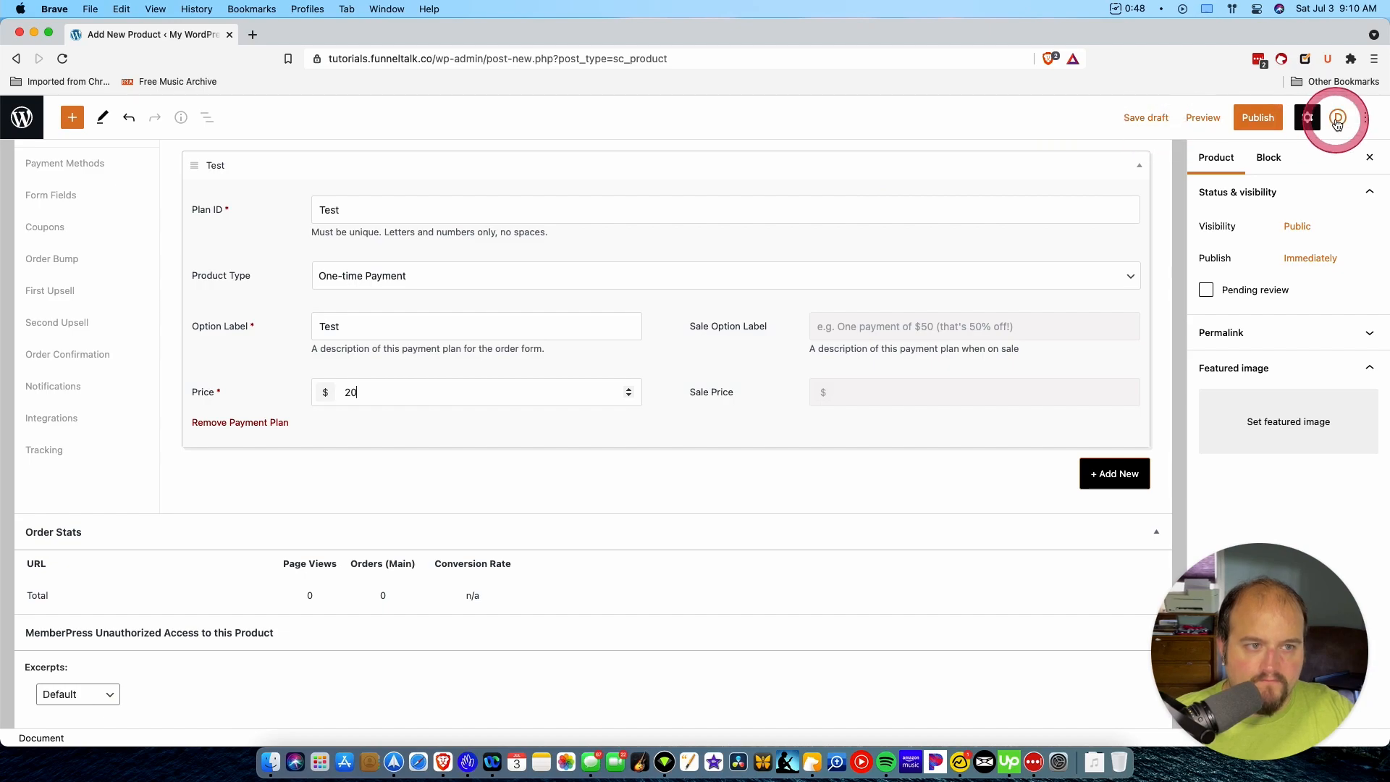
click(1257, 118)
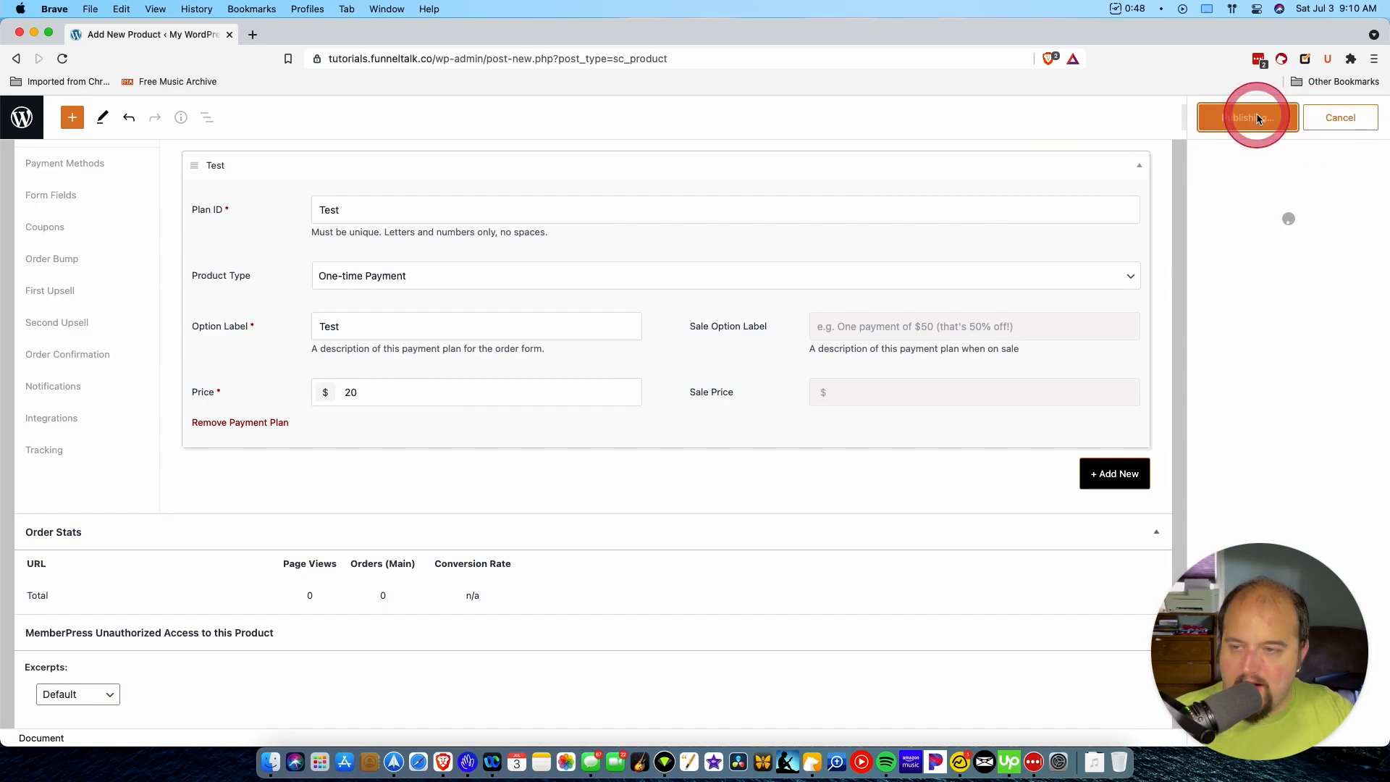
click(1247, 117)
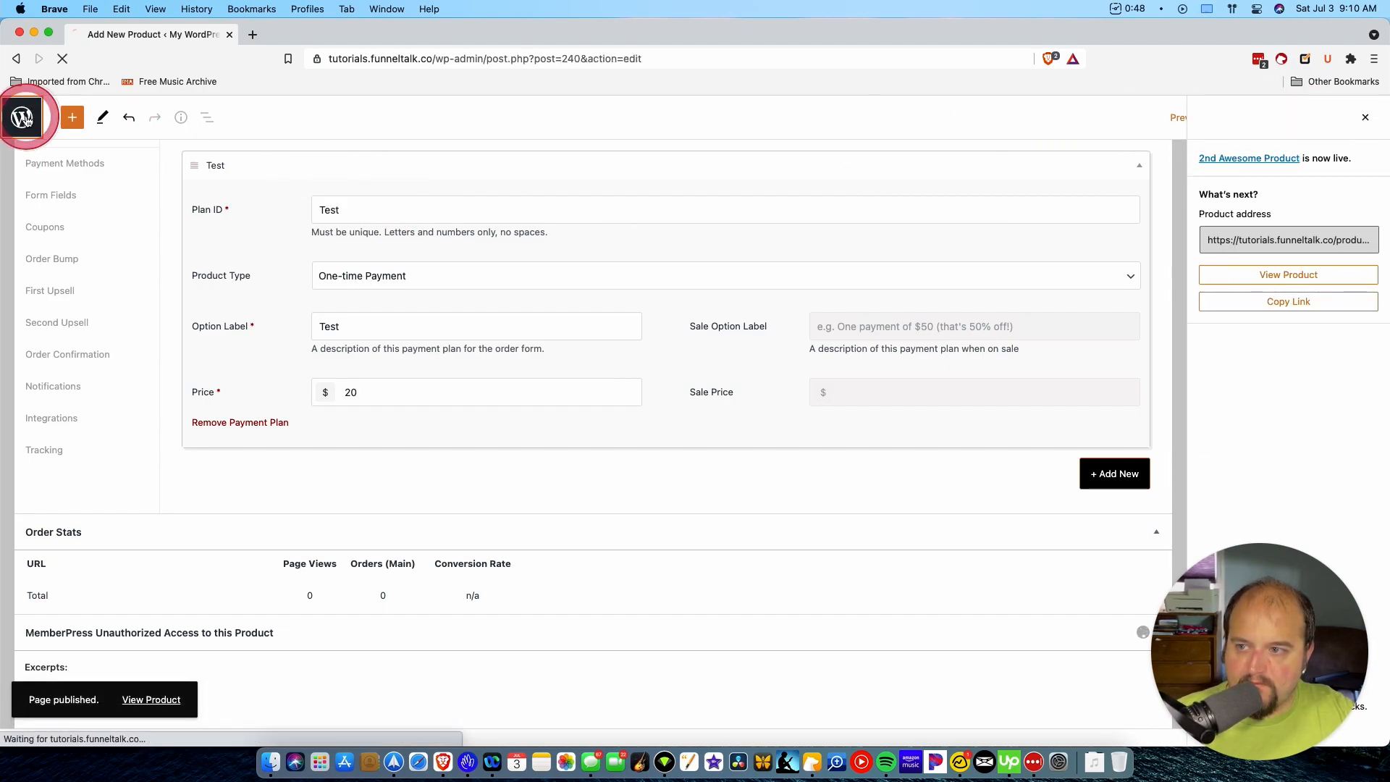
- Create another product and title it '3rd Awesome Product'
click(21, 117)
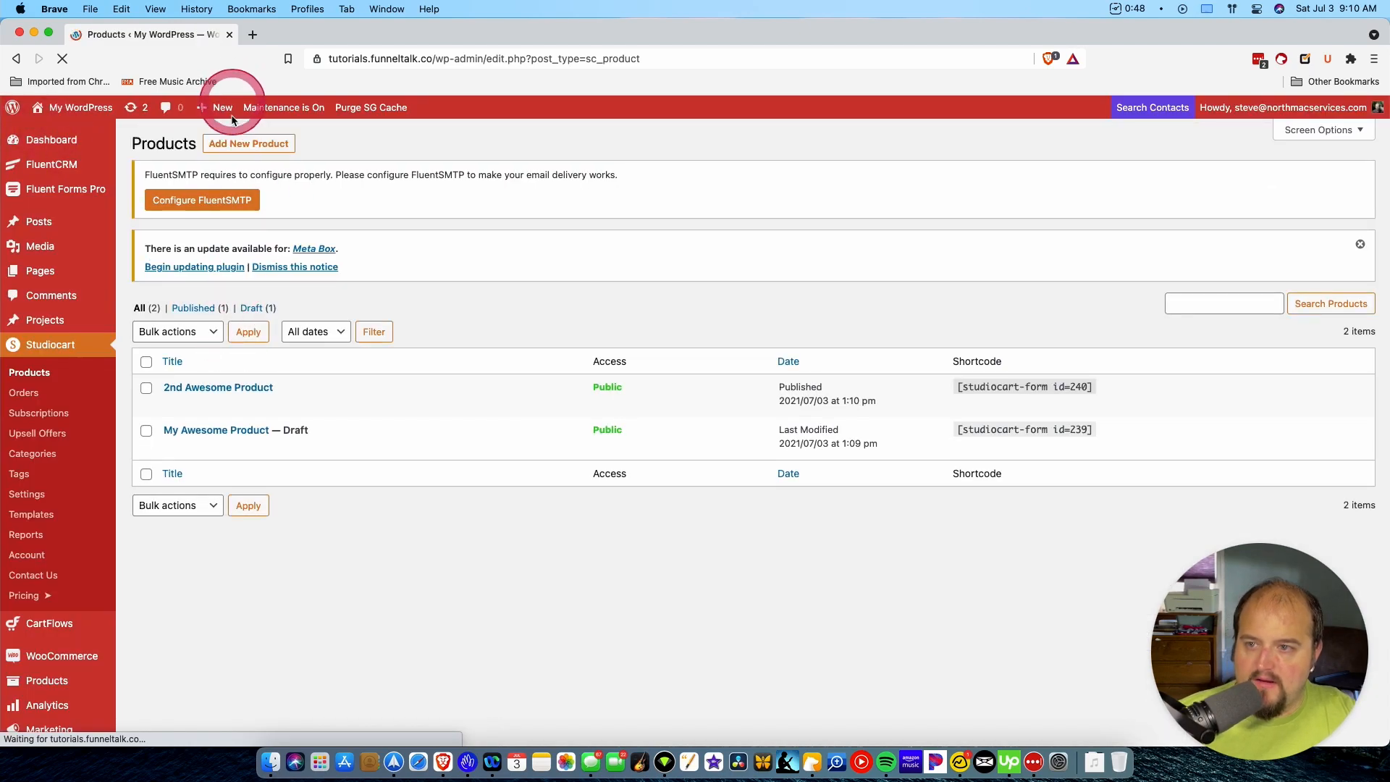
click(248, 143)
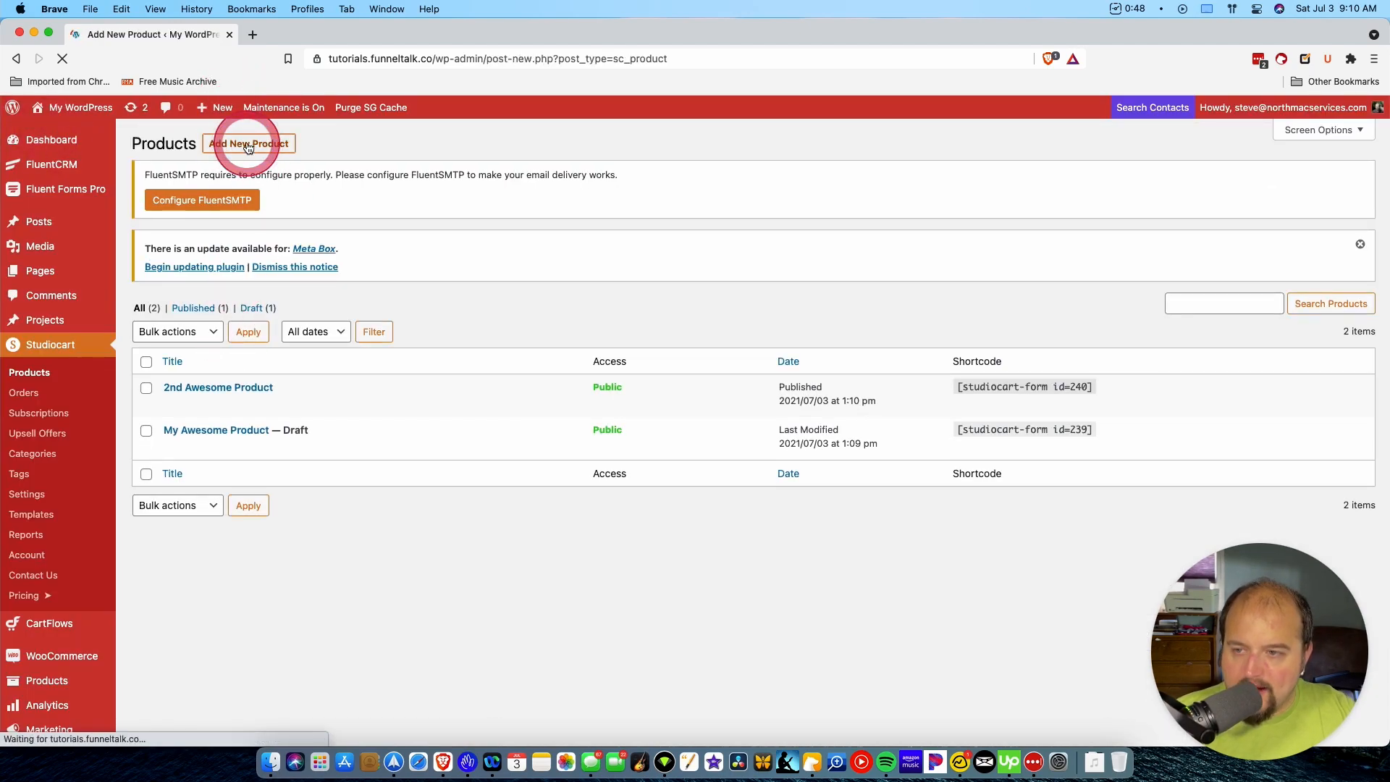
click(249, 143)
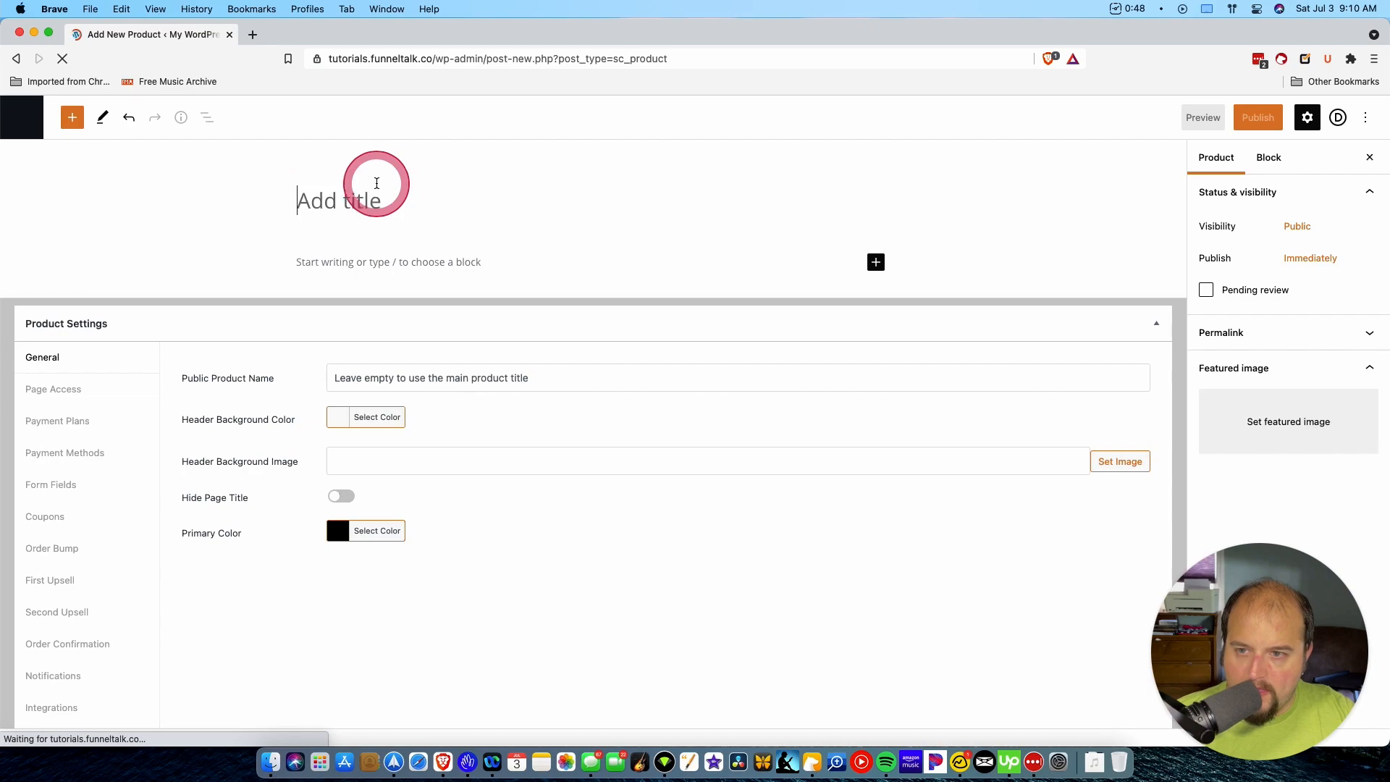
text(3rd A)
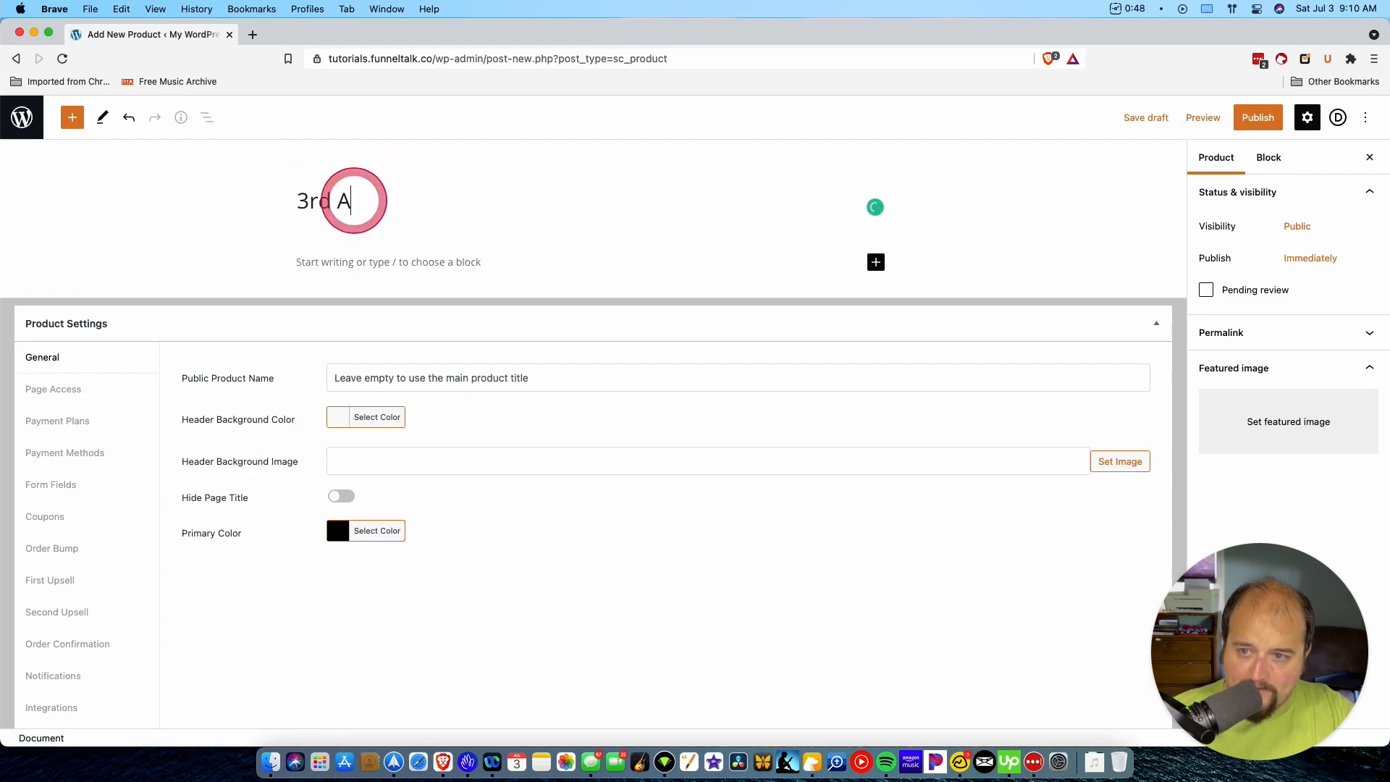
text(wesome Pr)
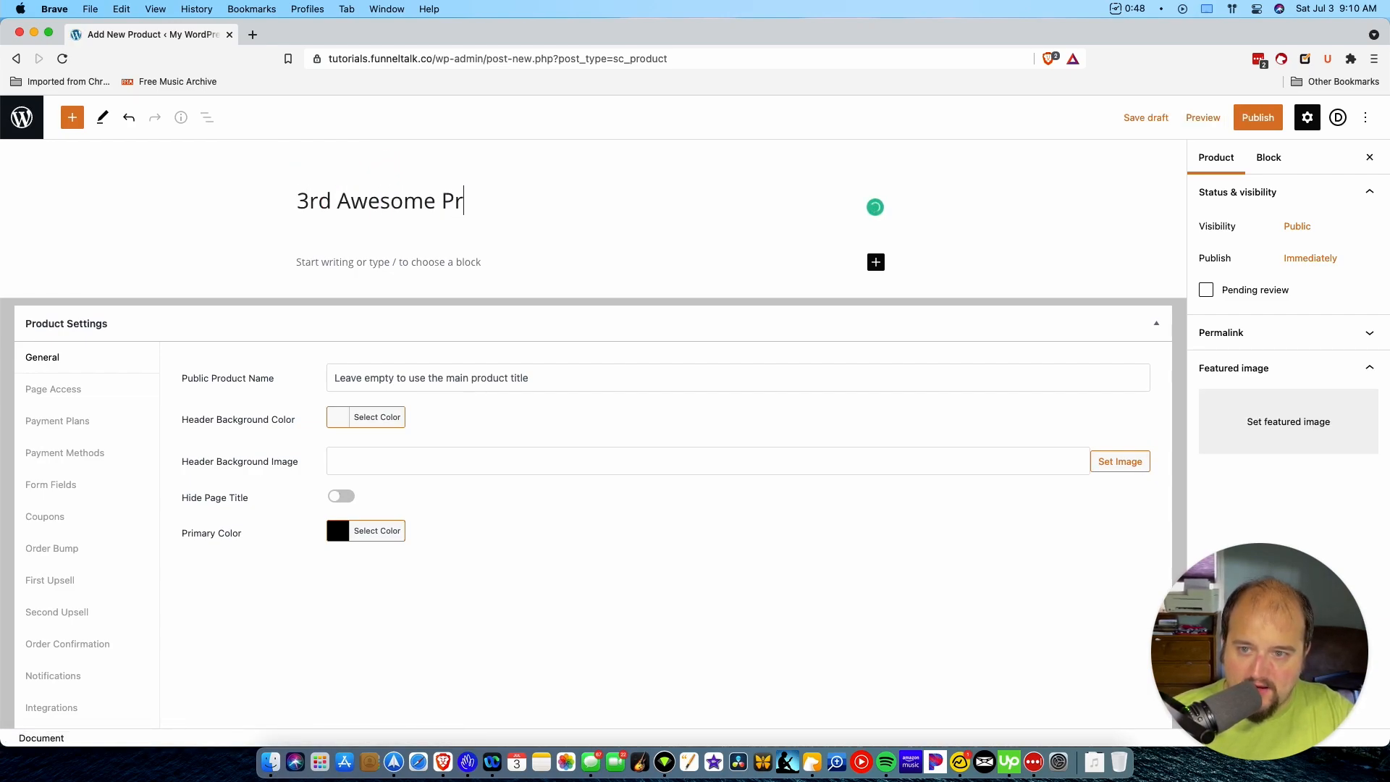
text(oduc)
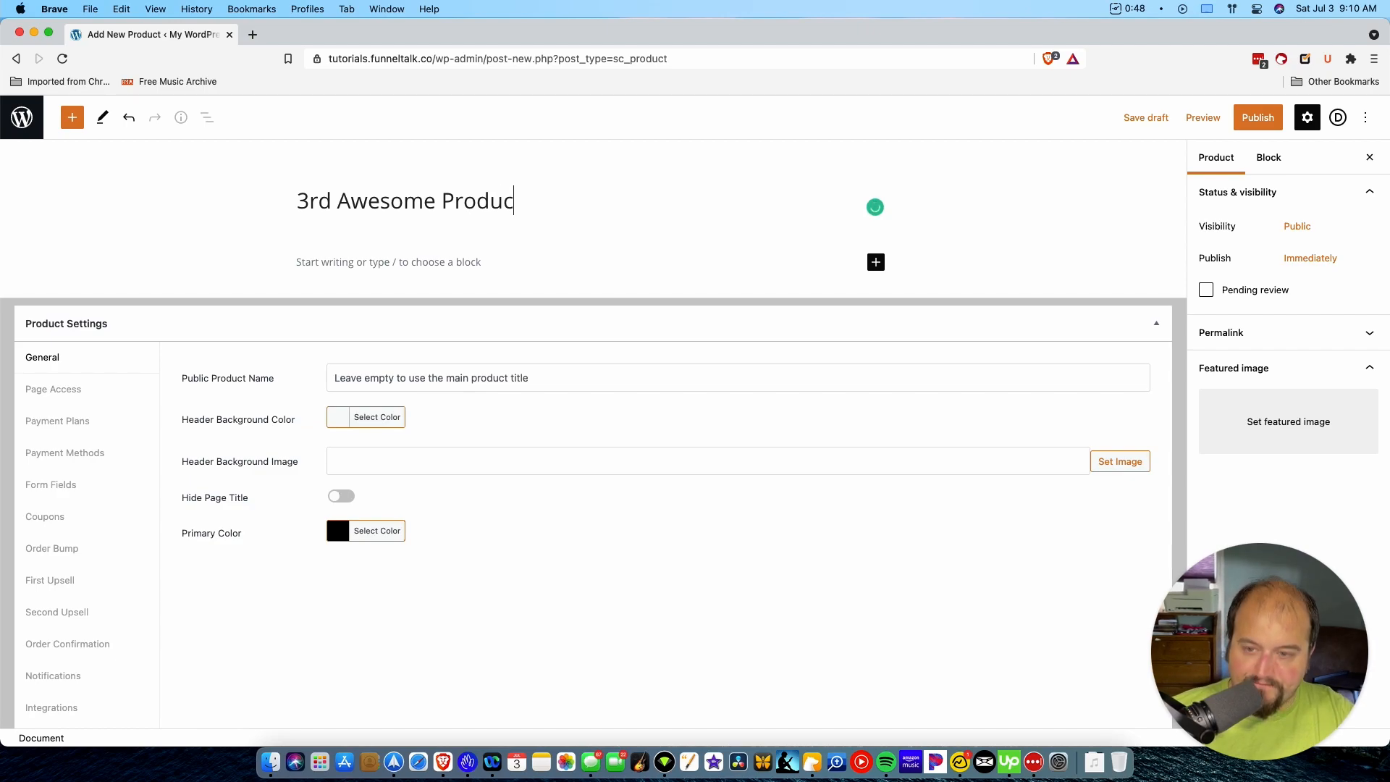
- Give it a one-time plan labelled Test priced at 100 and publish it
click(56, 421)
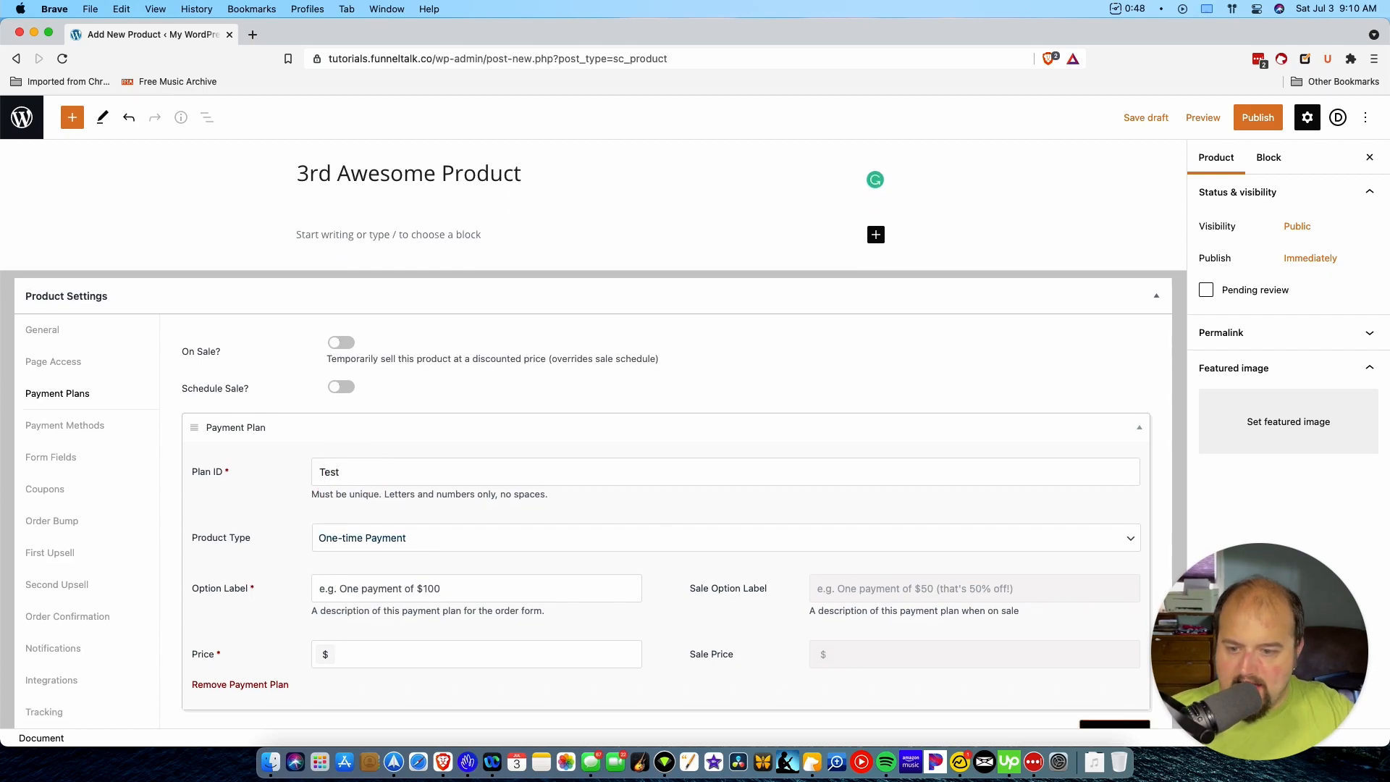
text(Test)
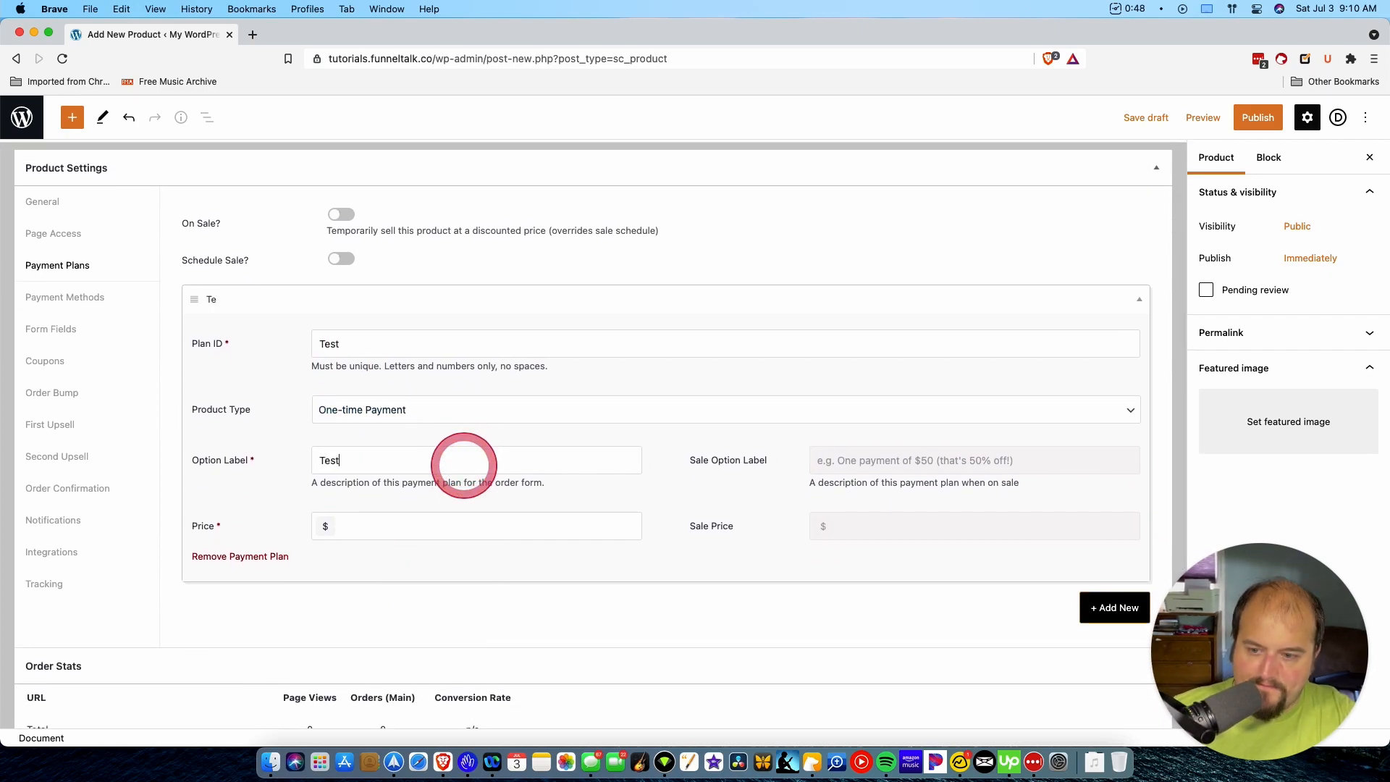
text(100)
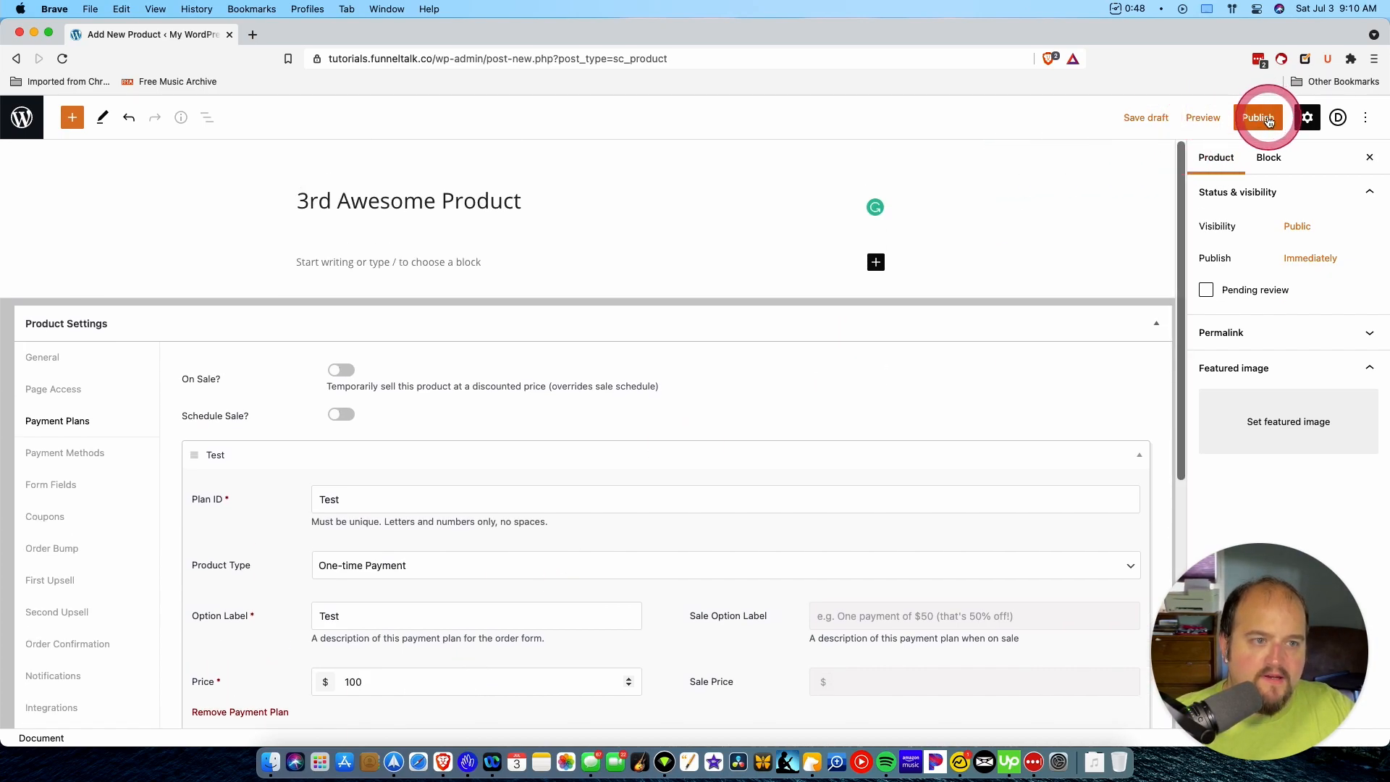
click(1256, 117)
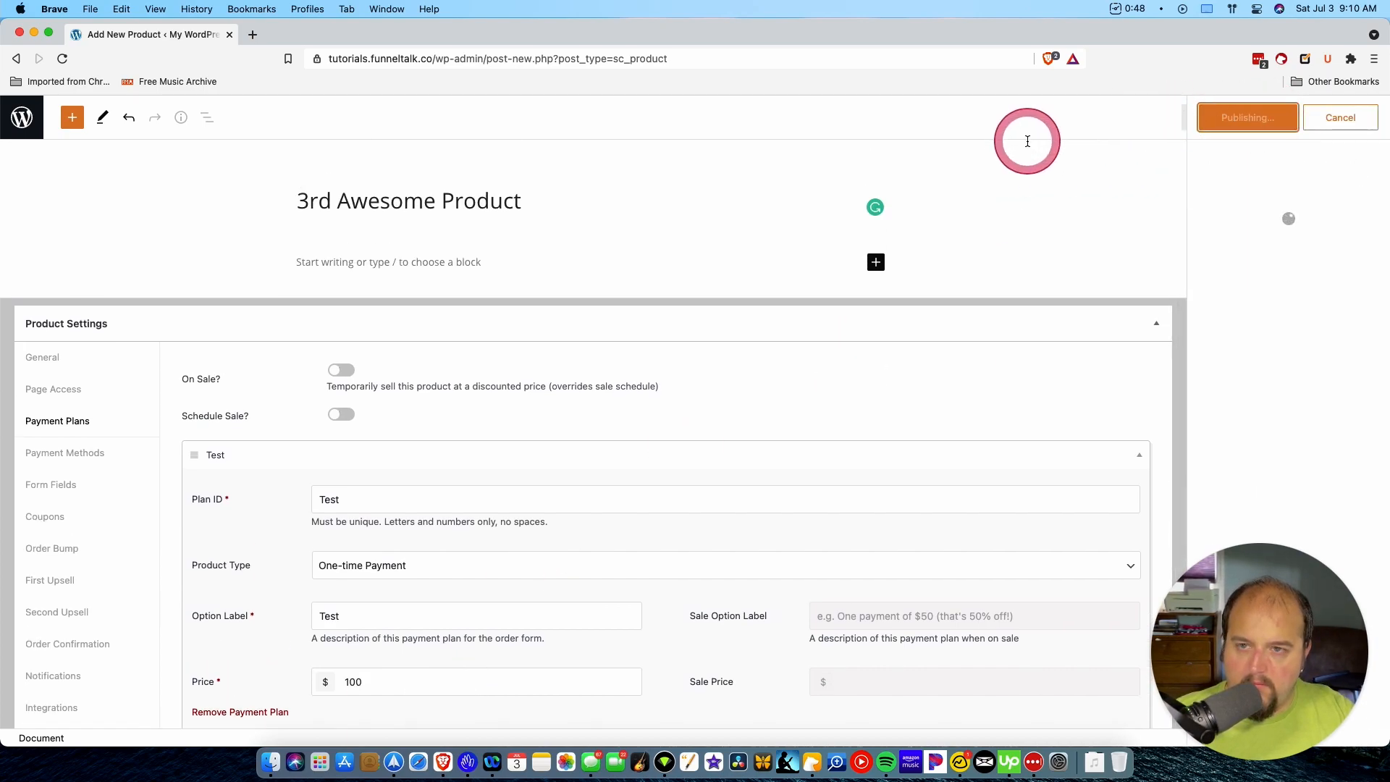
click(1246, 117)
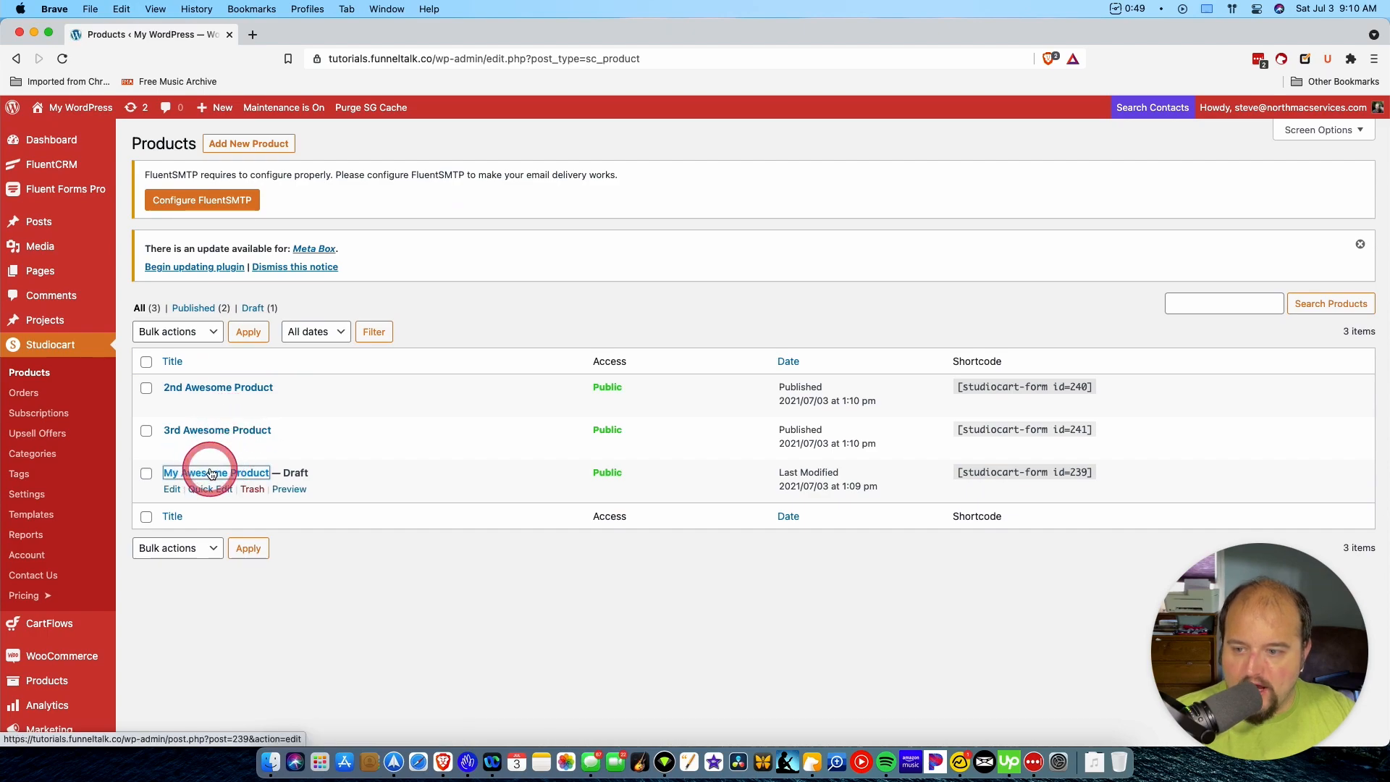
- Reopen the draft My Awesome Product and show its First Upsell settings
click(215, 472)
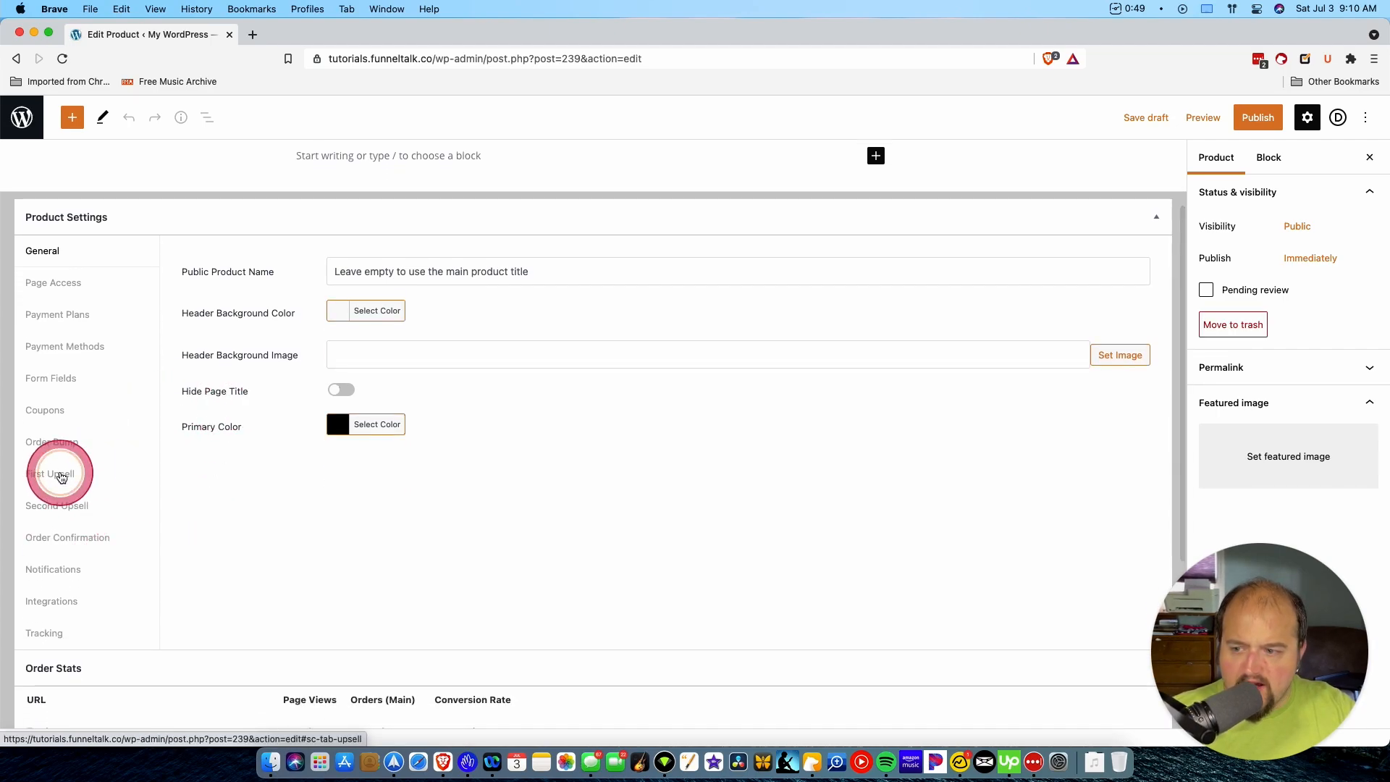
click(49, 472)
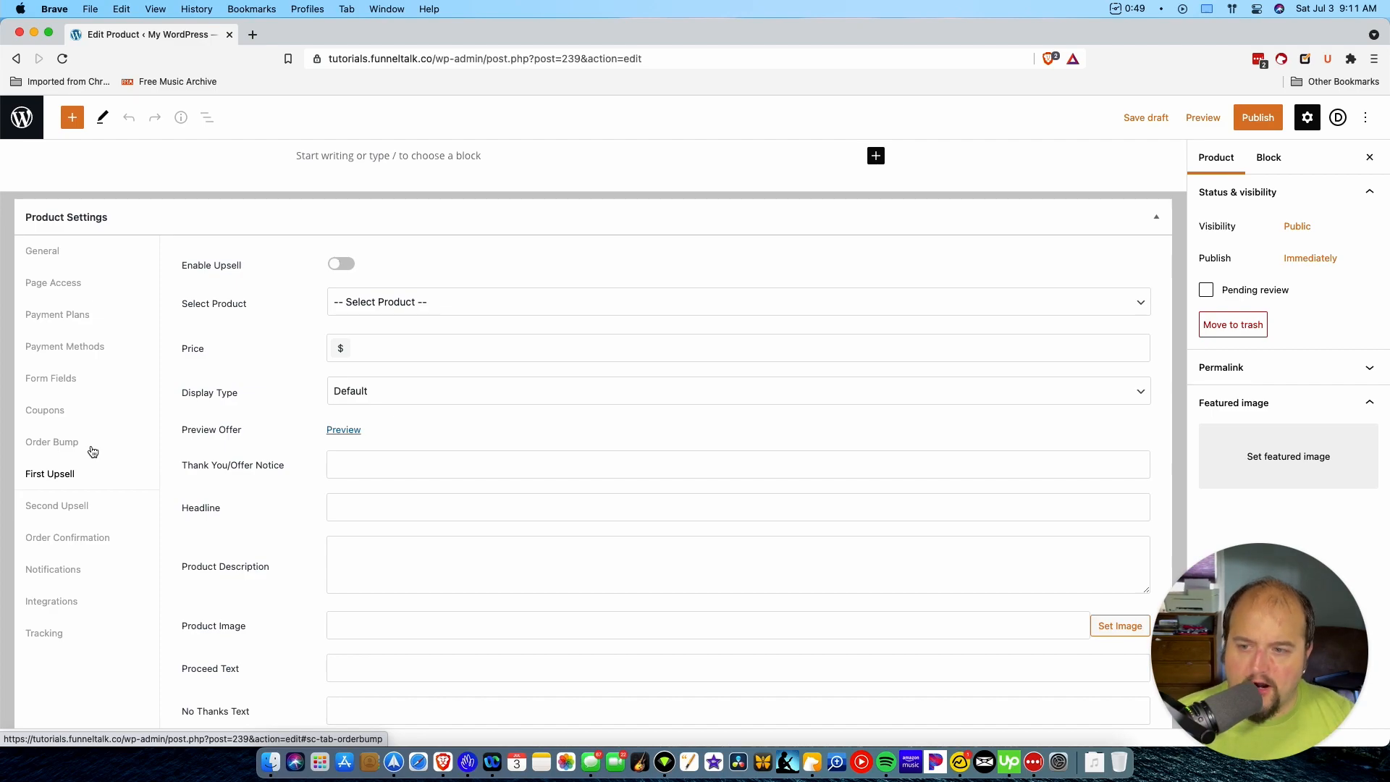
- Choose 2nd Awesome Product as the first upsell at a price of 20
click(52, 447)
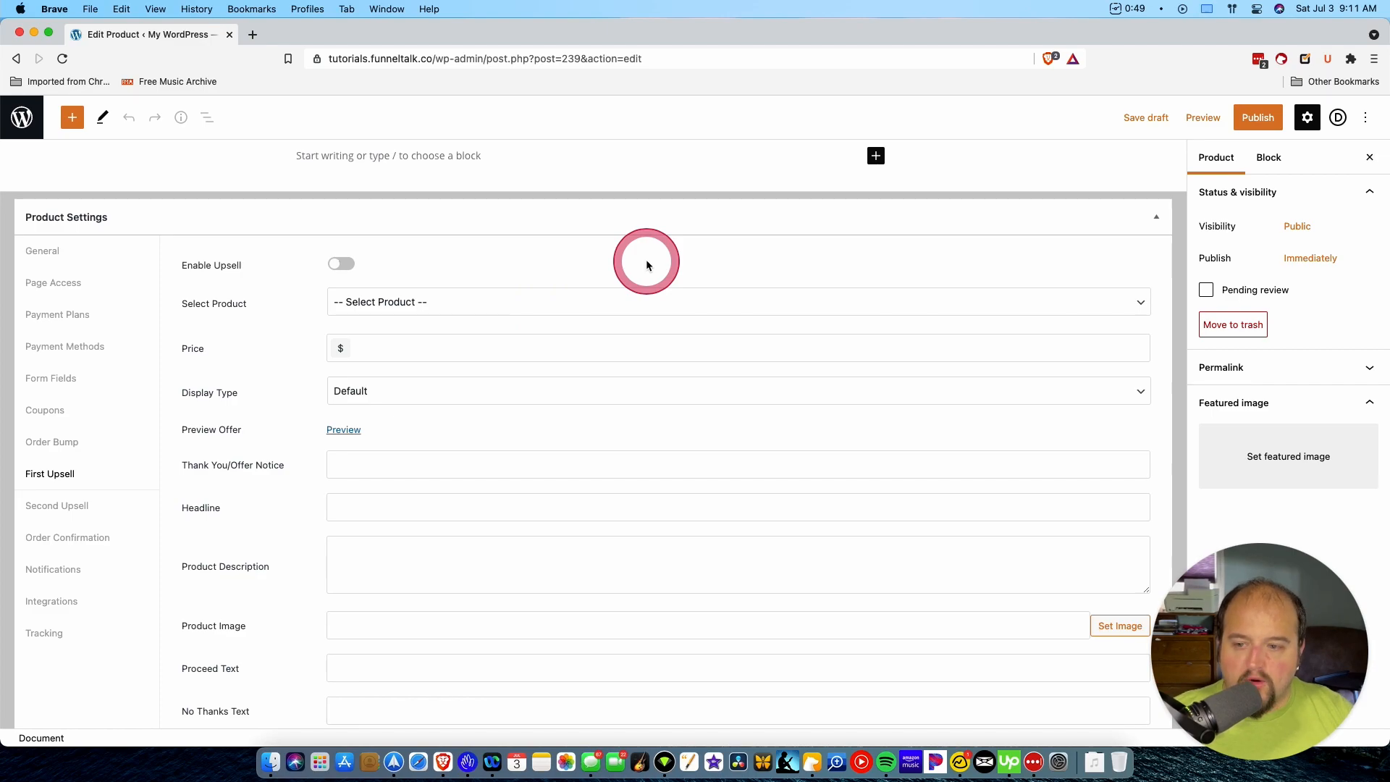
click(736, 301)
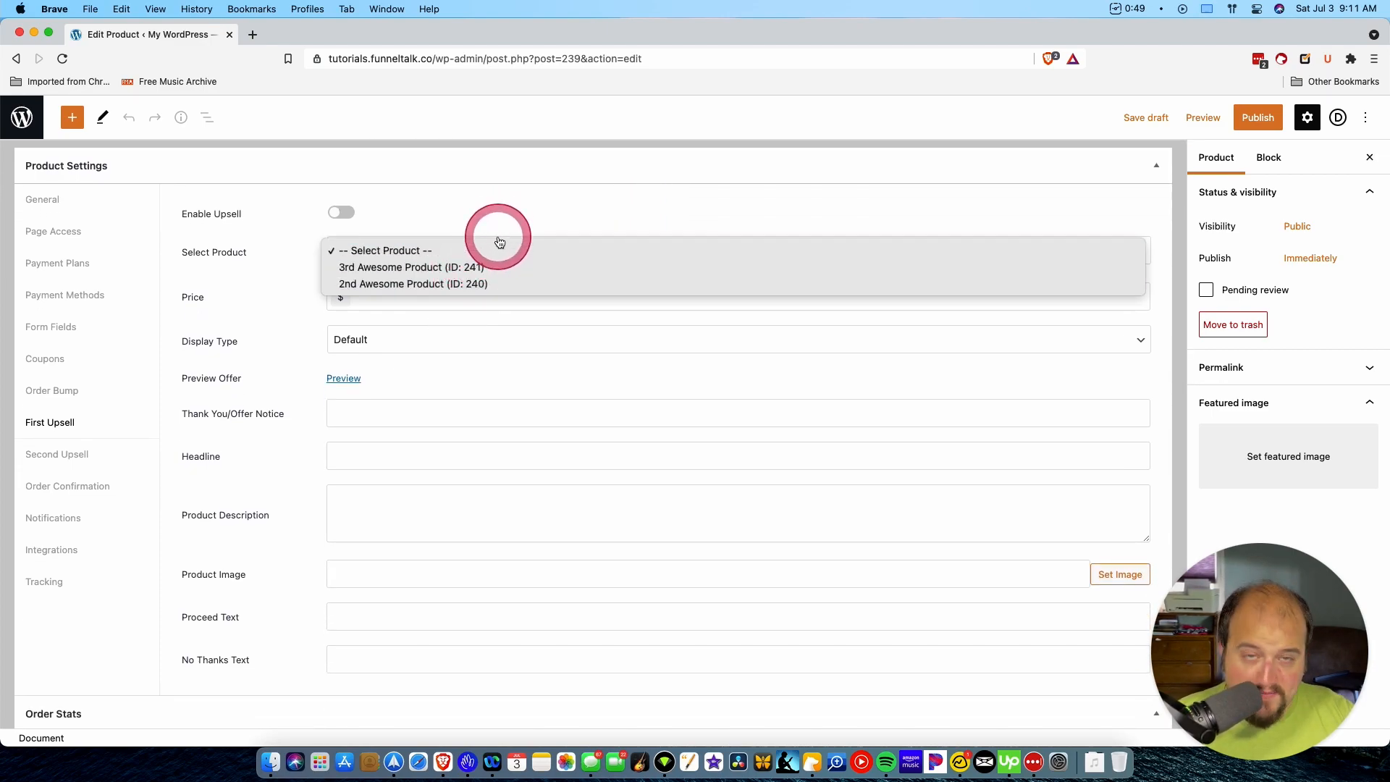
mouse_move(412, 282)
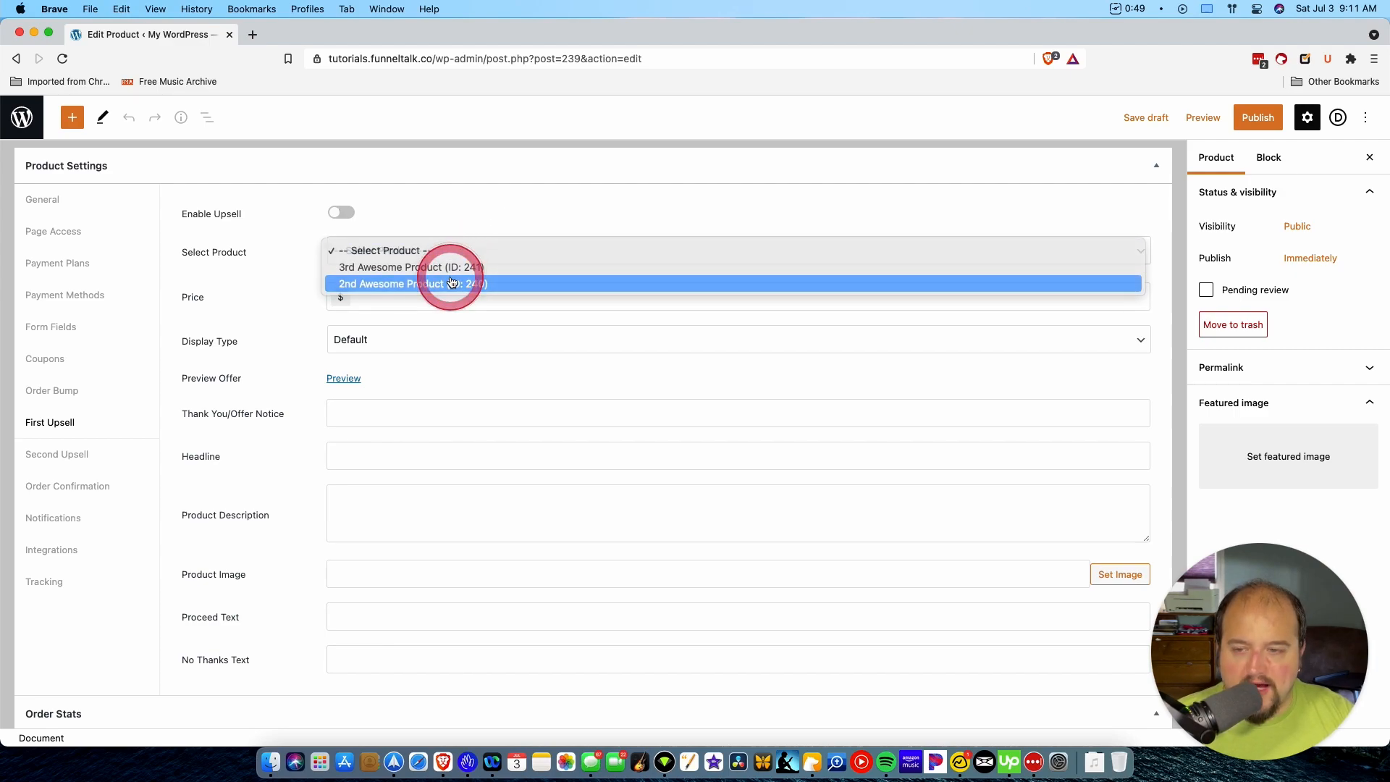
click(411, 282)
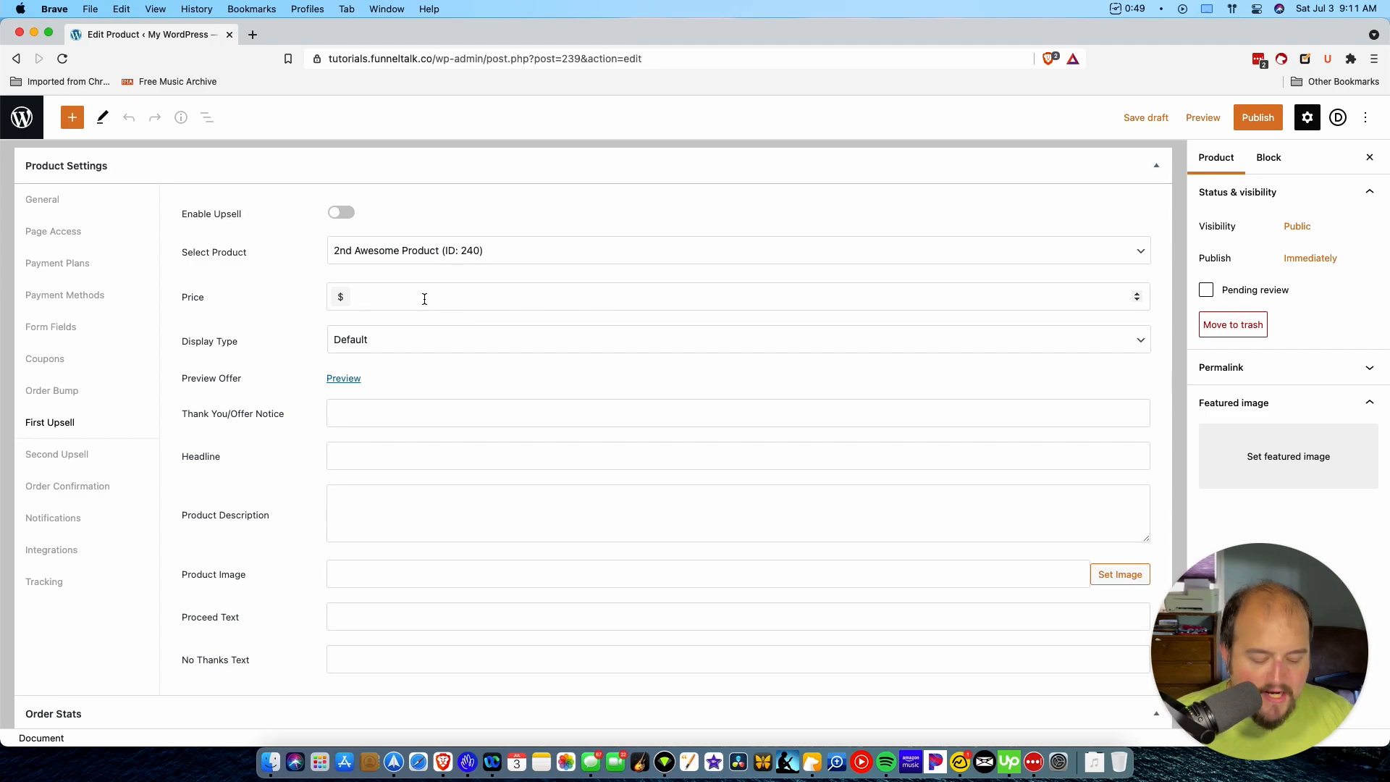
text(20)
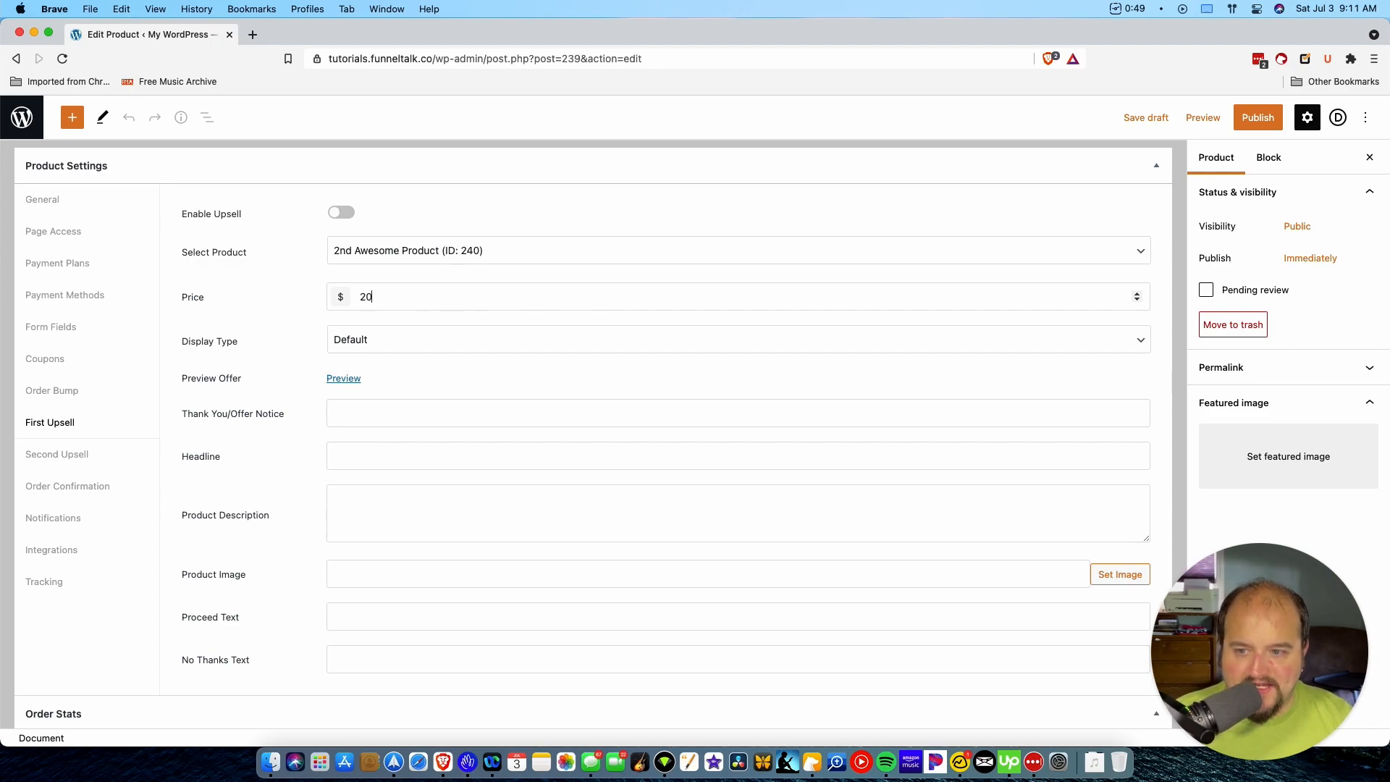
click(737, 339)
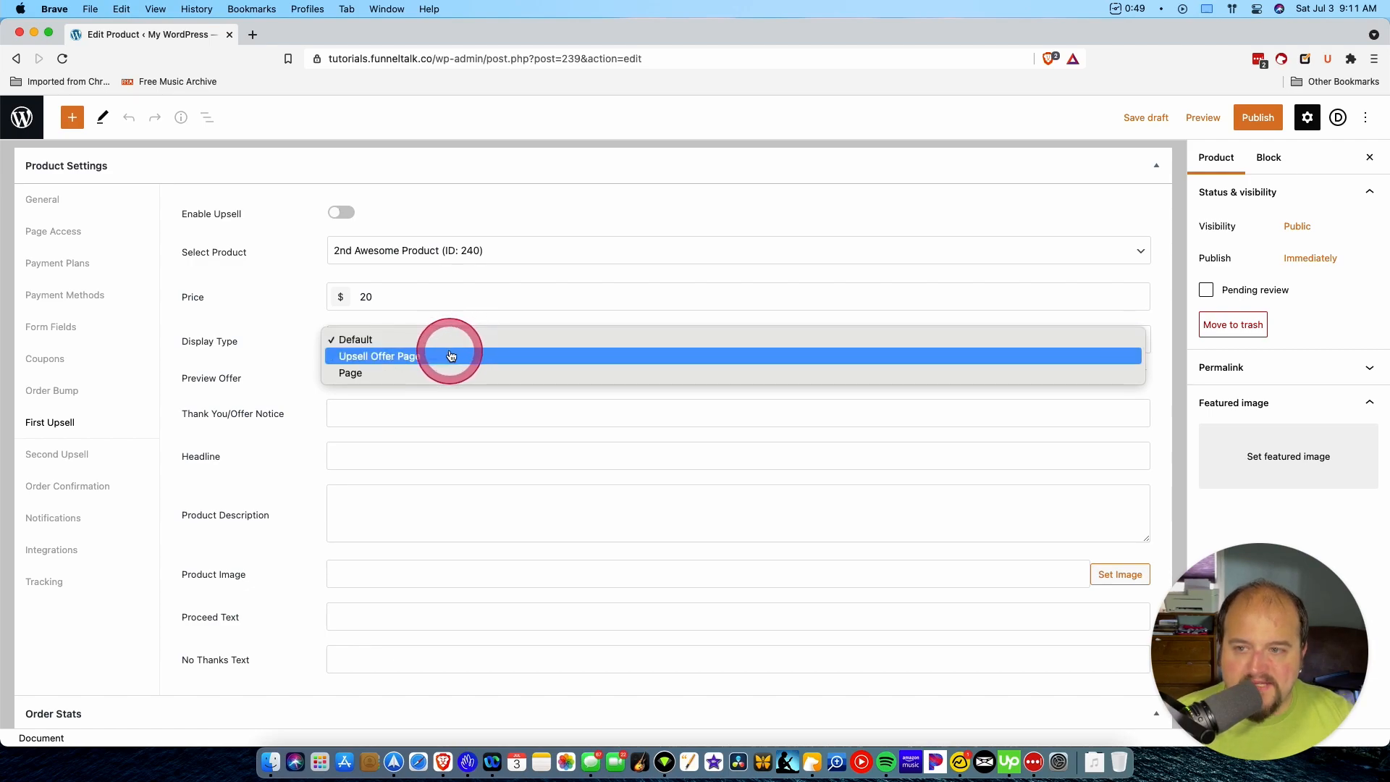
mouse_move(435, 372)
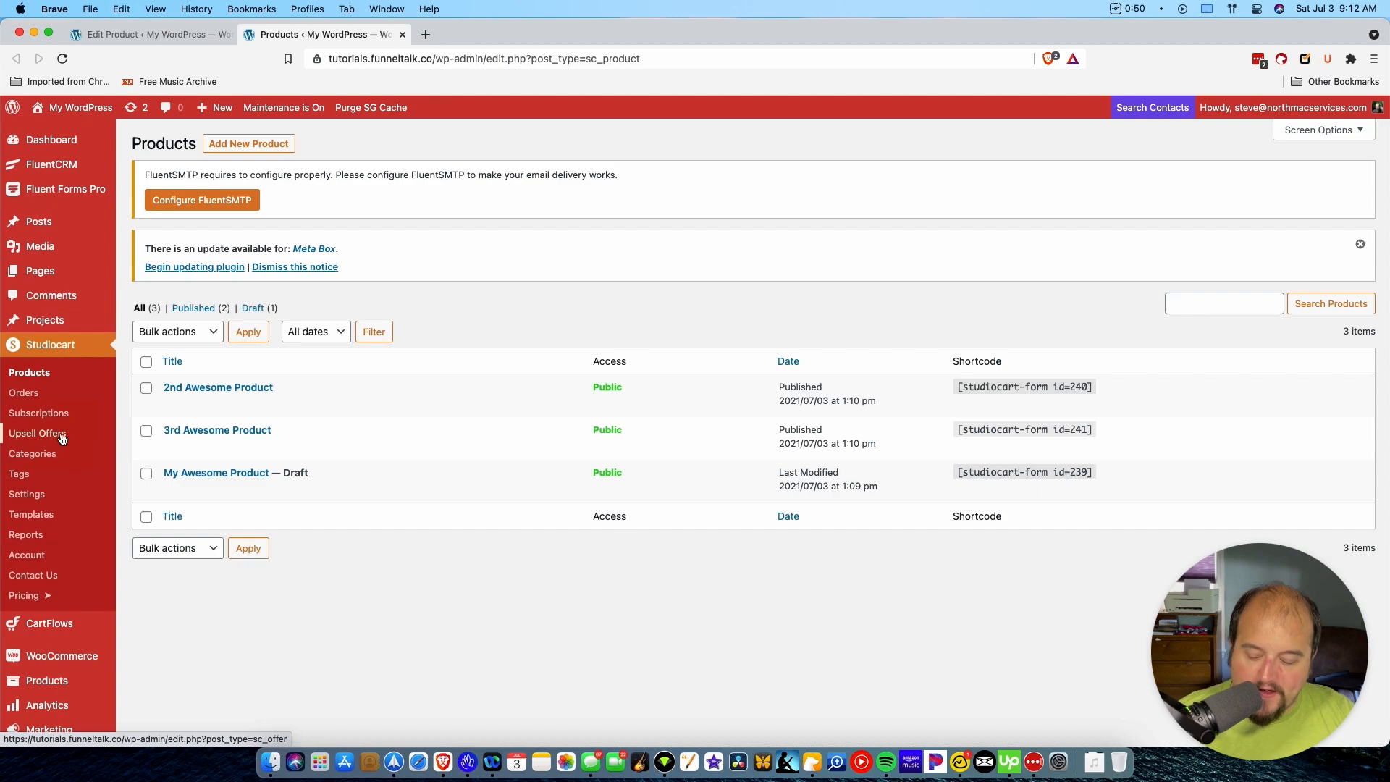
- Set the upsell to display on the Account page (ID: 31) and enable it
click(215, 472)
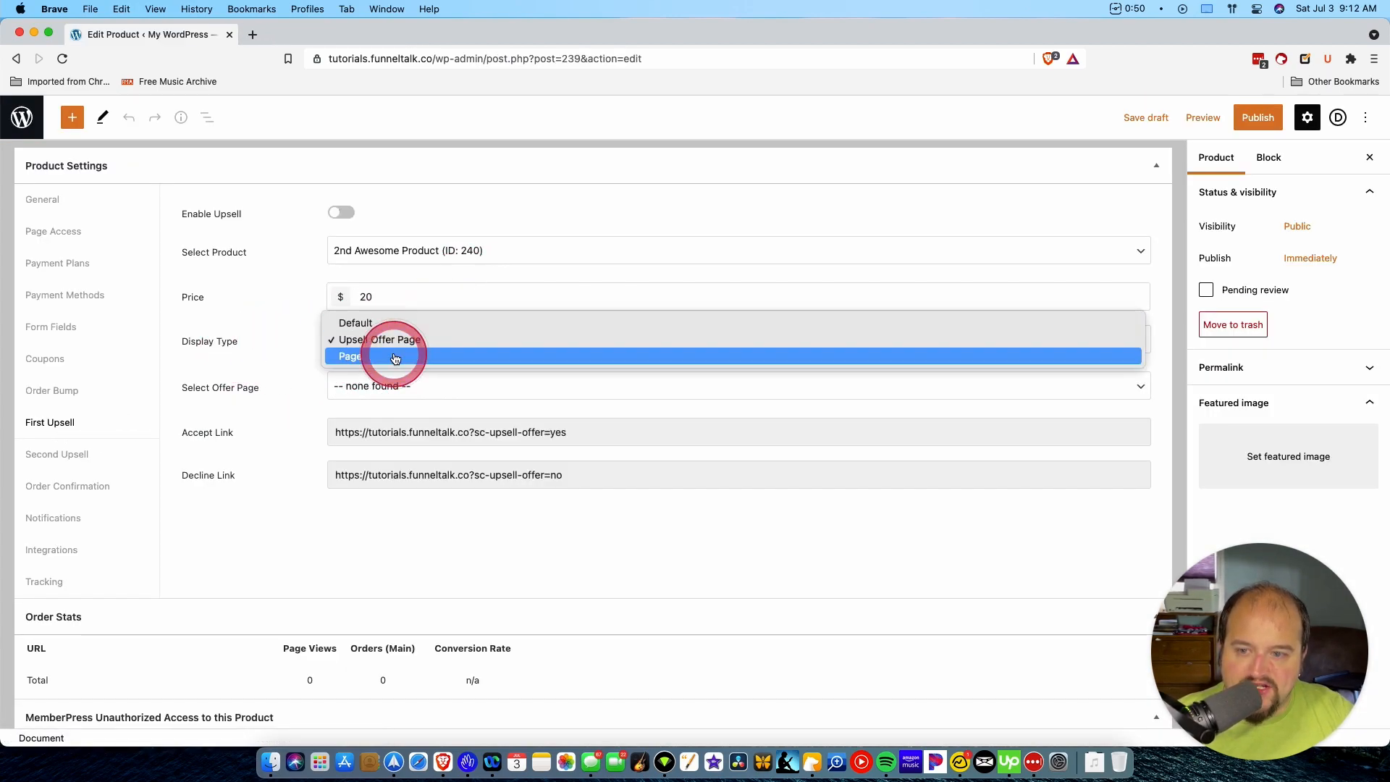
click(350, 357)
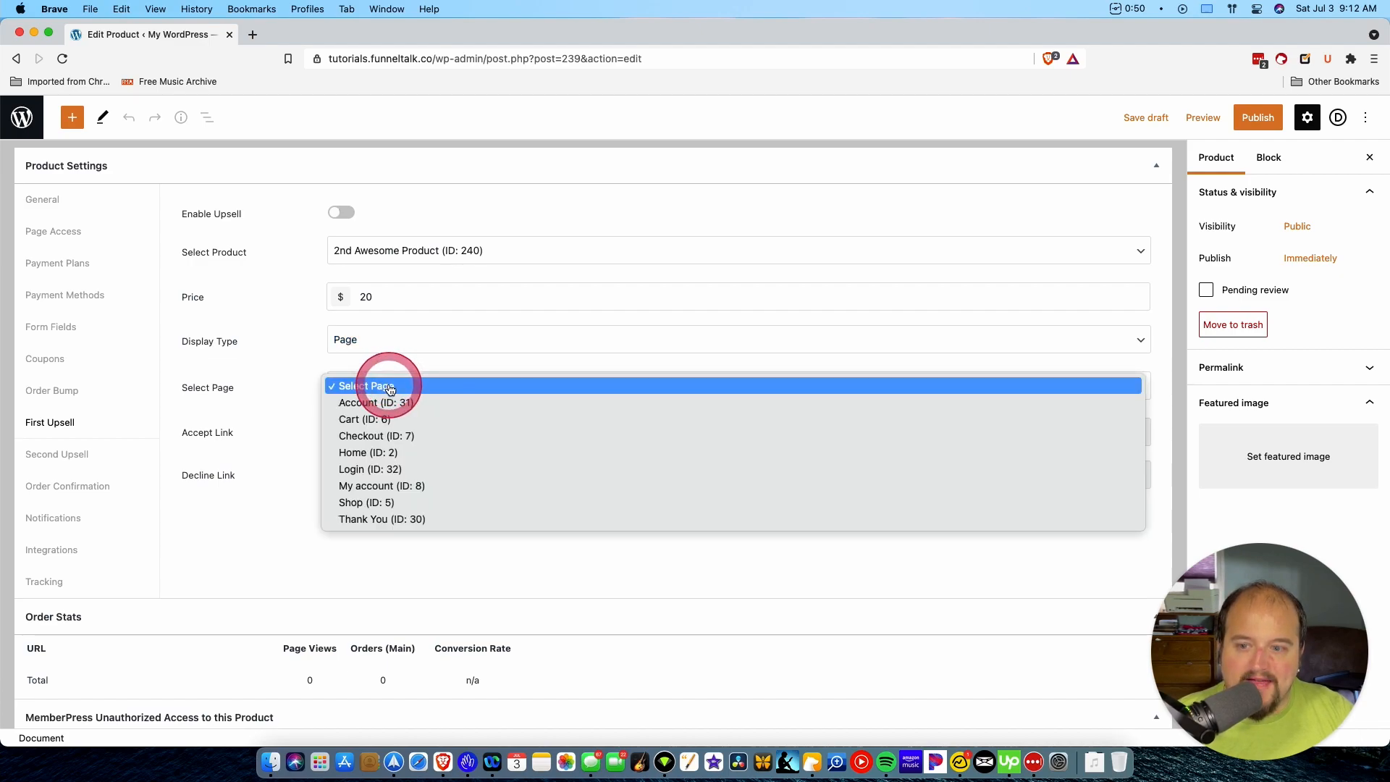
mouse_move(381, 485)
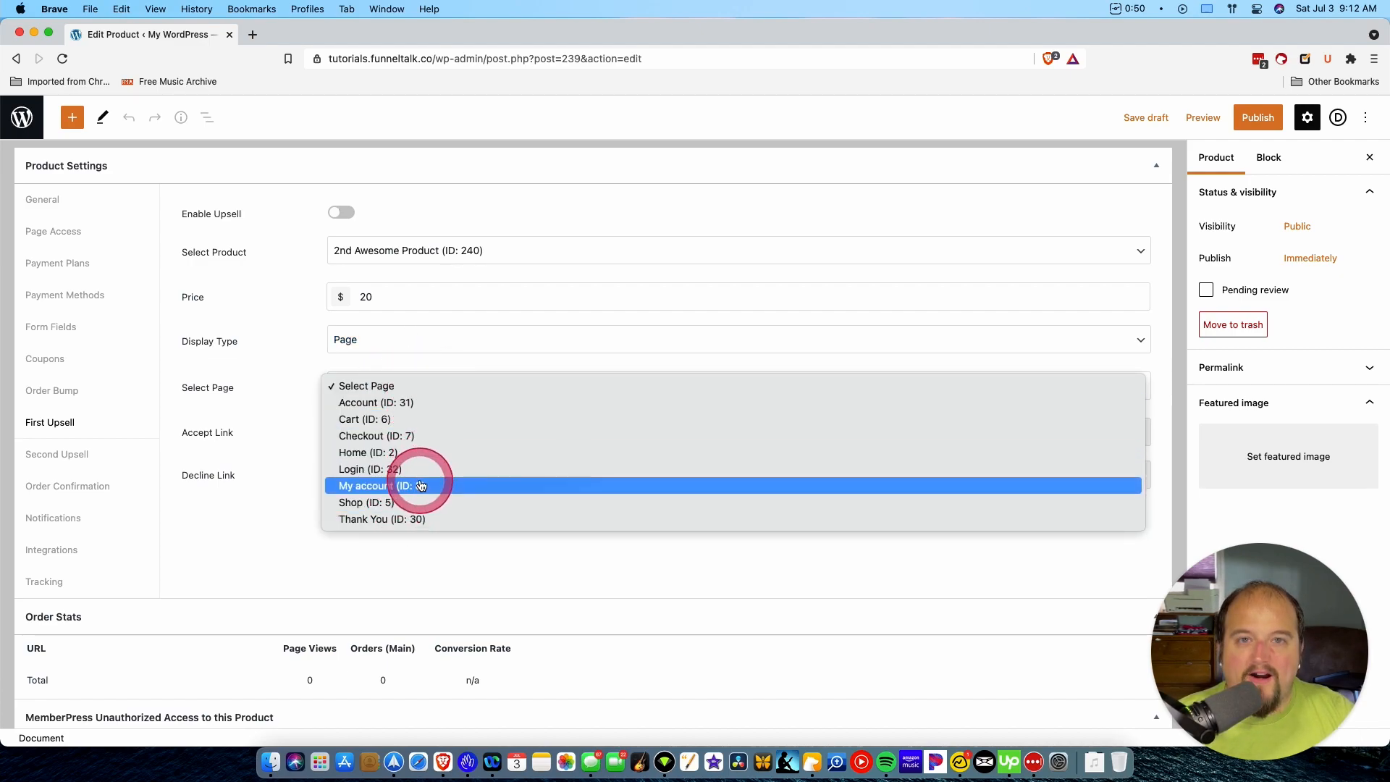
mouse_move(459, 419)
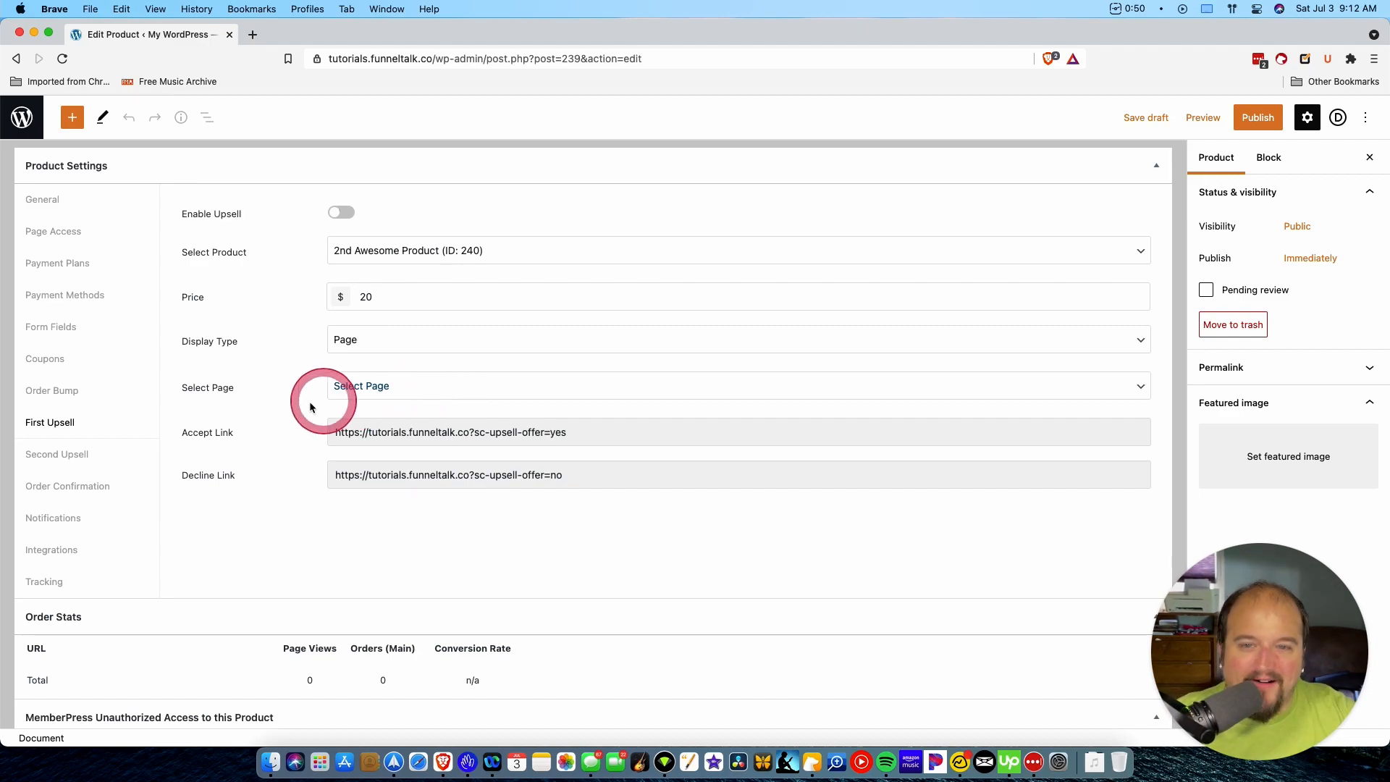
mouse_move(400, 390)
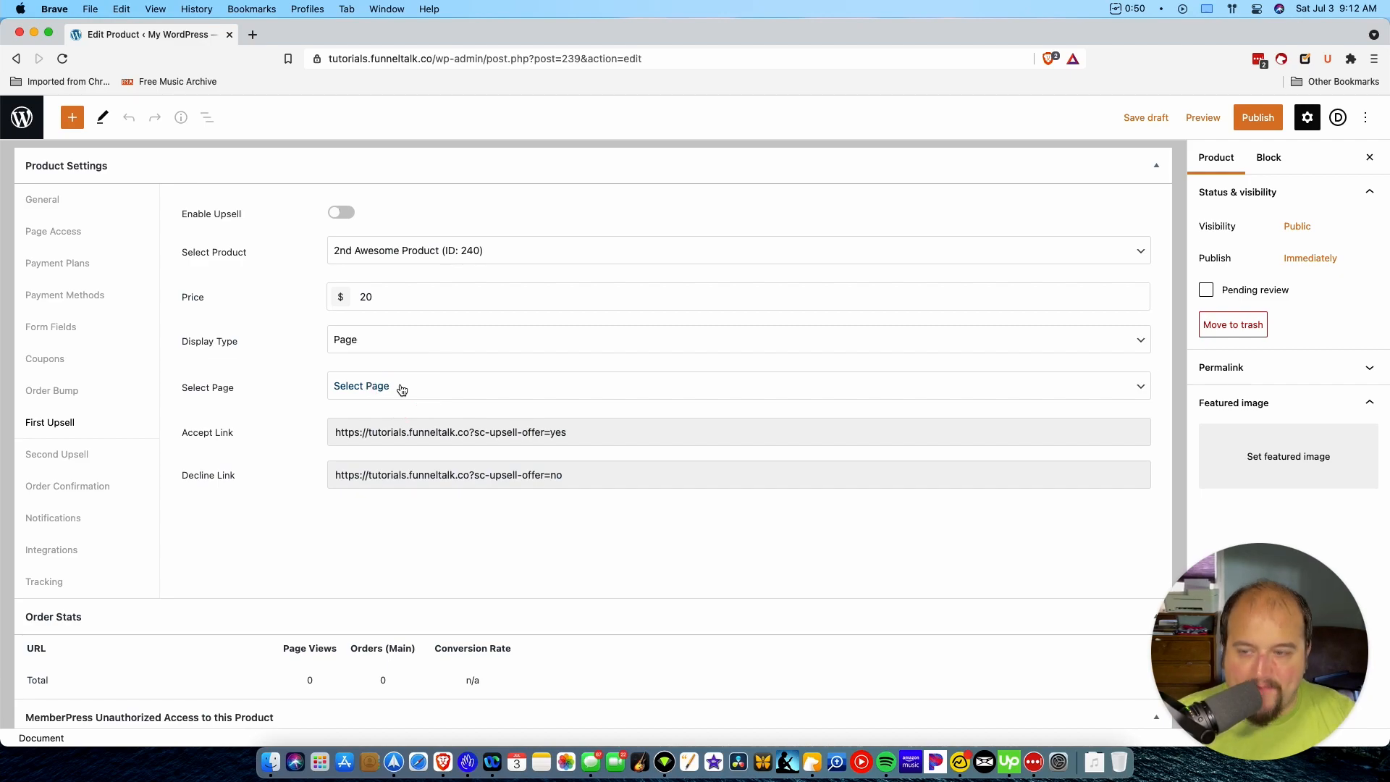
click(342, 213)
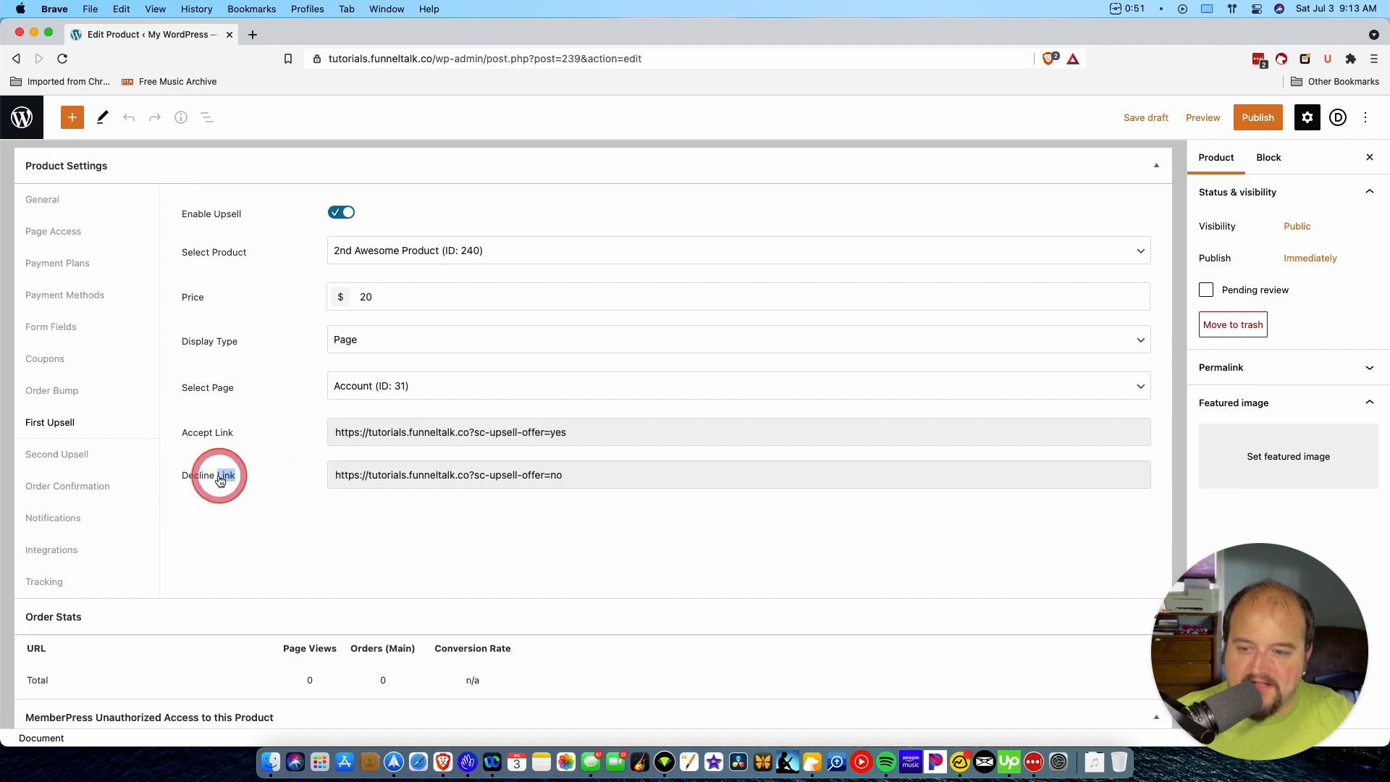
mouse_move(633, 530)
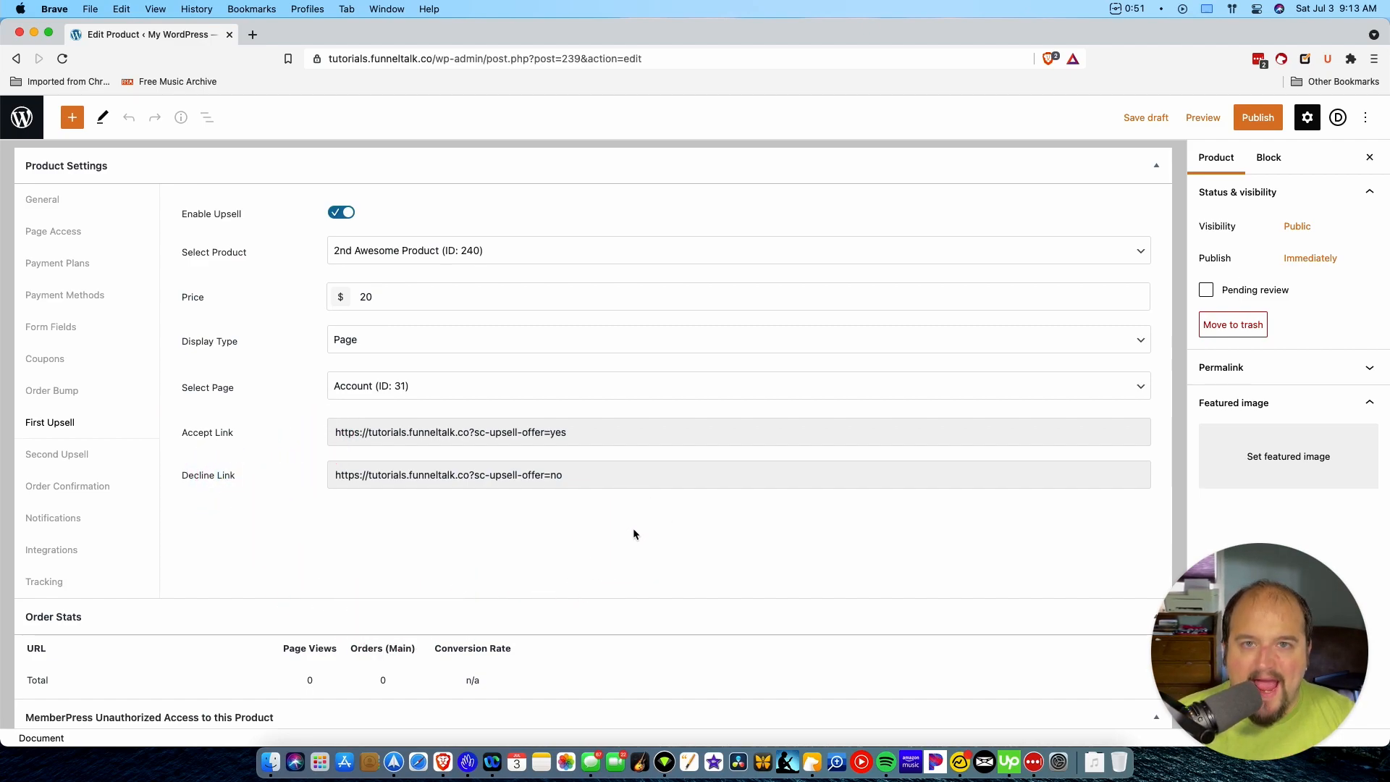
click(606, 434)
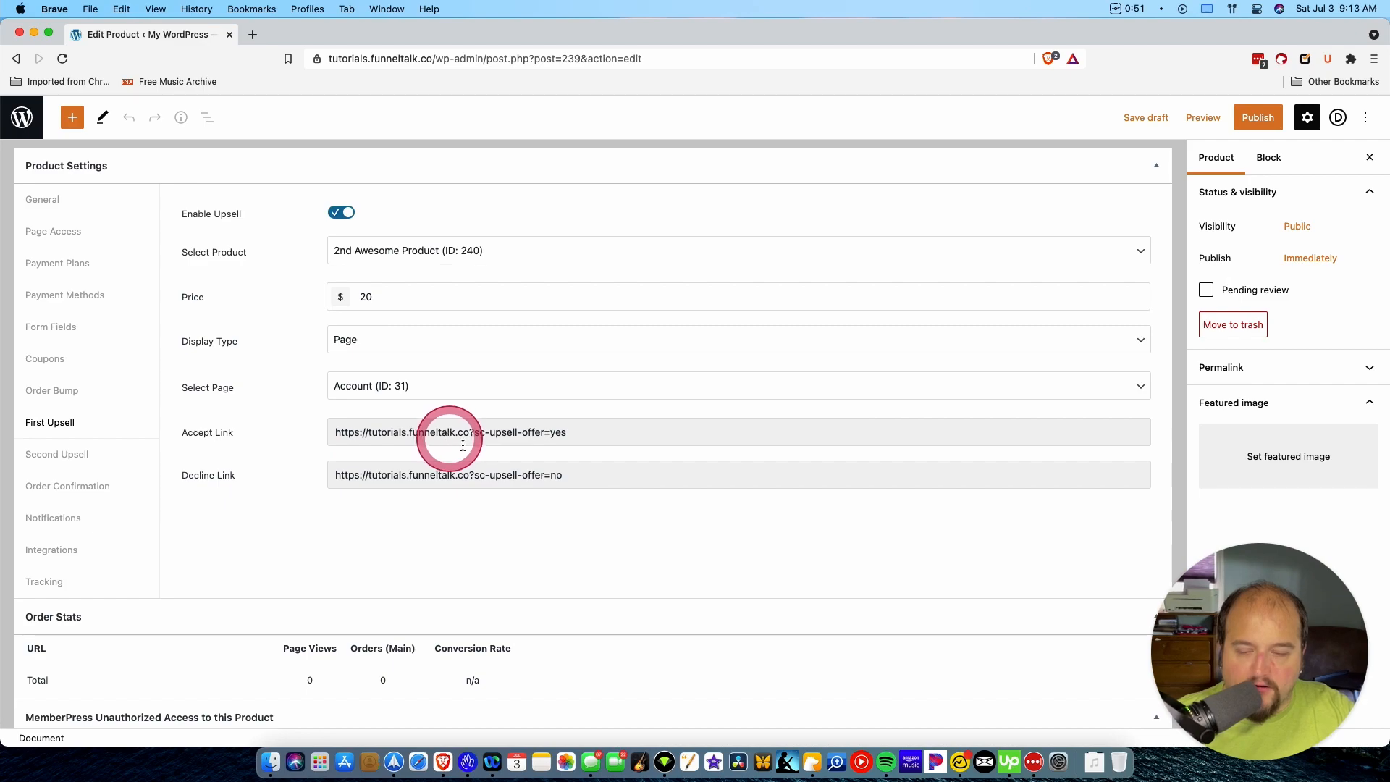
triple_click(447, 475)
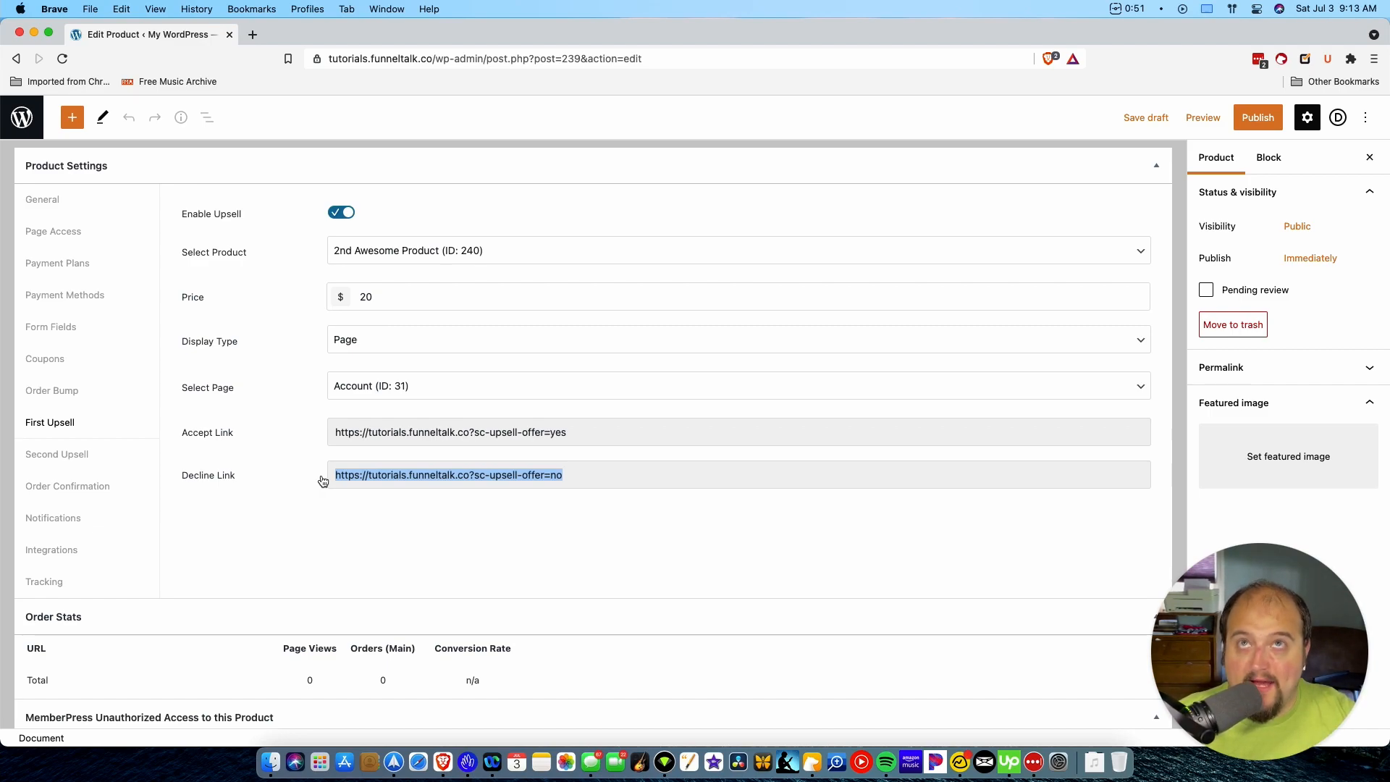
click(382, 475)
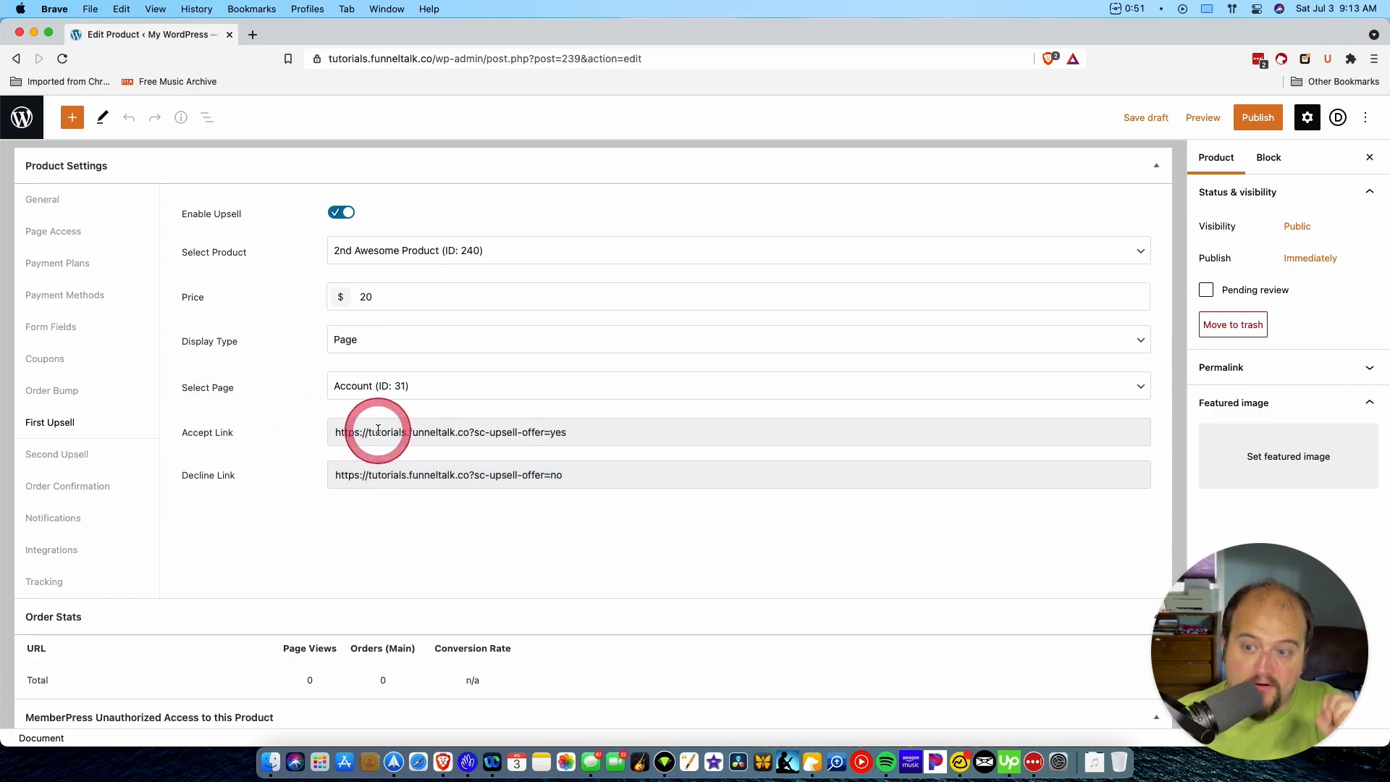
click(57, 453)
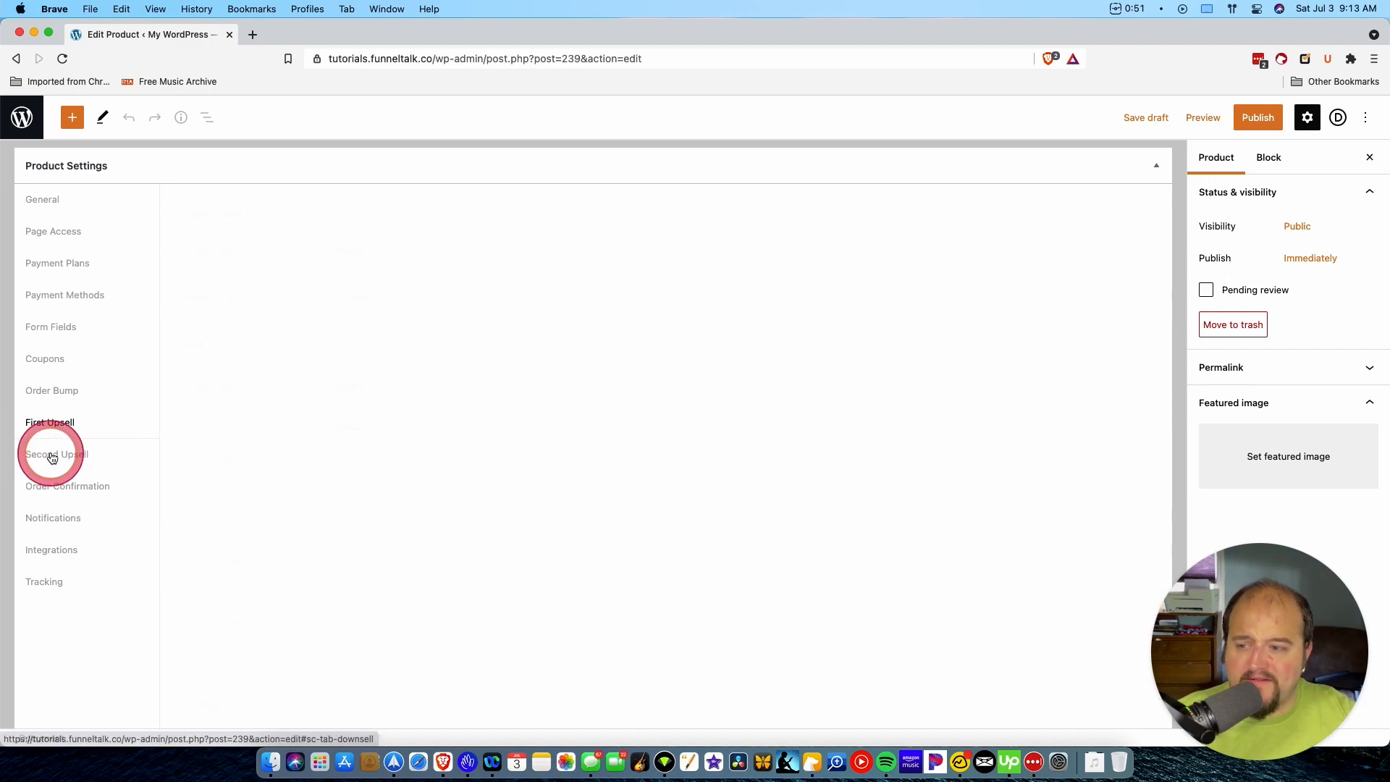
click(51, 453)
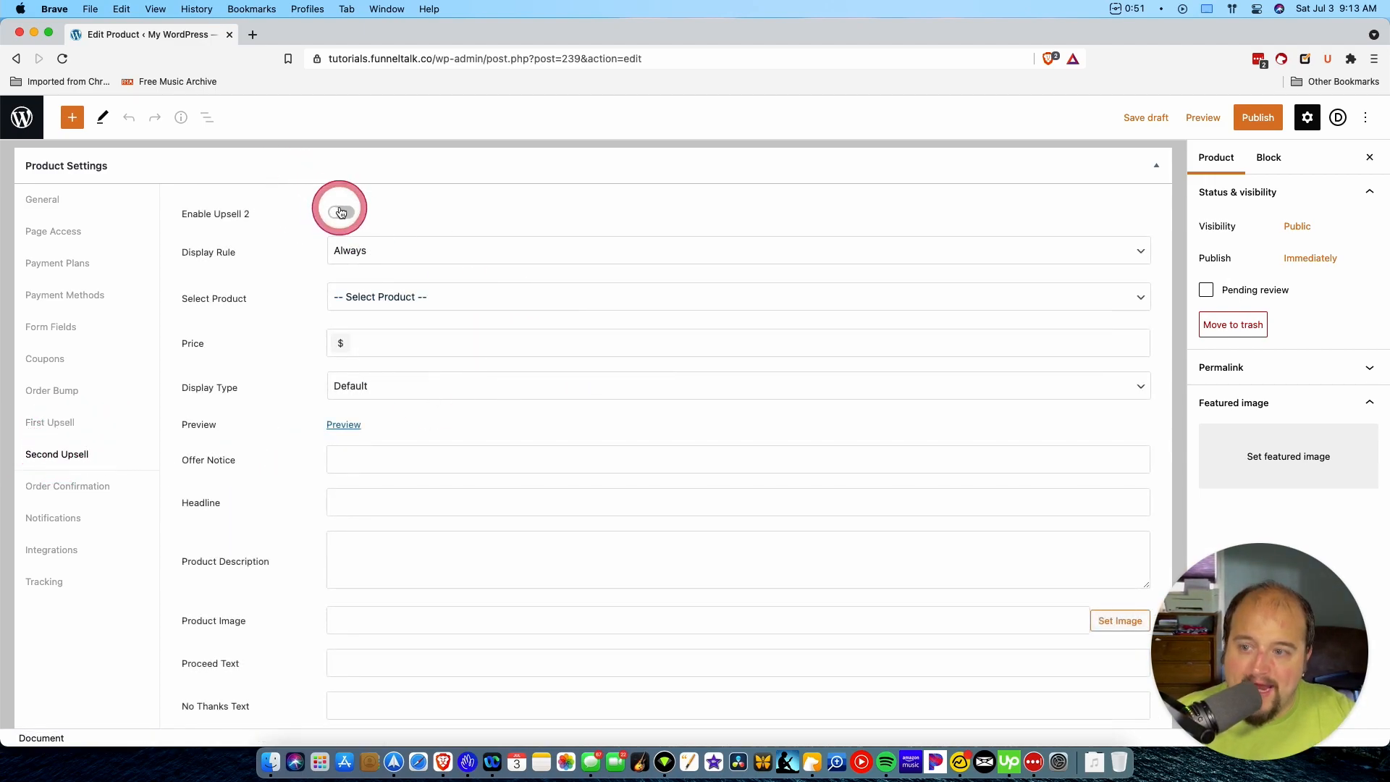
click(341, 212)
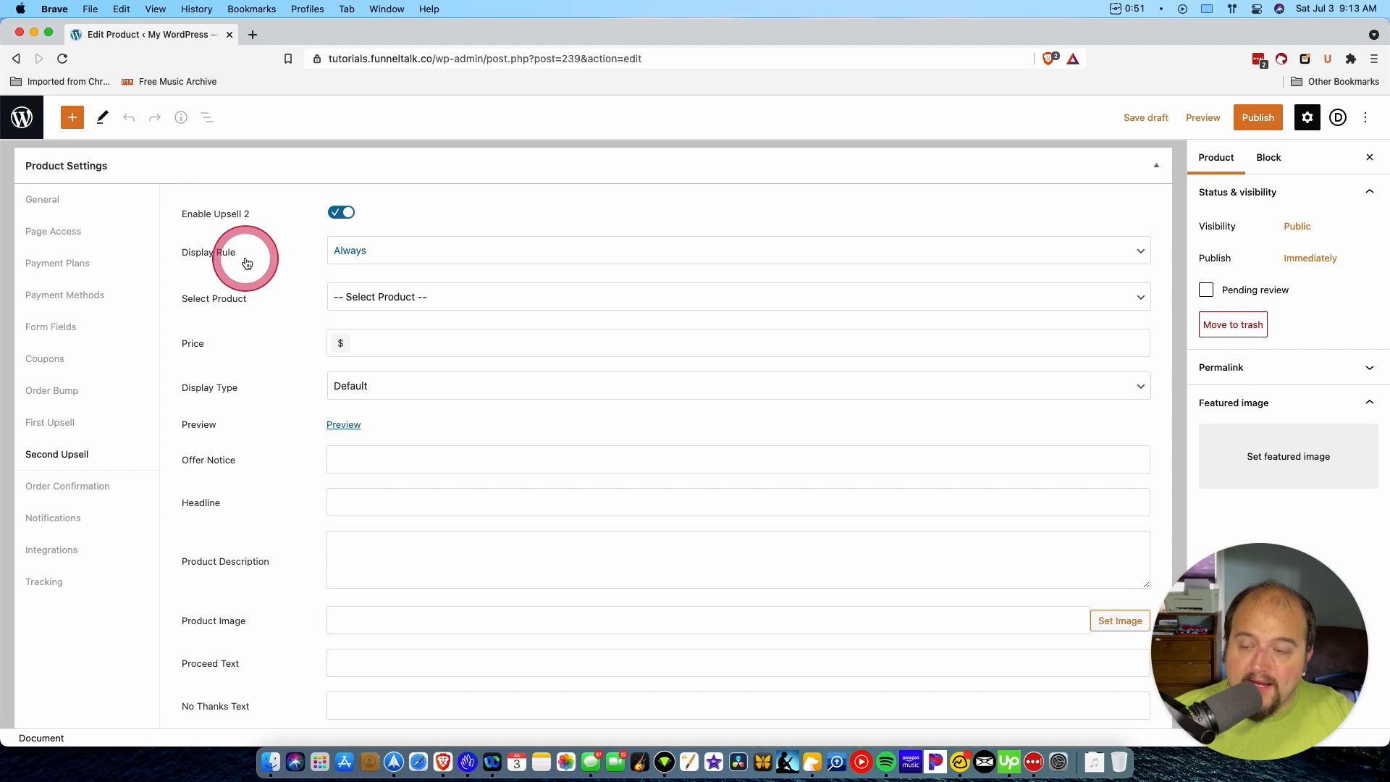
double_click(207, 252)
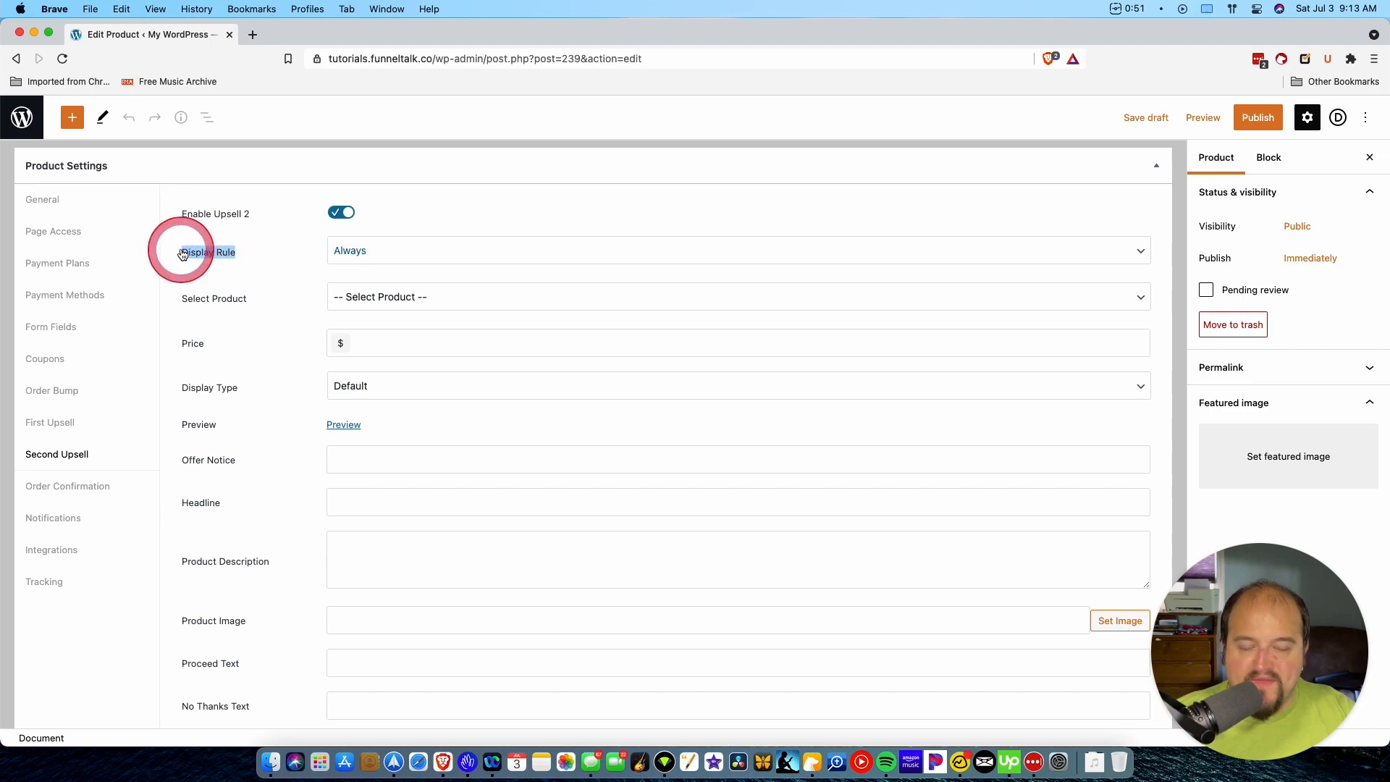
click(735, 250)
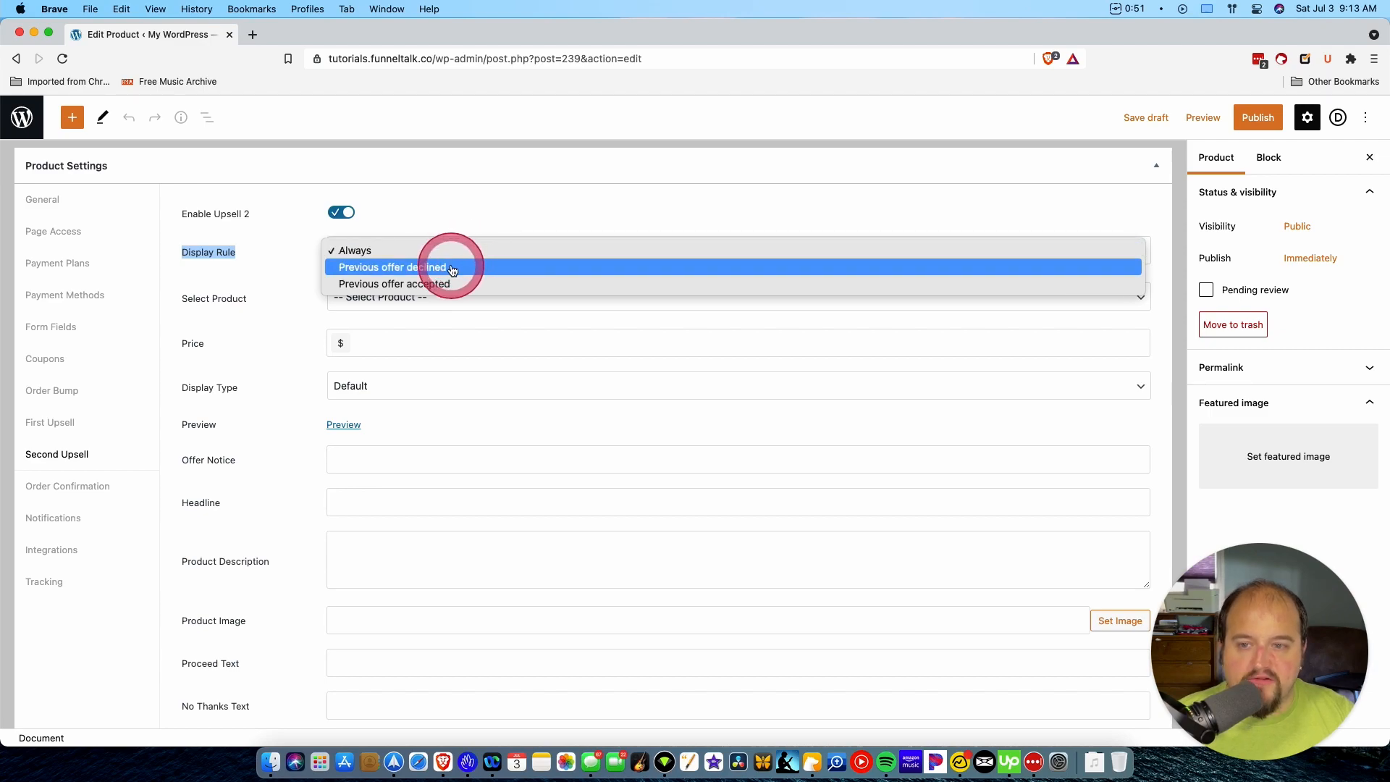
mouse_move(451, 282)
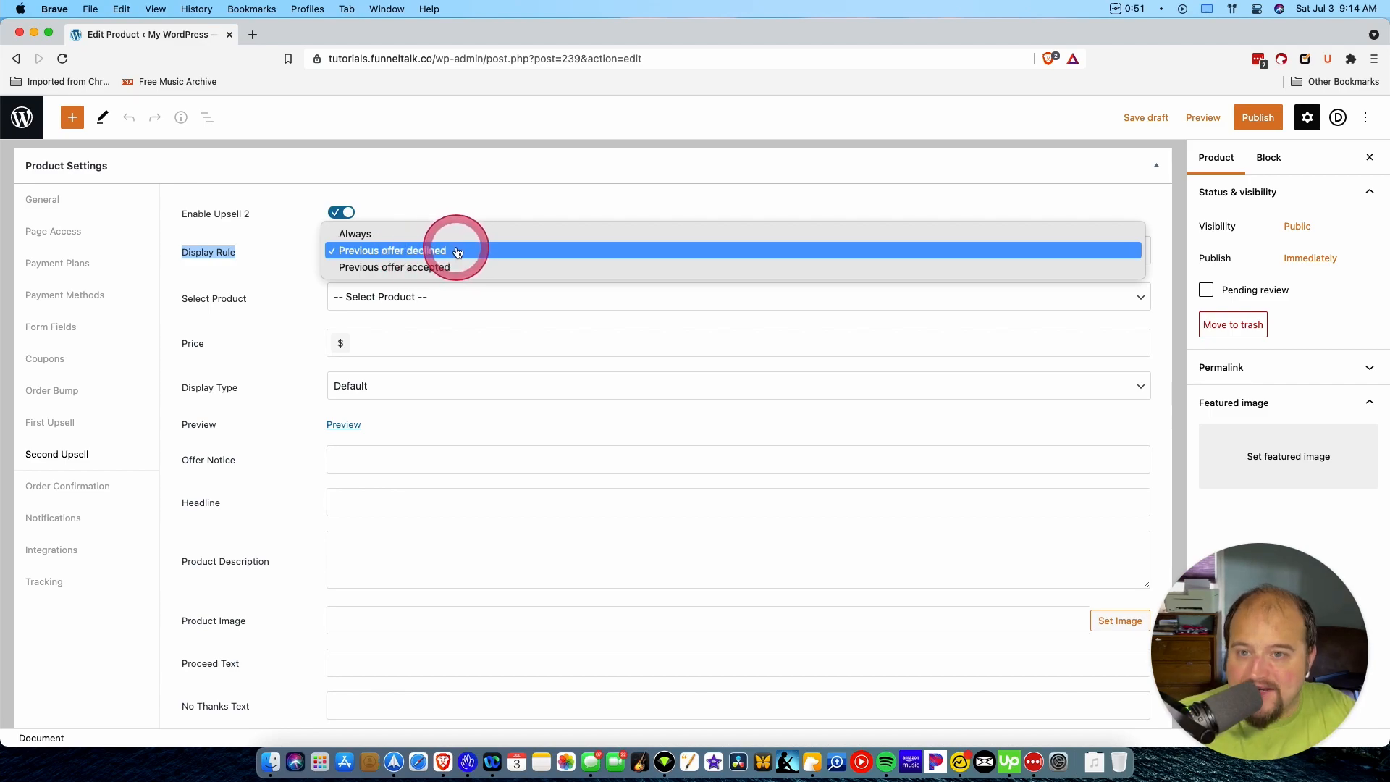
click(389, 250)
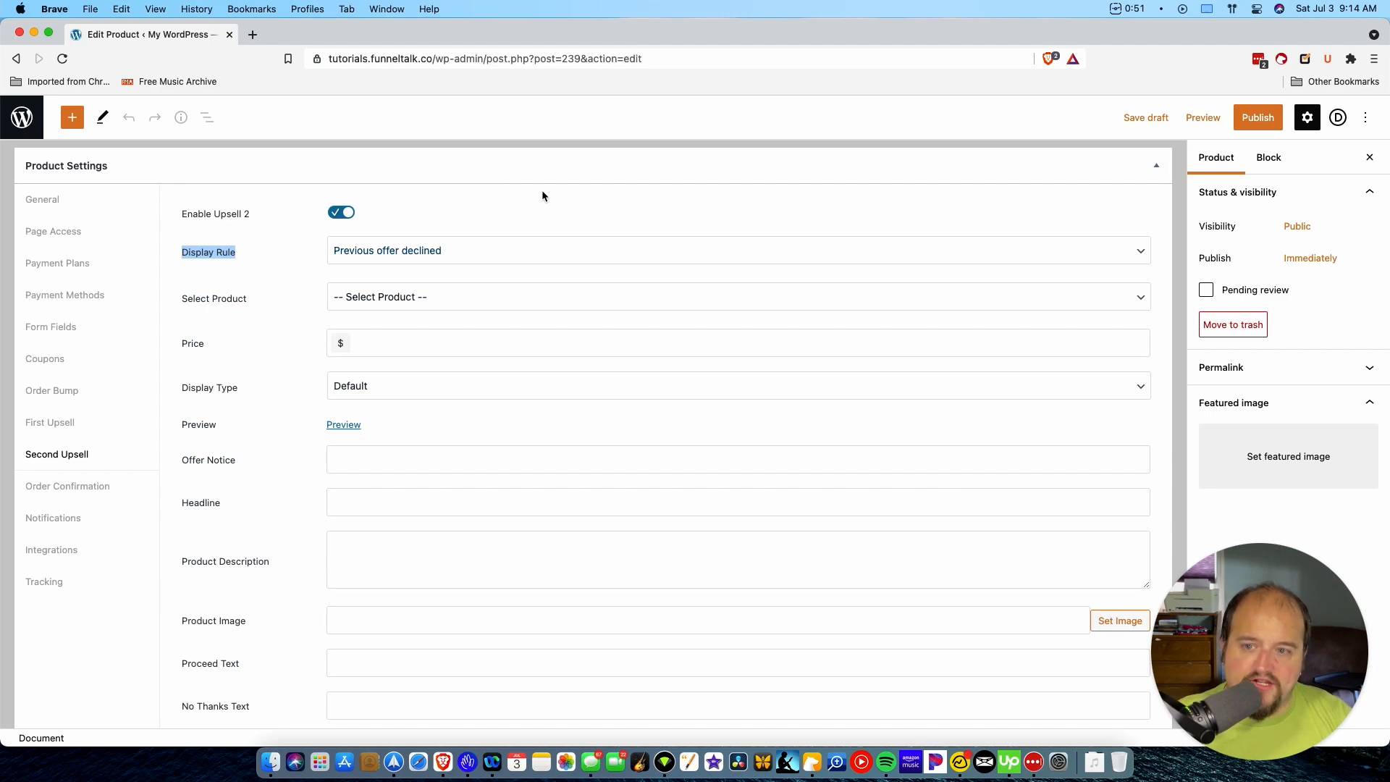
click(737, 251)
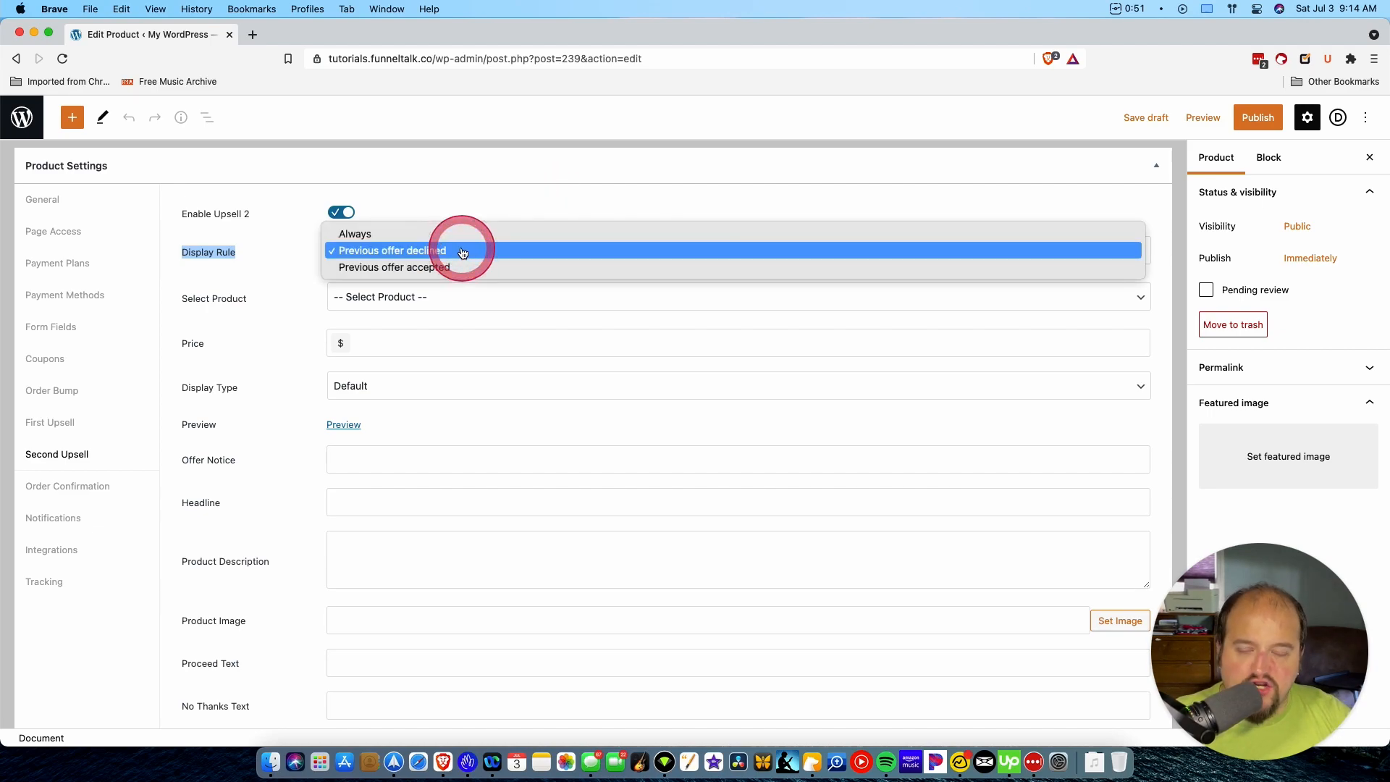
click(393, 266)
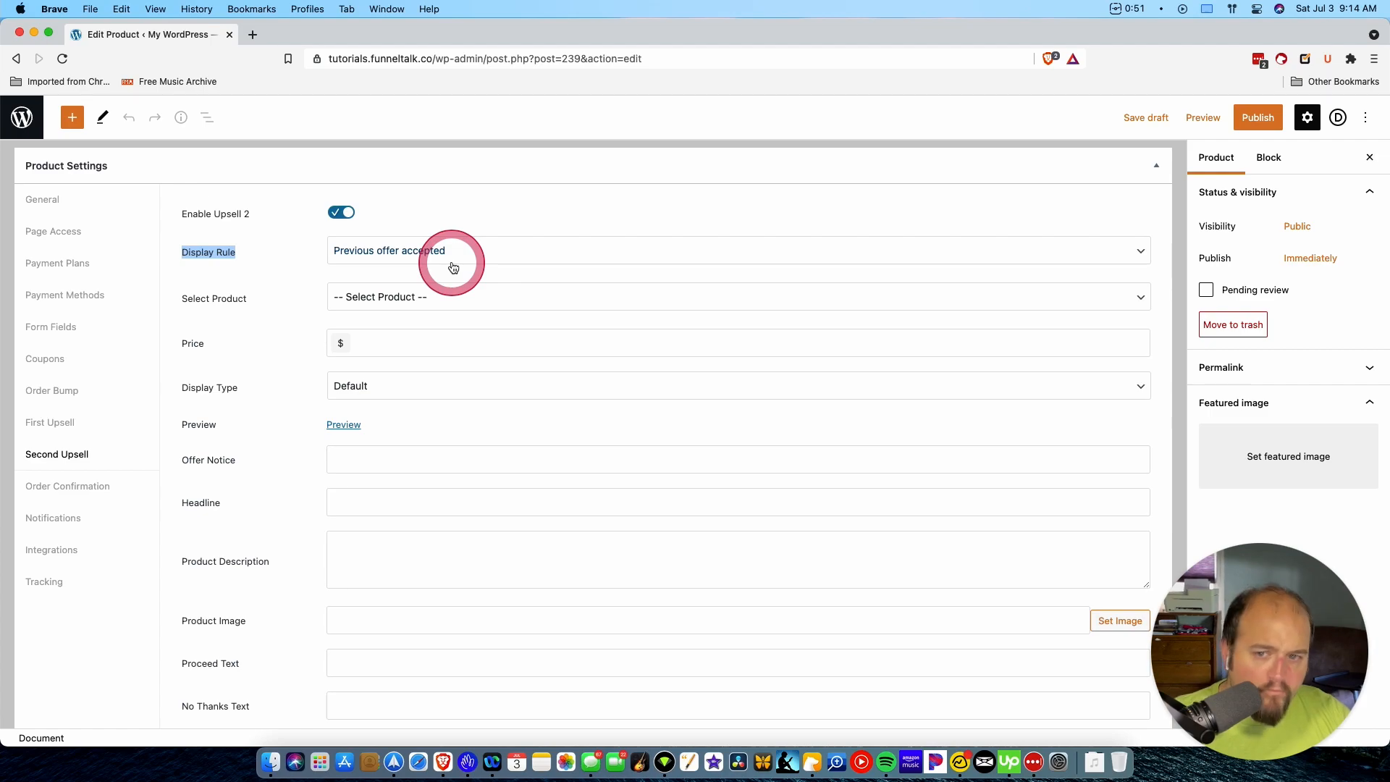
click(736, 251)
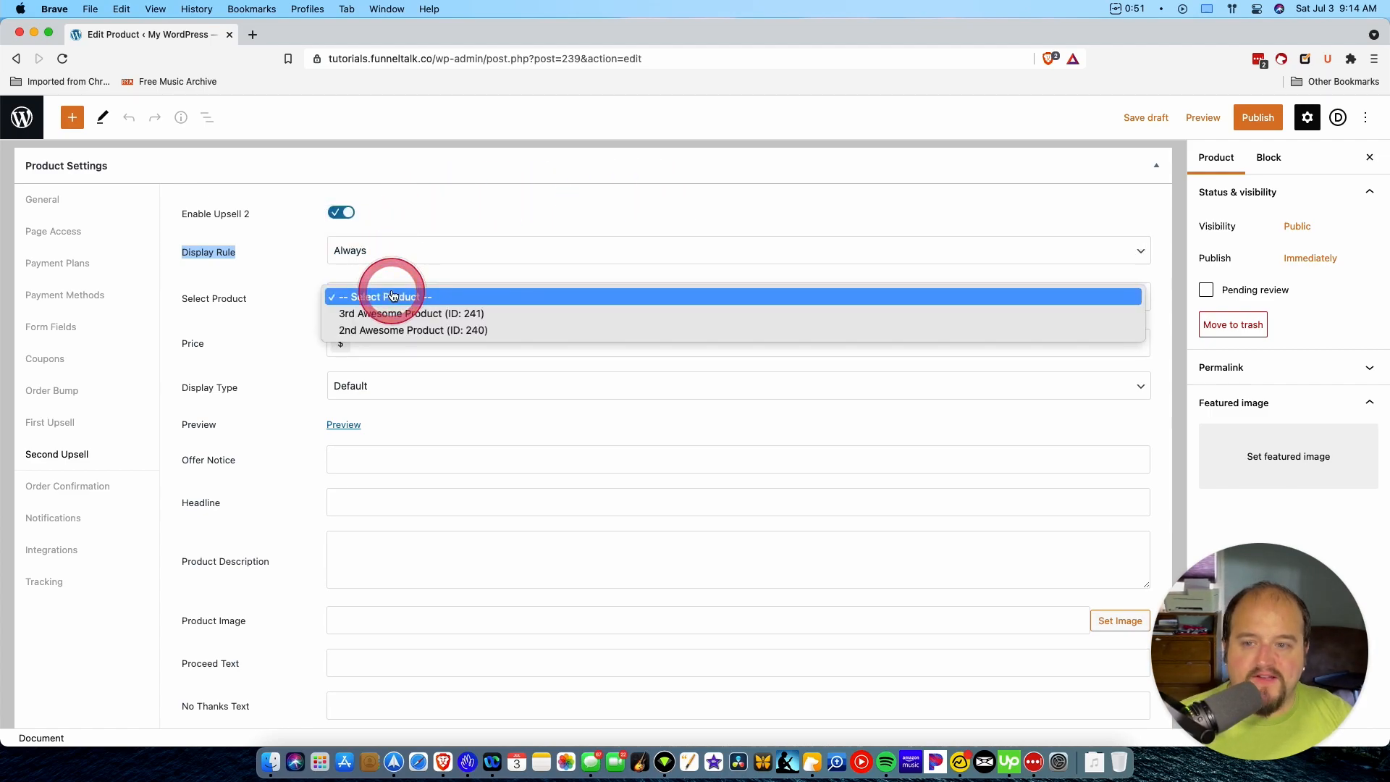
- Choose 3rd Awesome Product as the second upsell and set its display type to Page
click(413, 313)
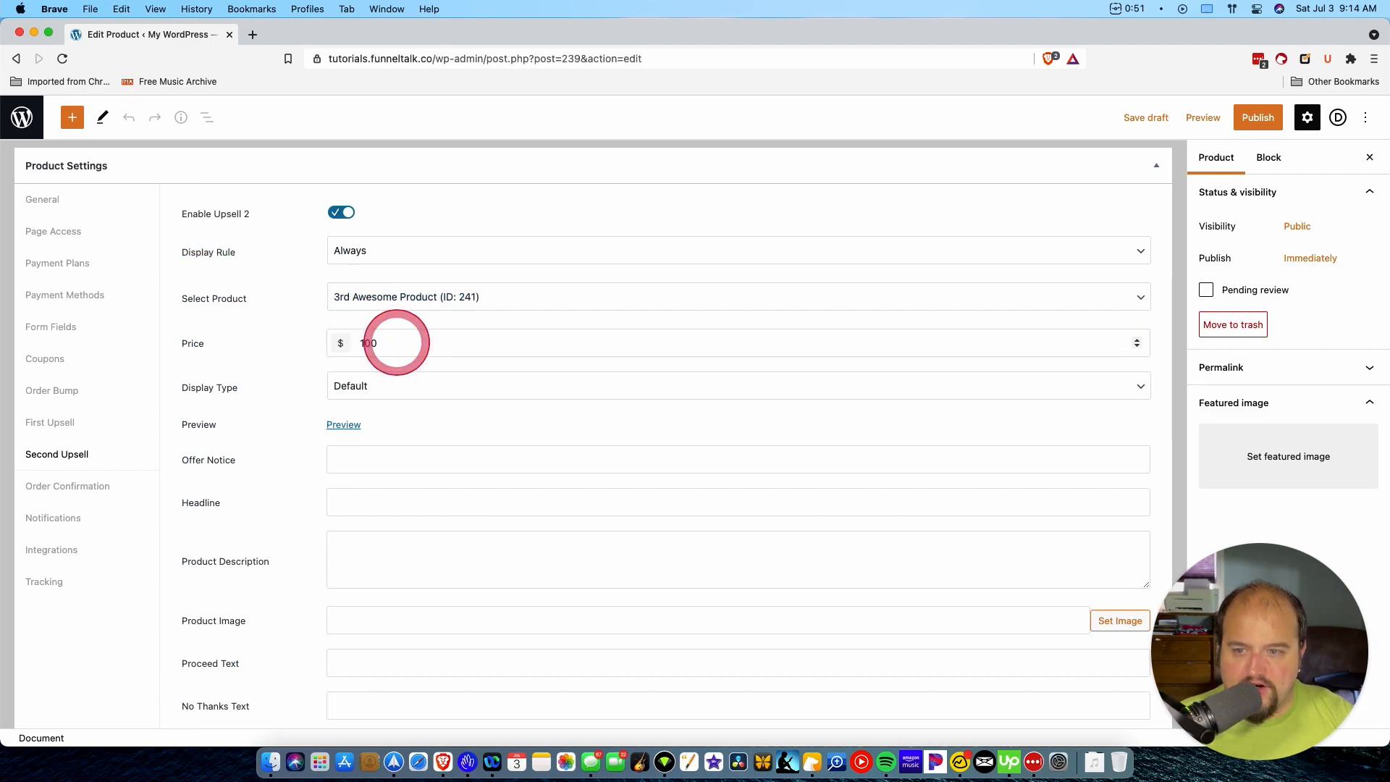
click(736, 385)
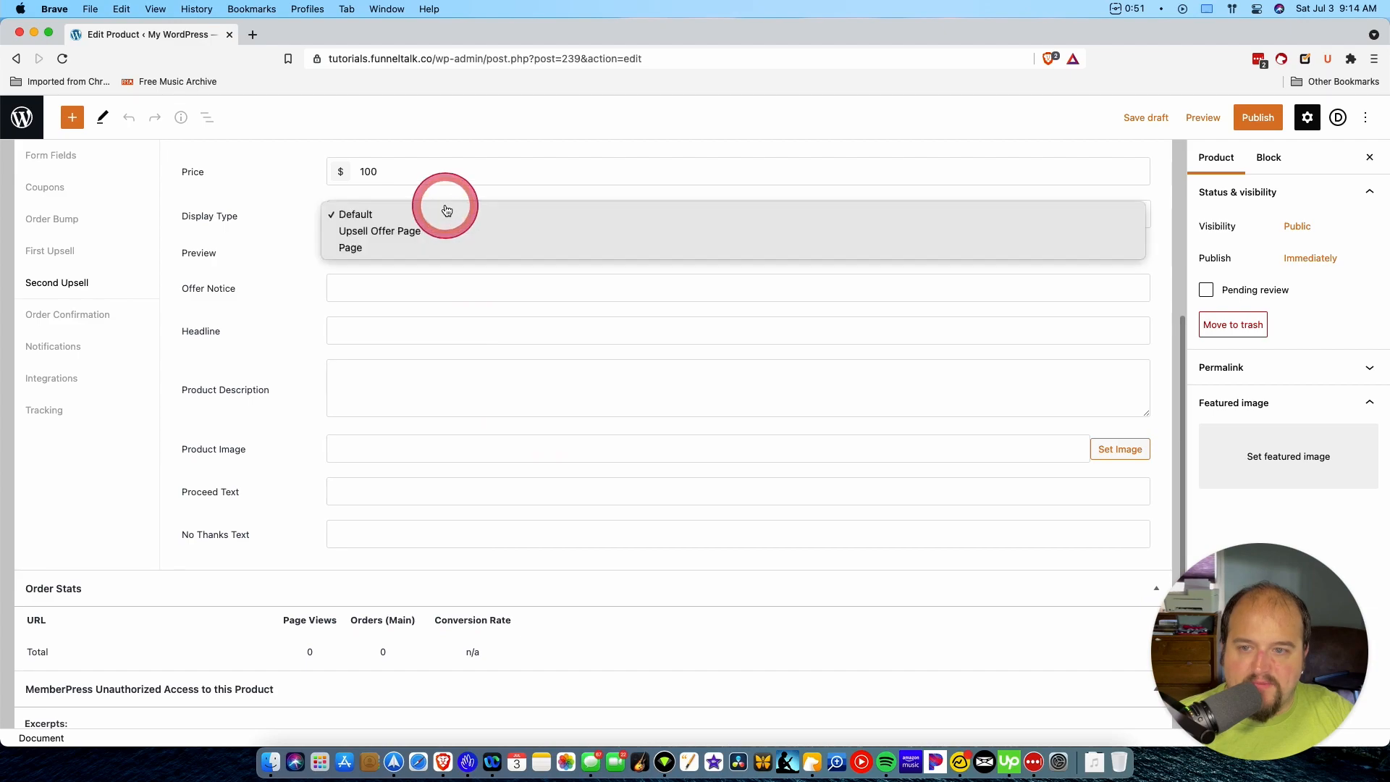
click(348, 247)
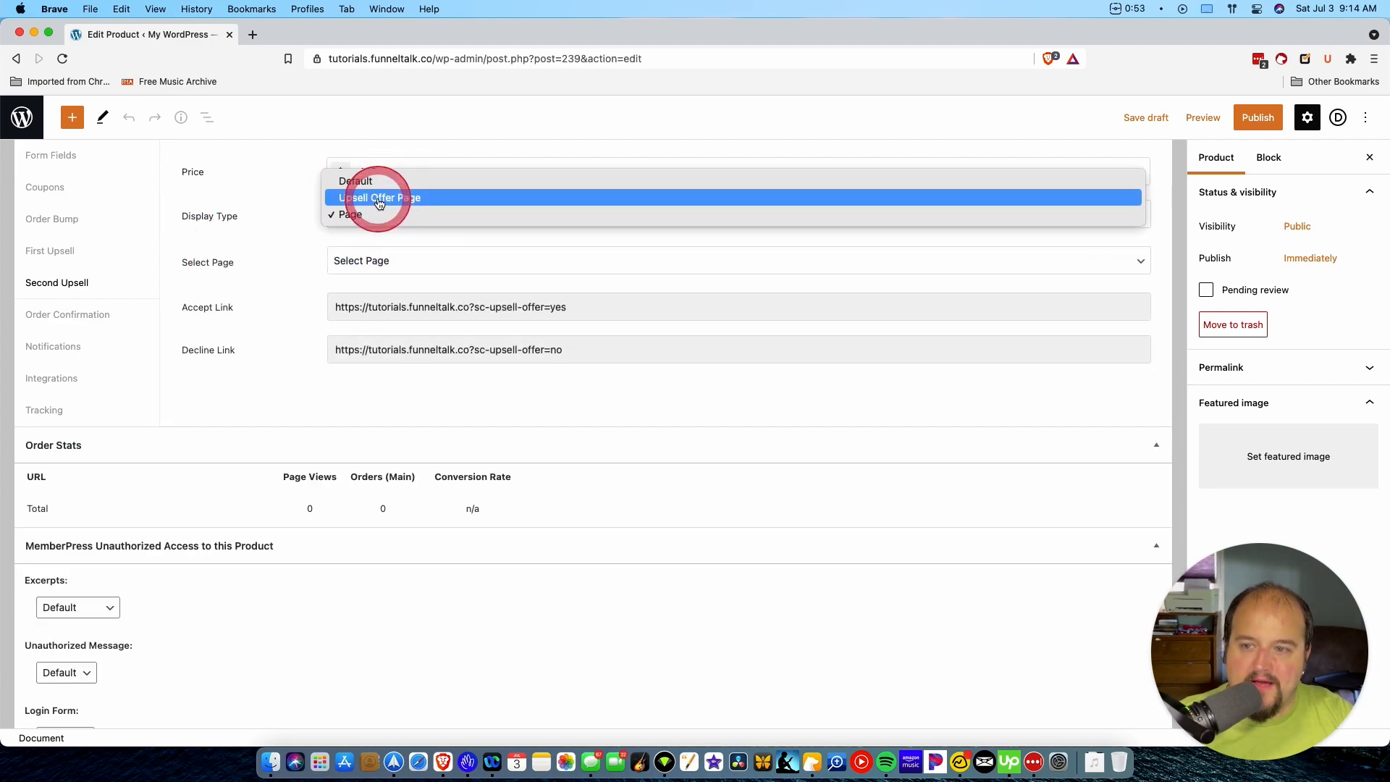
click(378, 197)
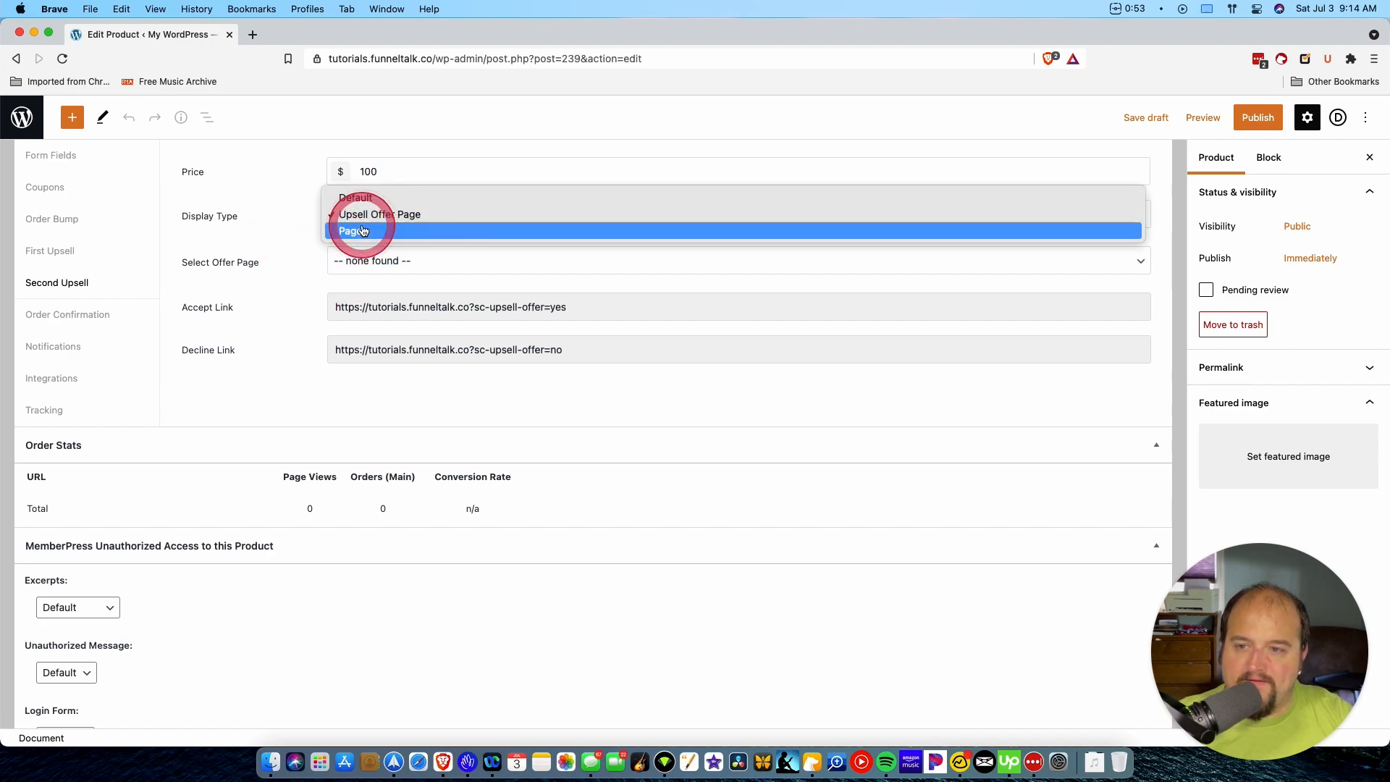
click(361, 230)
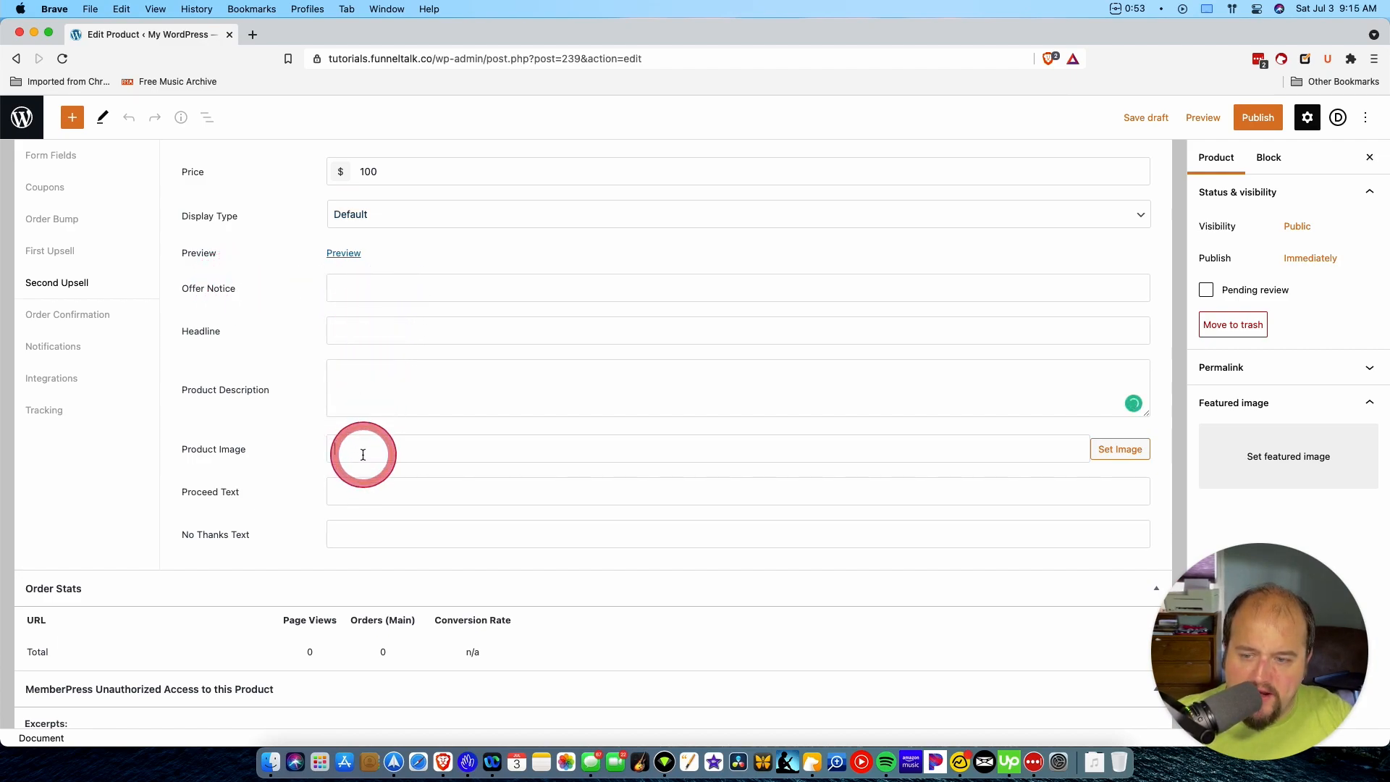
- Preview the second upsell offer and select the Cart page to display it
right_click(363, 455)
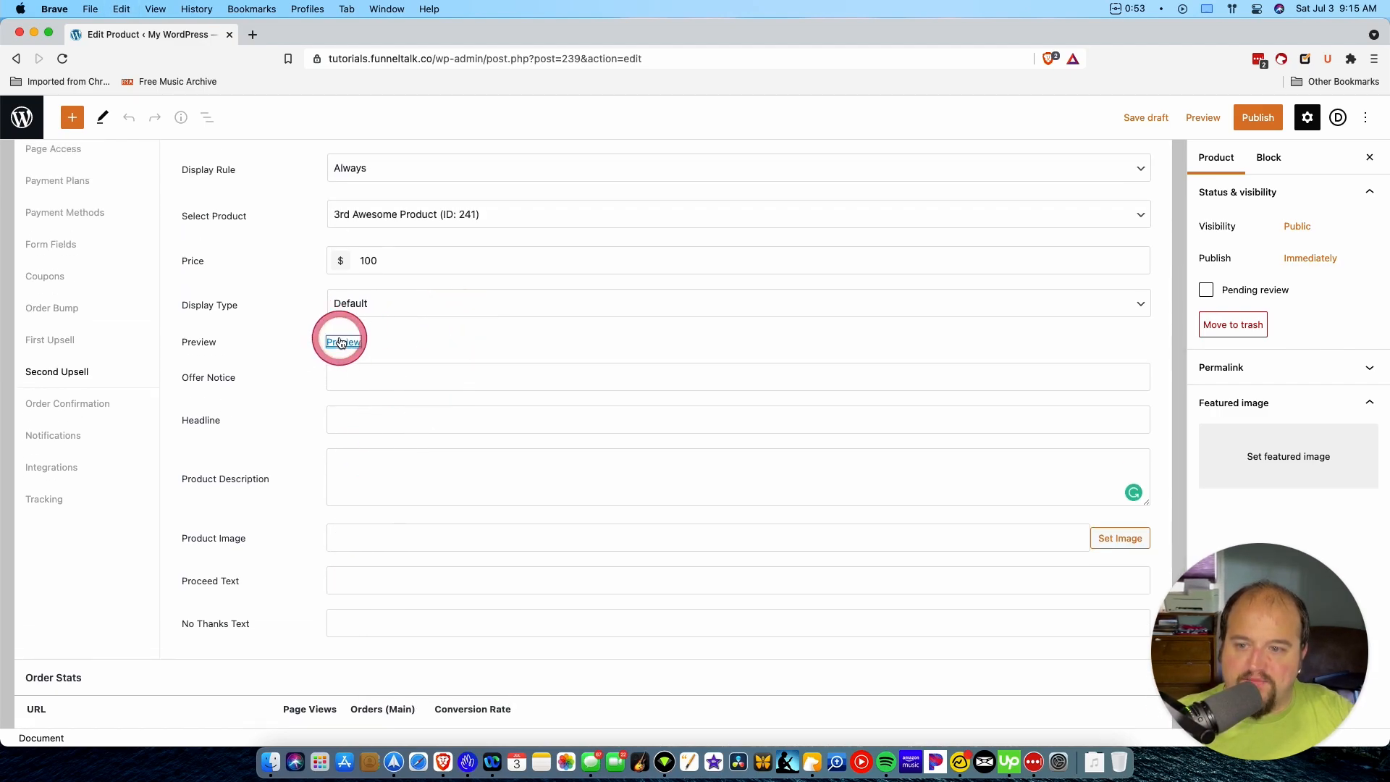
click(342, 342)
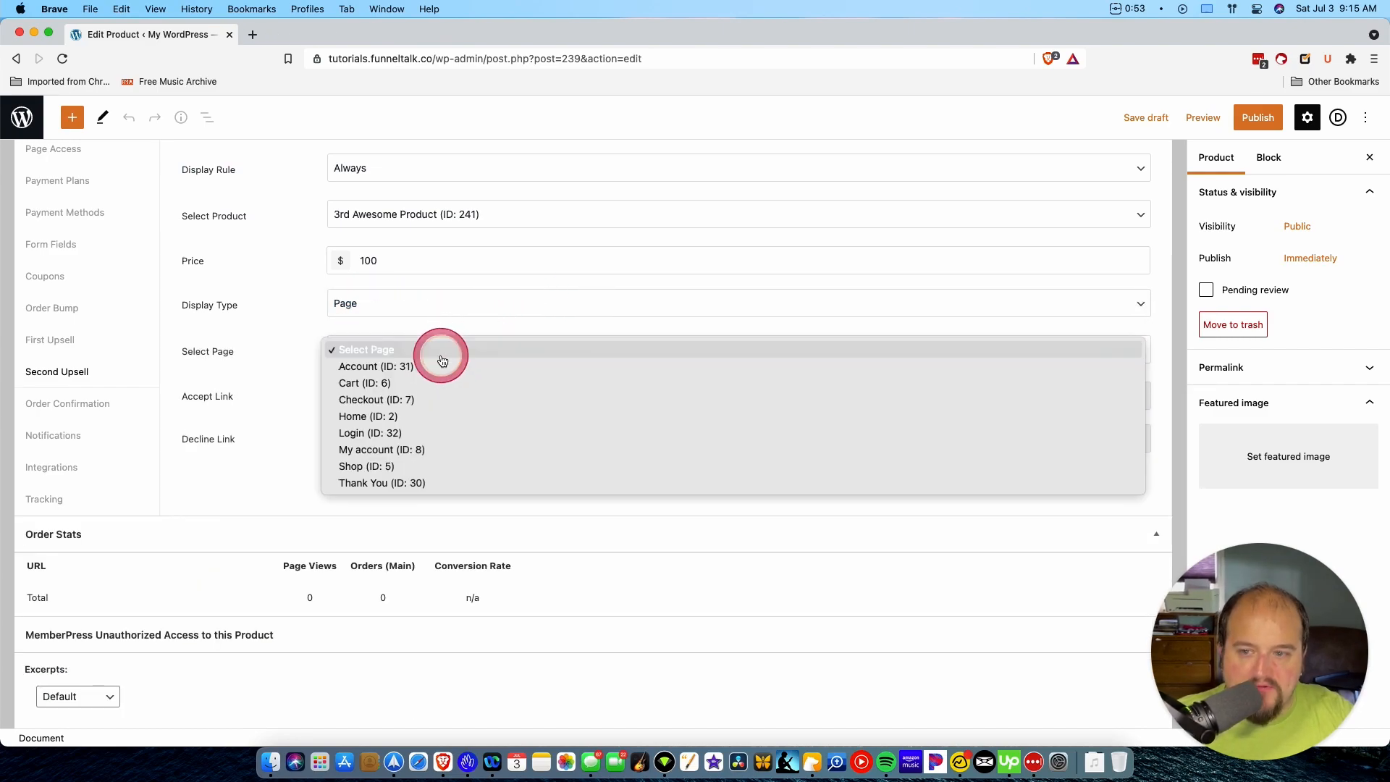
click(364, 382)
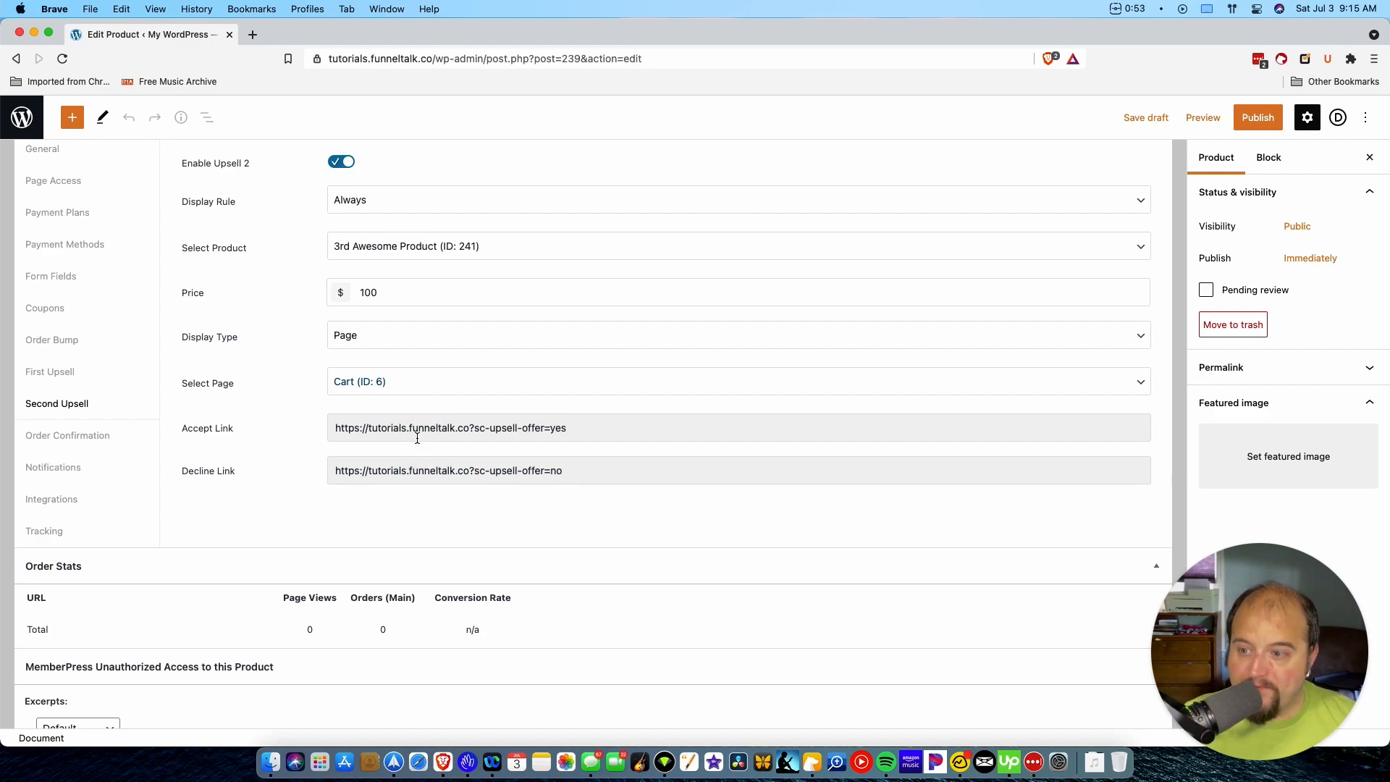
- Review order confirmation and notifications, then add a new integration entry for the product
click(68, 436)
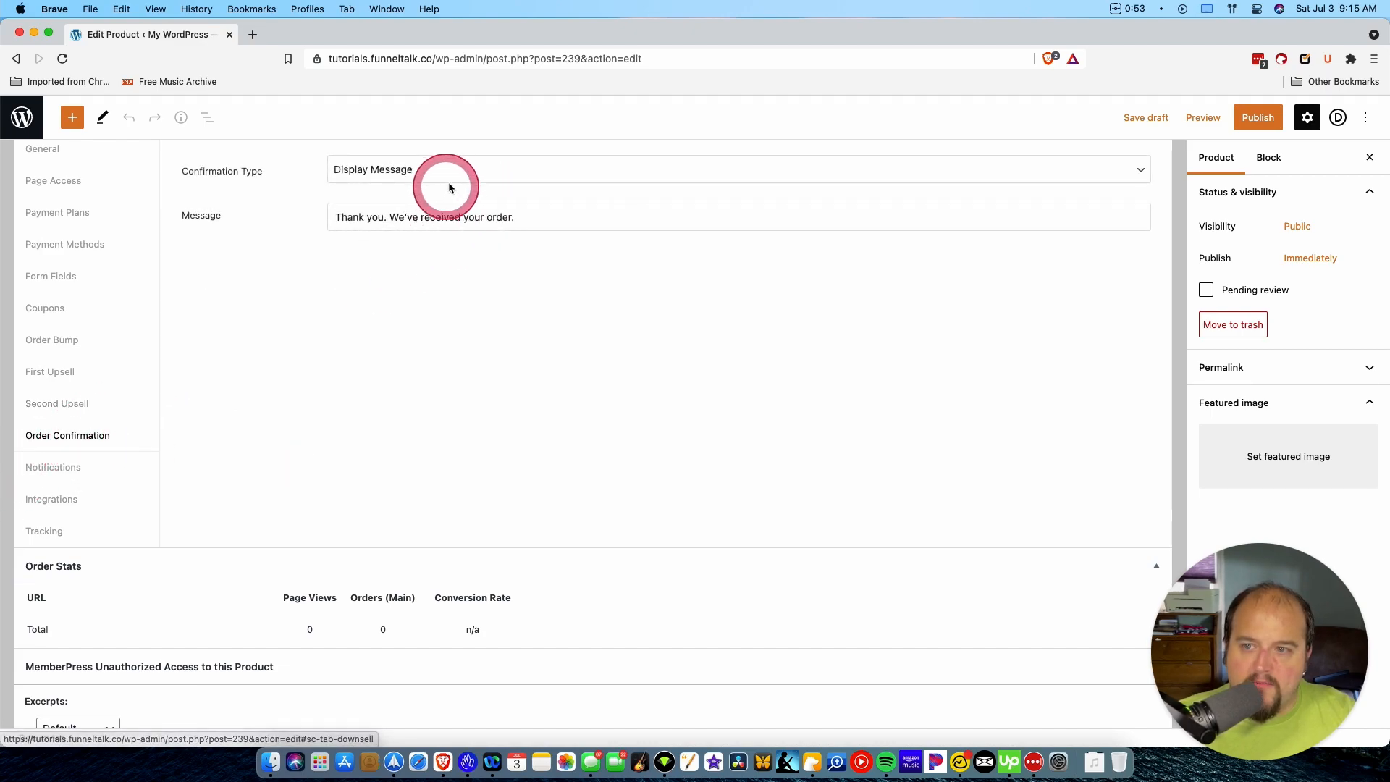
click(52, 468)
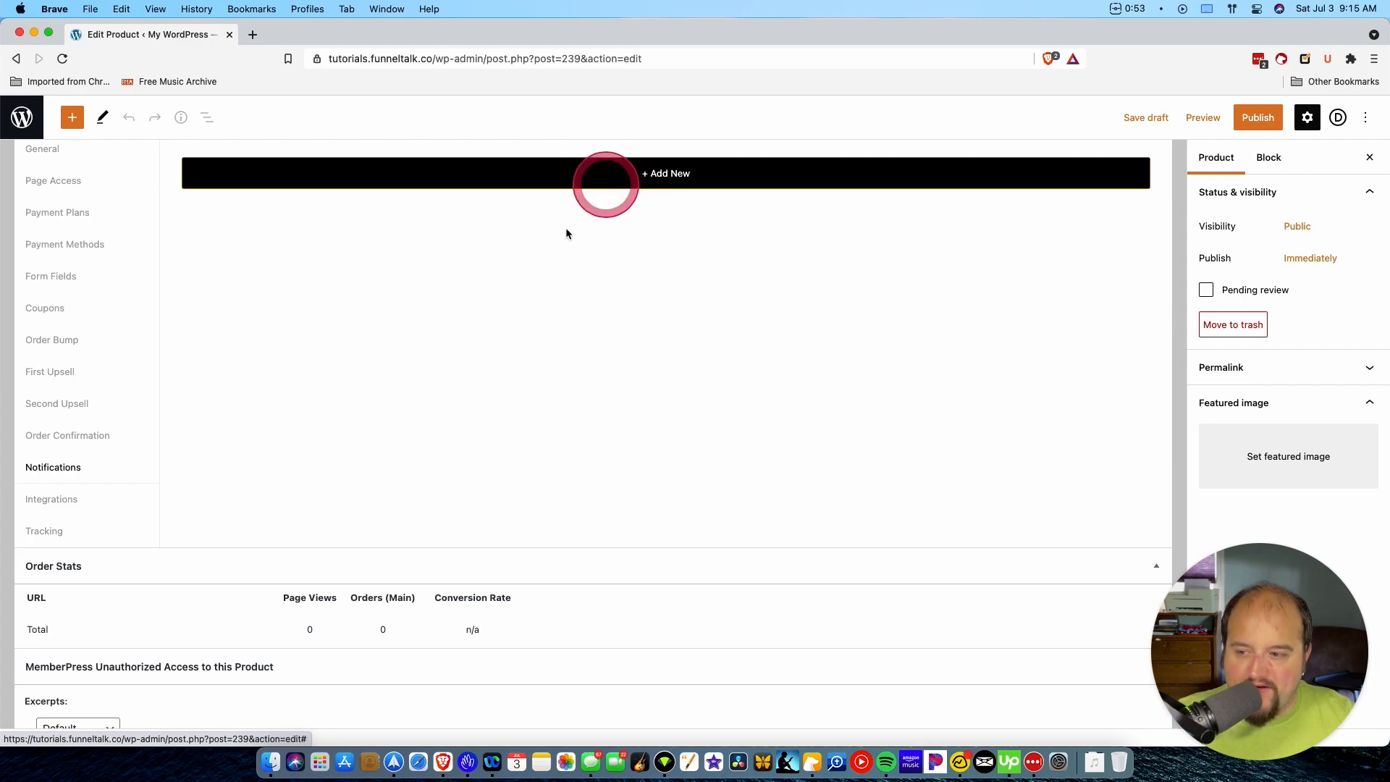
click(51, 498)
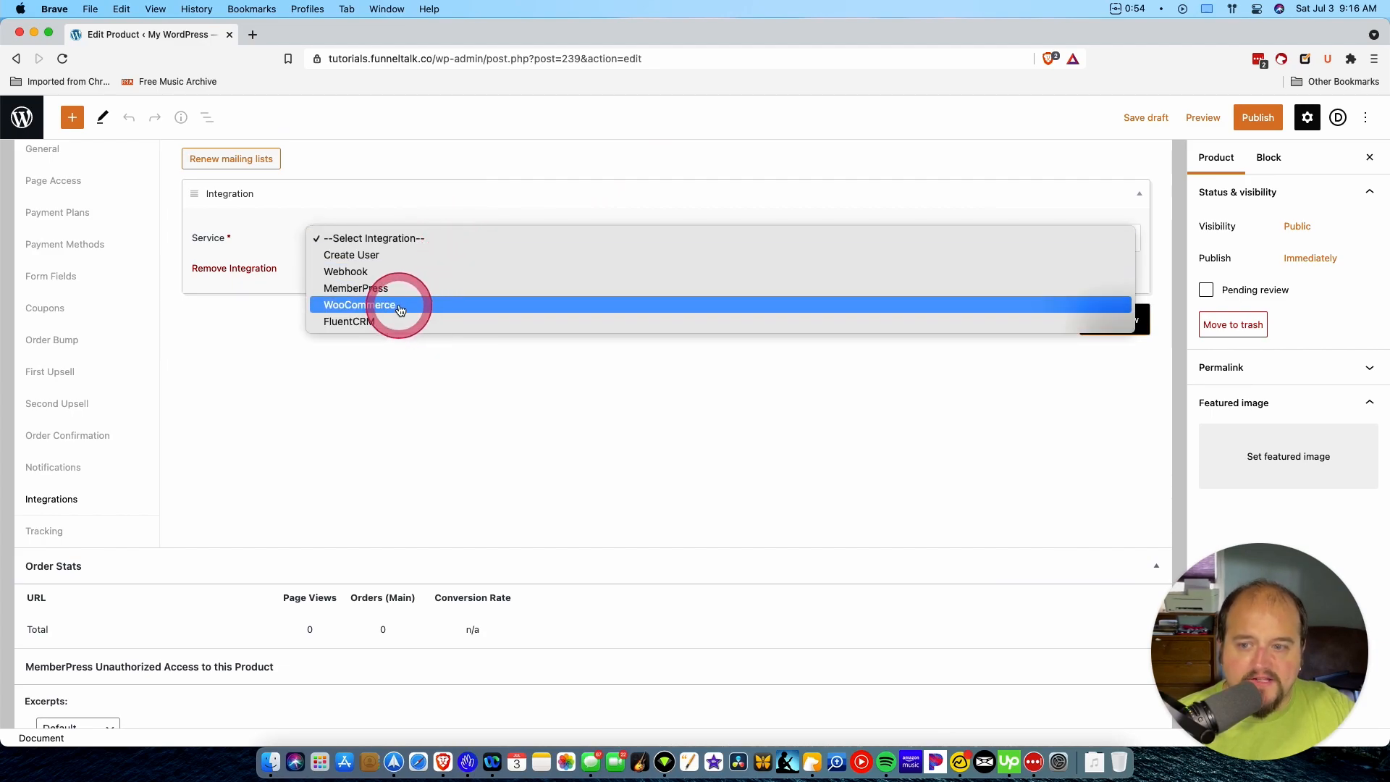
- Configure a MemberPress integration triggered on Product Purchased with the Start Membership action
click(356, 288)
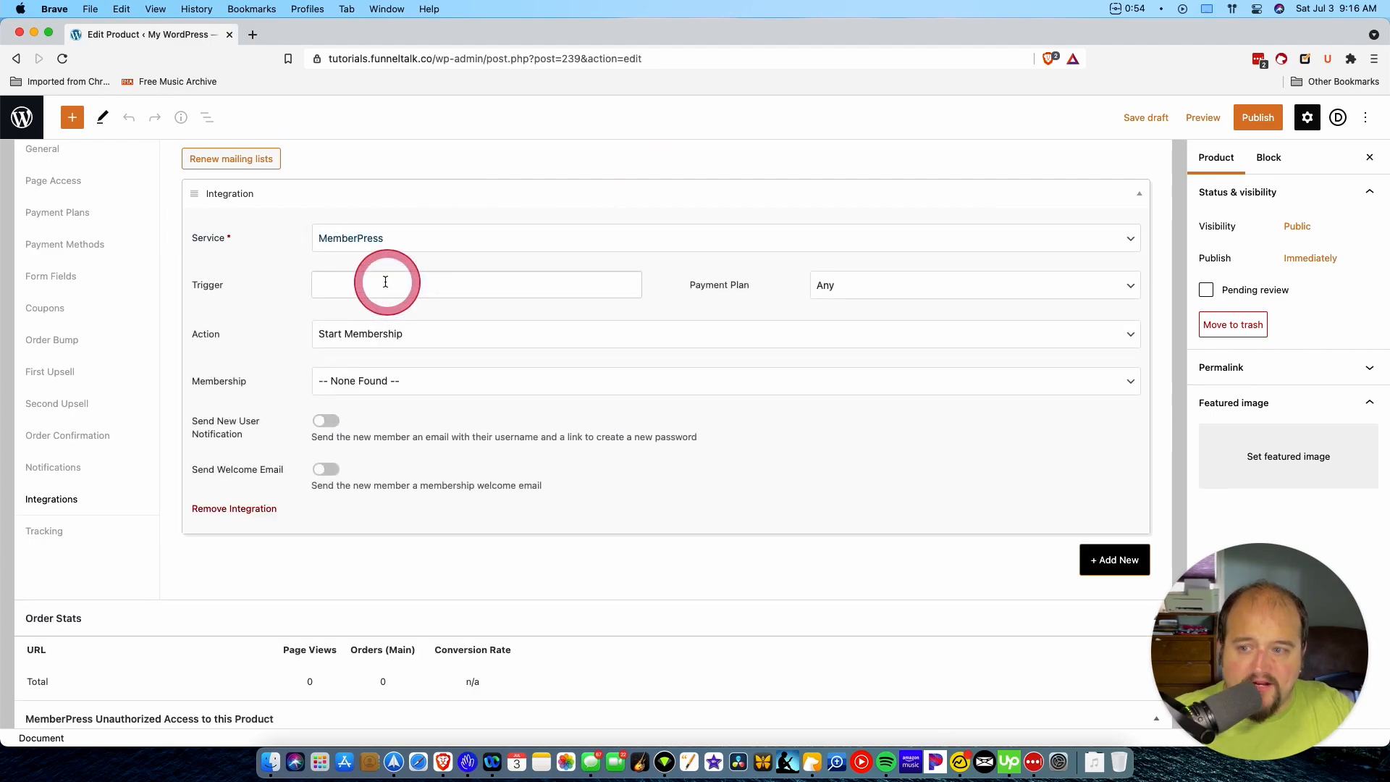
click(476, 284)
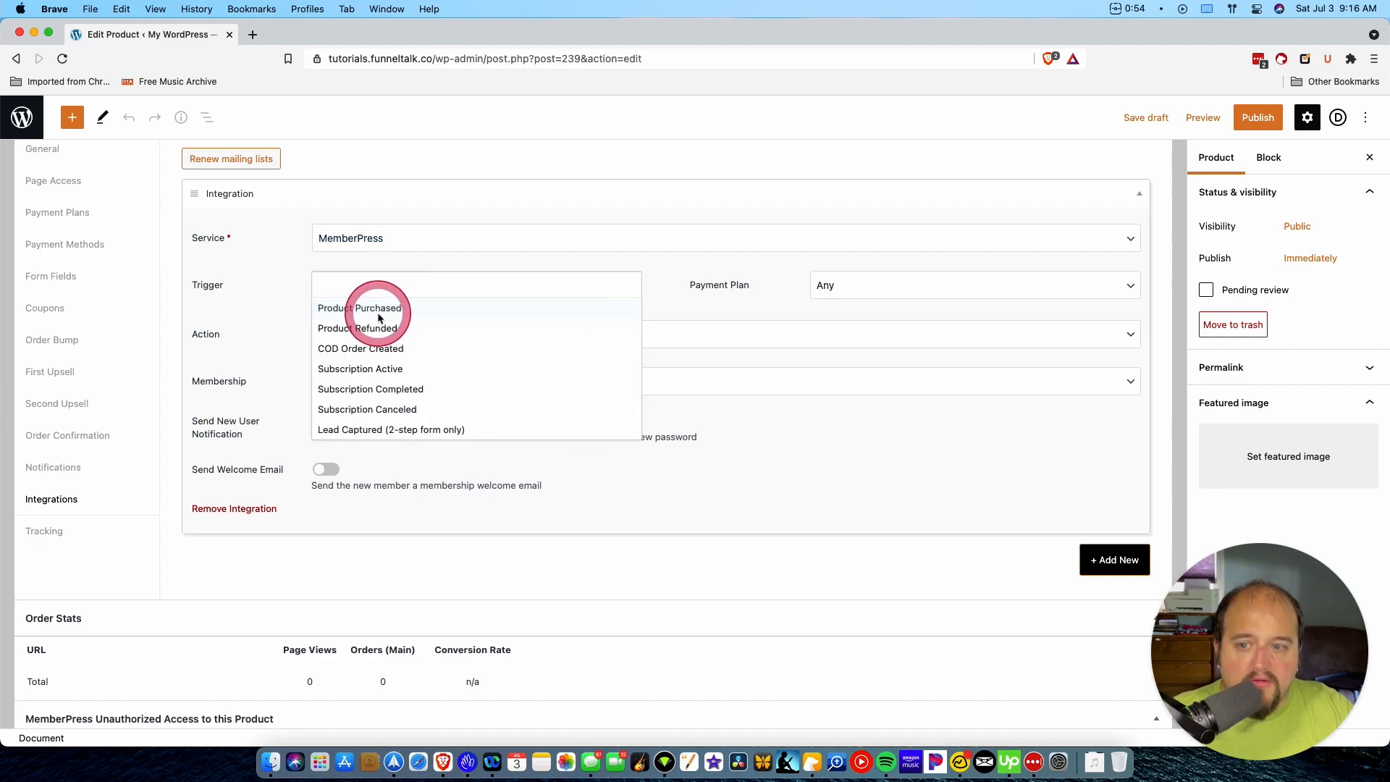
click(362, 307)
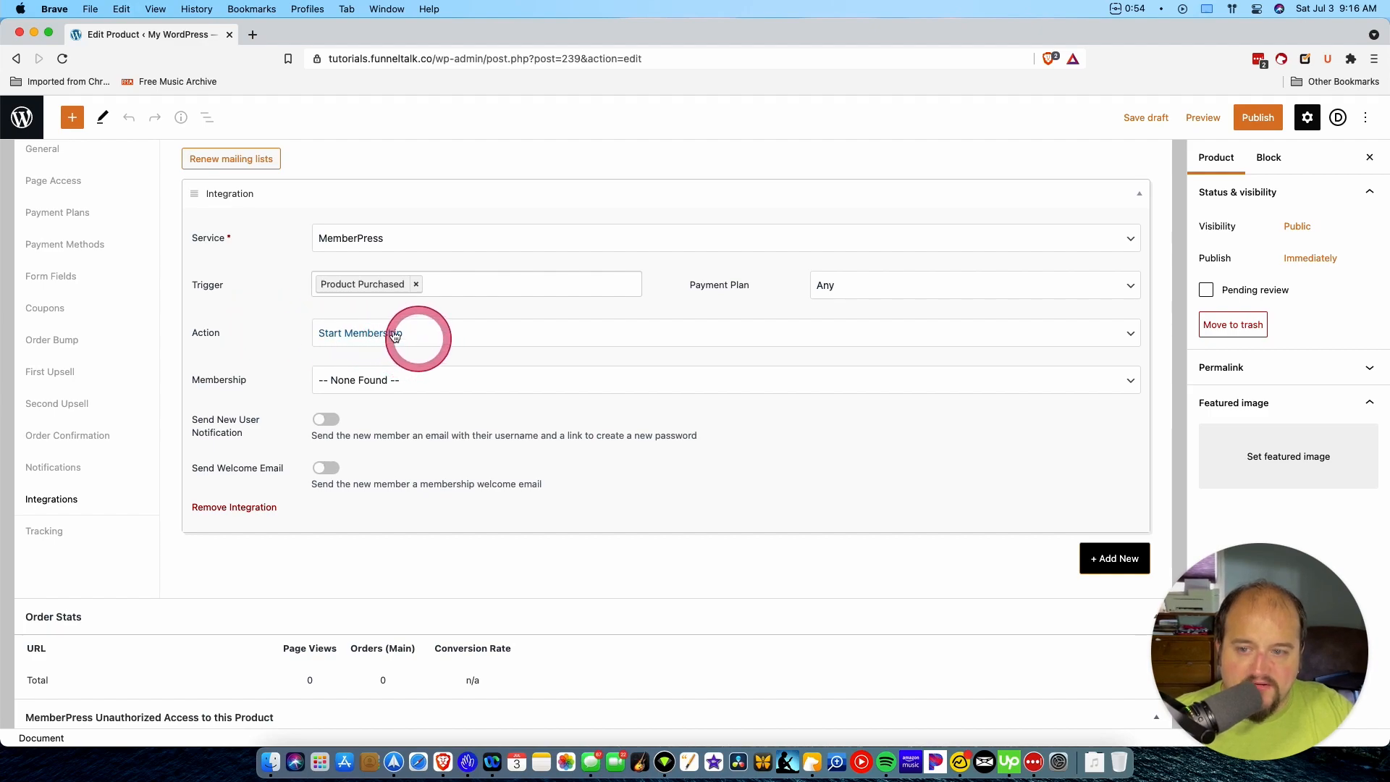
click(399, 333)
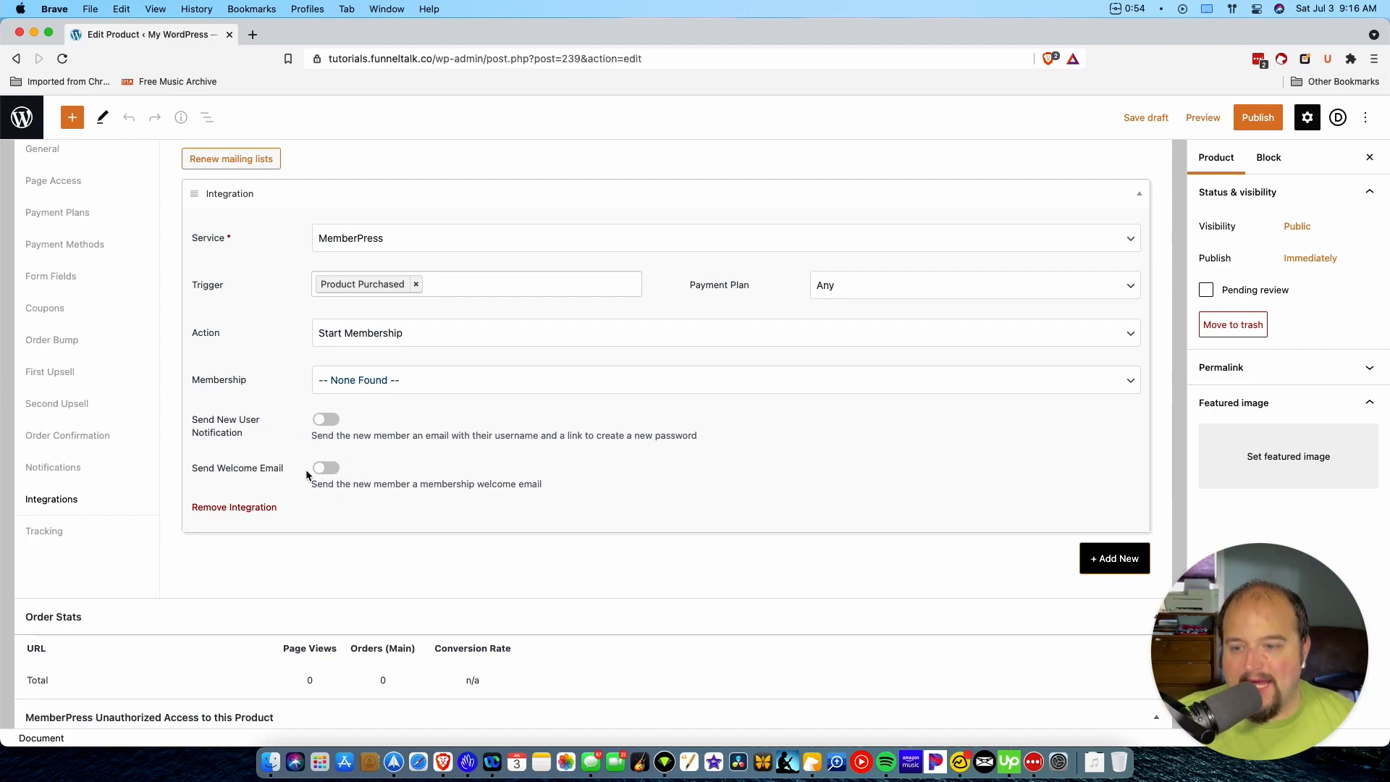
- Remove the MemberPress integration, leaving the product with no integrations
click(235, 507)
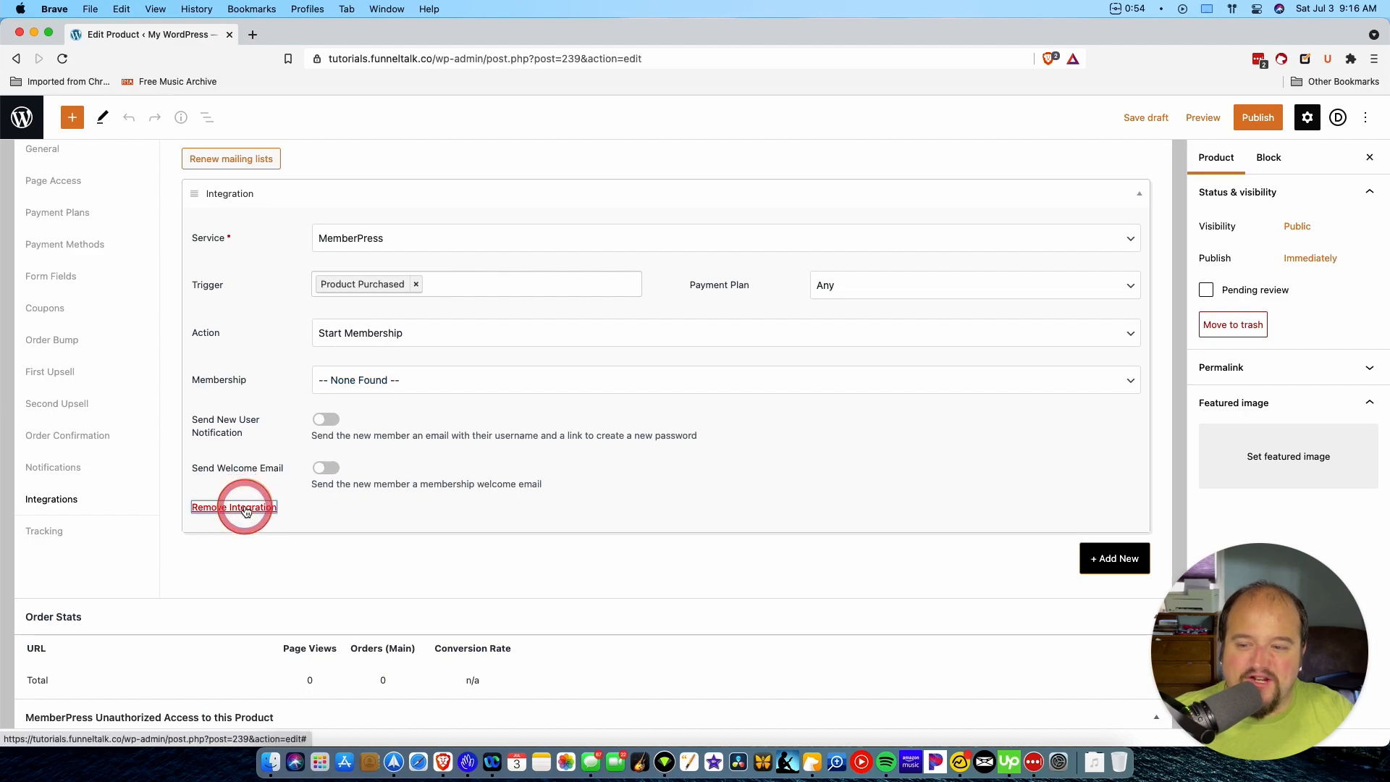
click(233, 506)
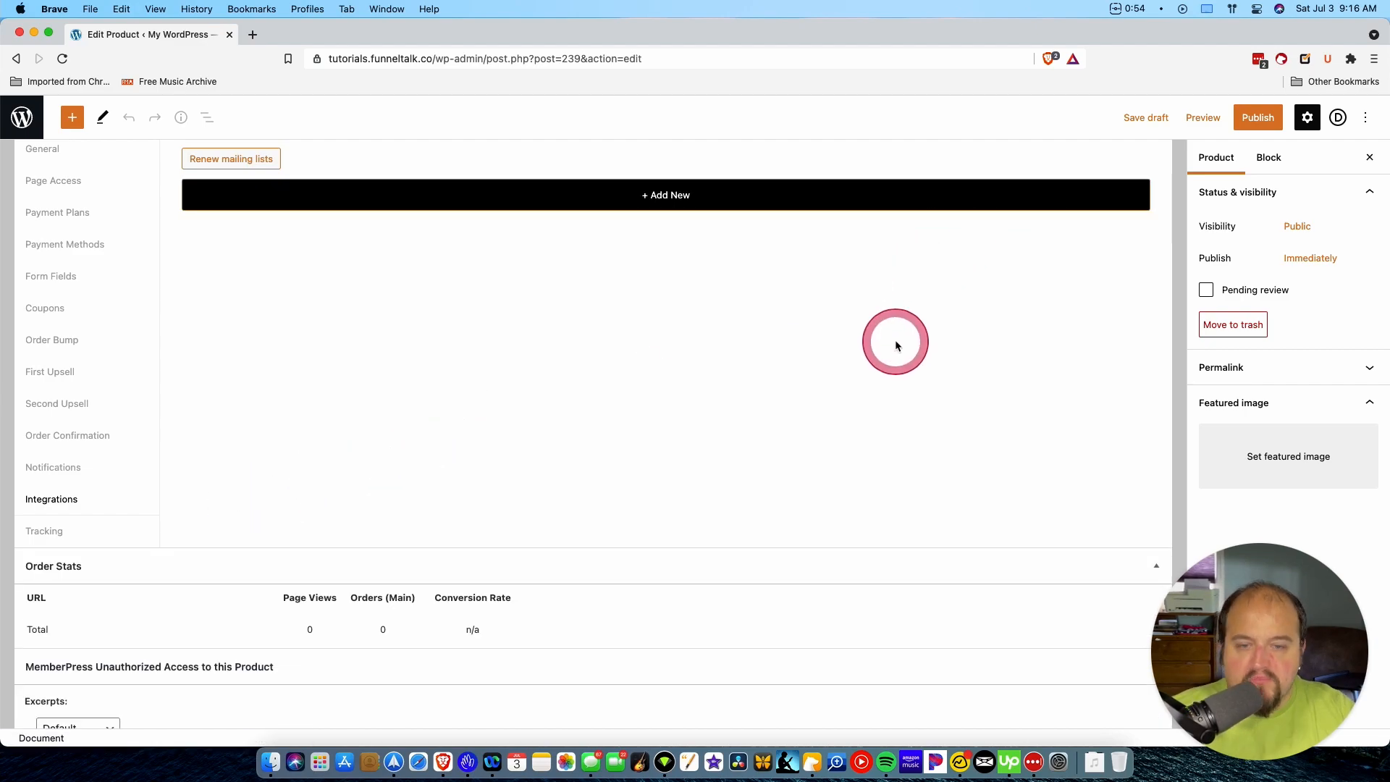